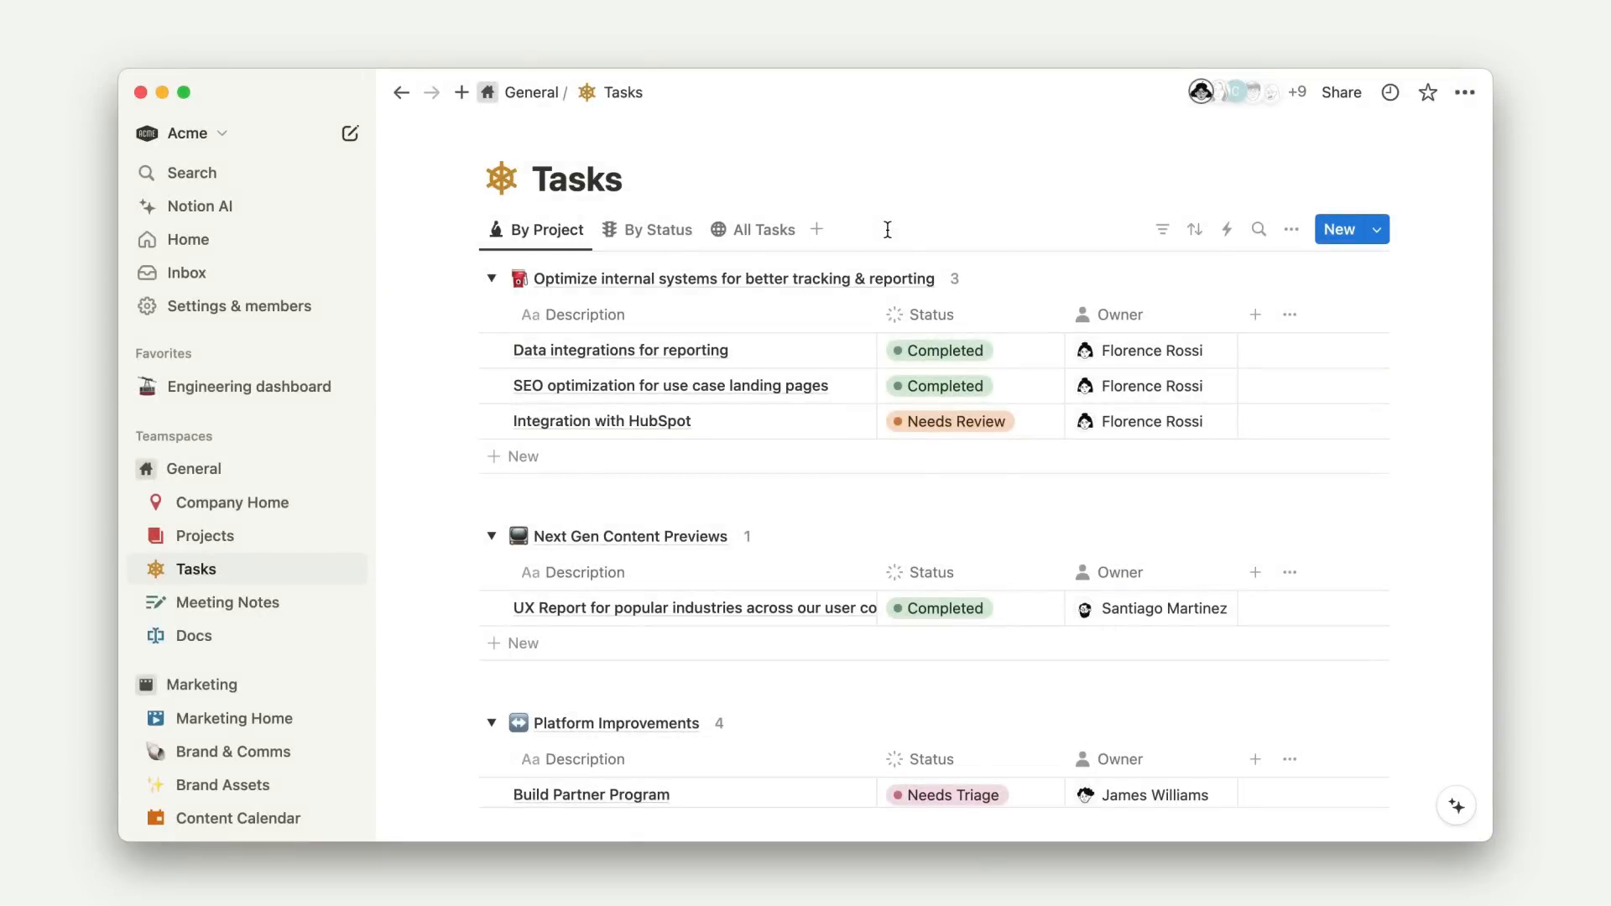
Add a new Chart view to the Tasks database showing task counts by tag.
click(817, 230)
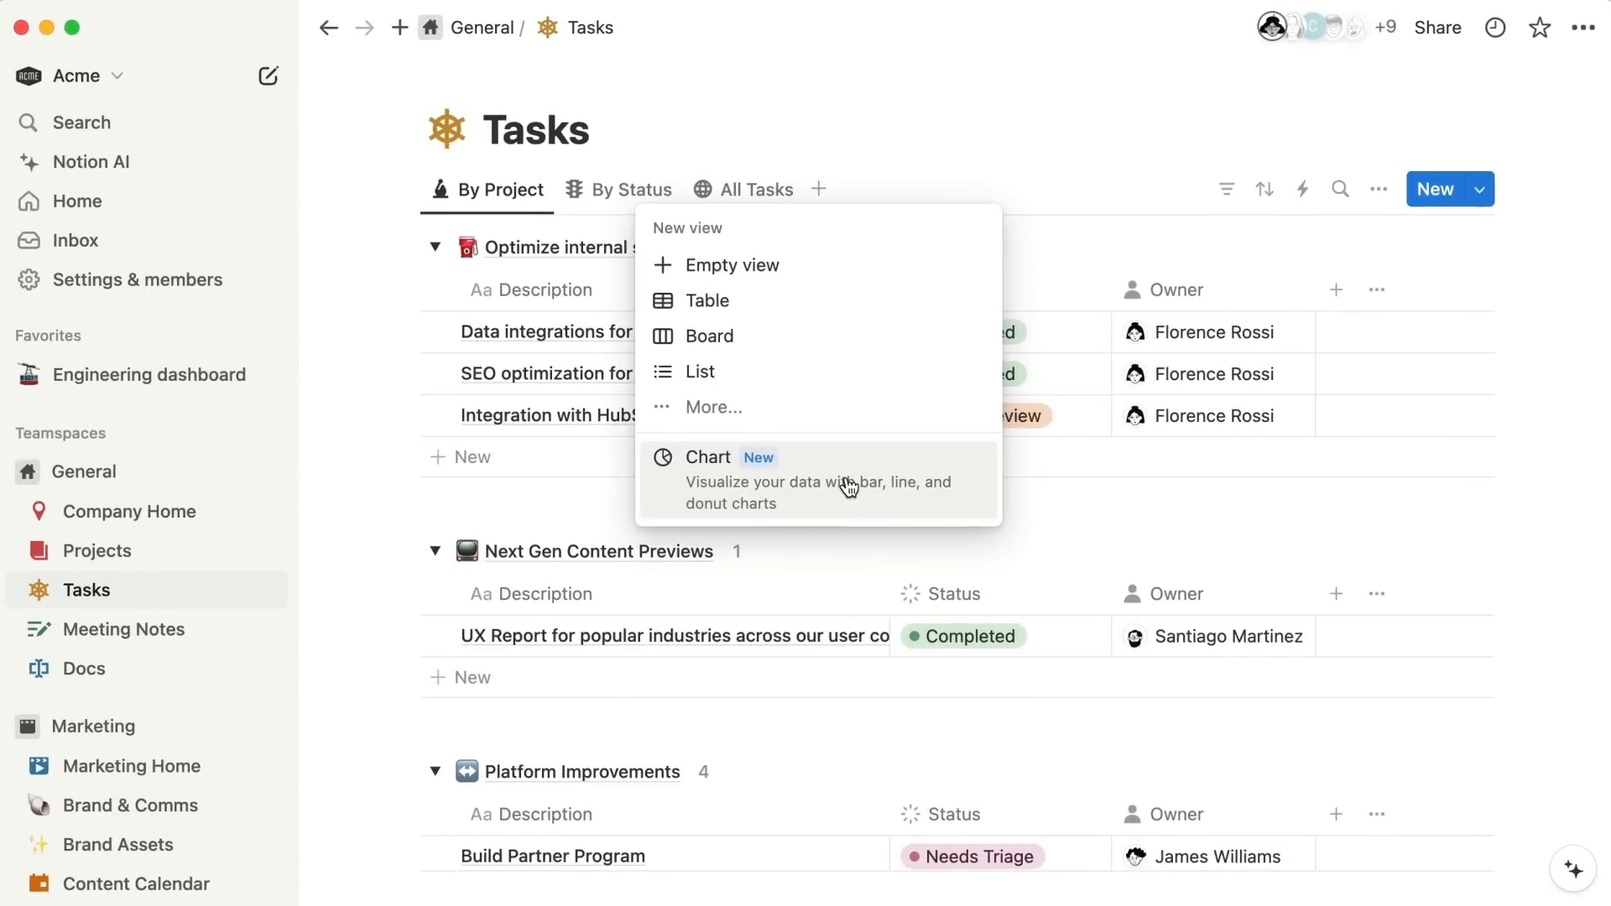
click(707, 456)
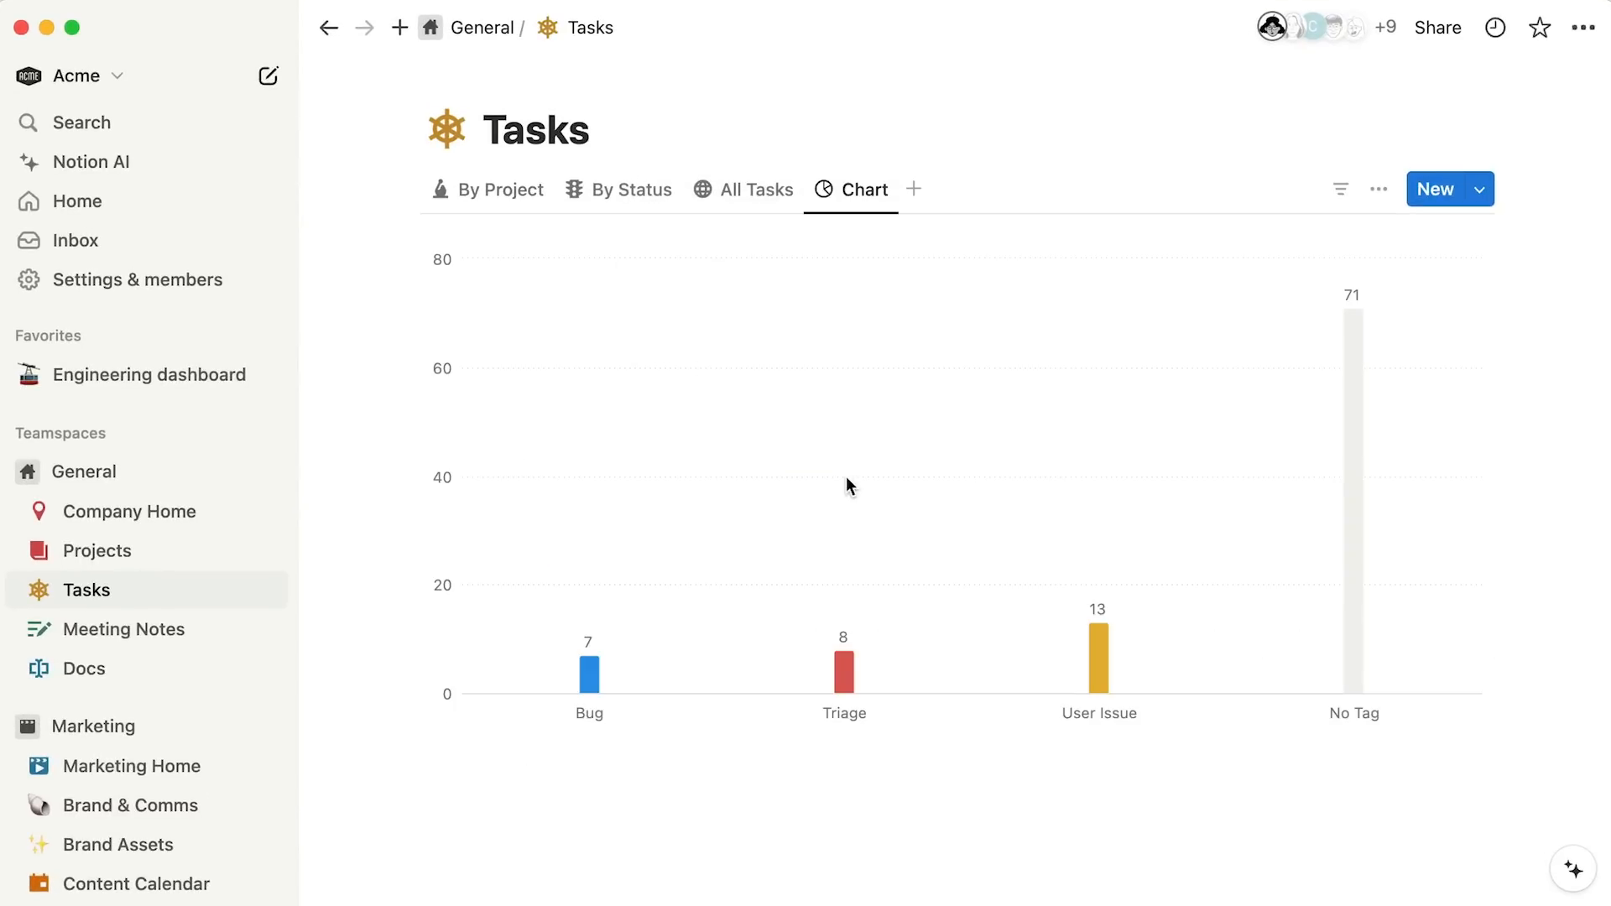
mouse_move(179, 367)
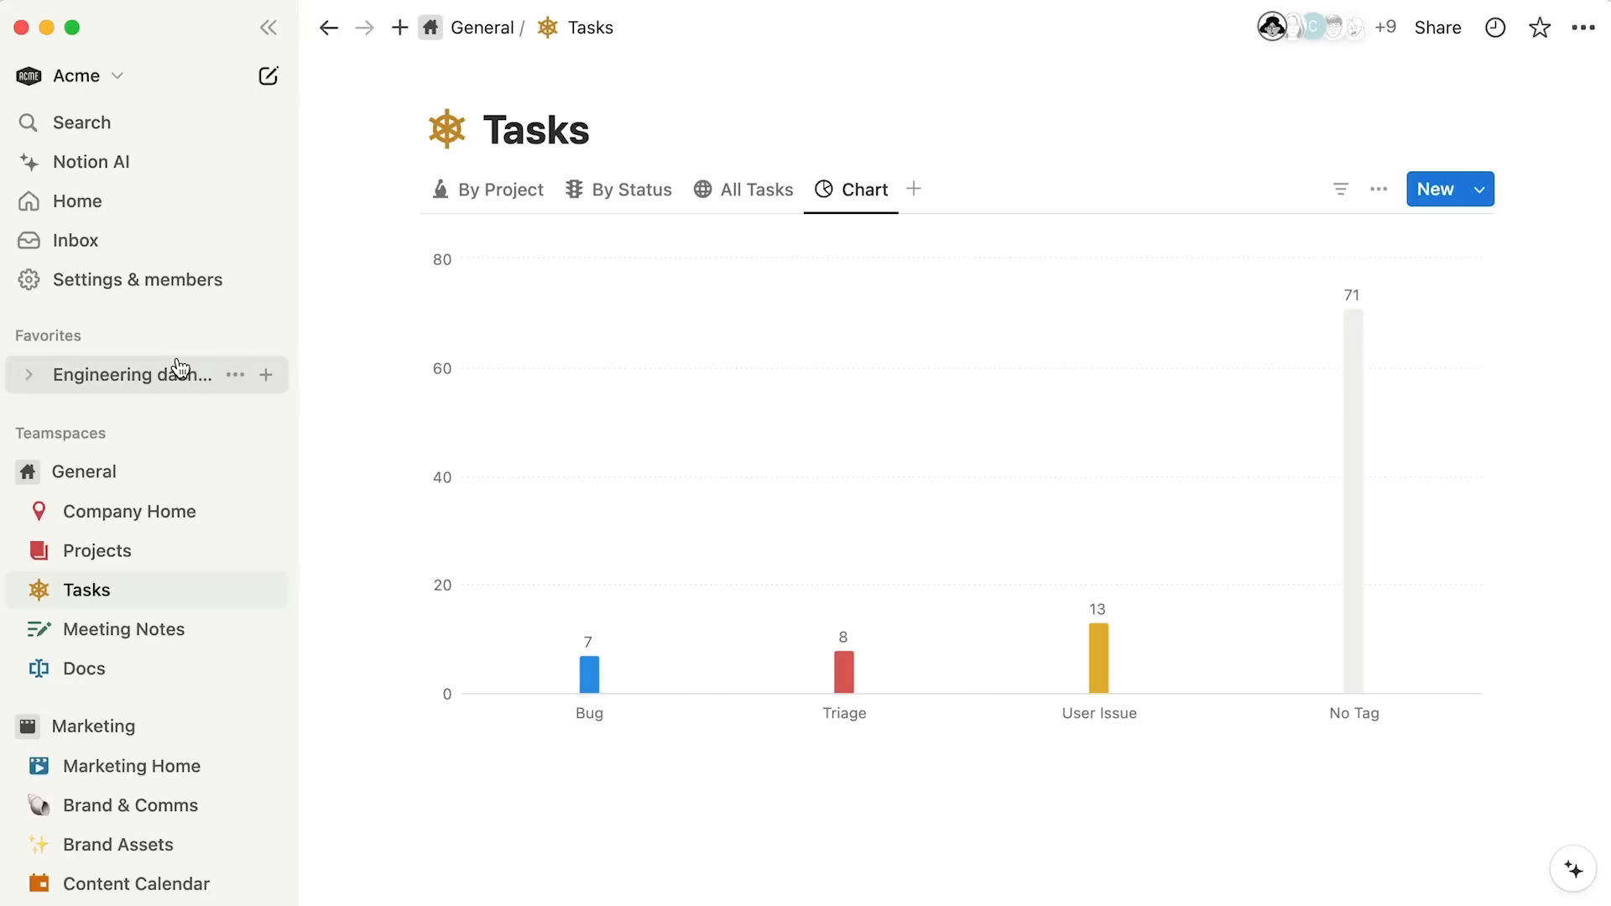
Insert a vertical bar chart block below the project progress donut via /chart.
click(140, 374)
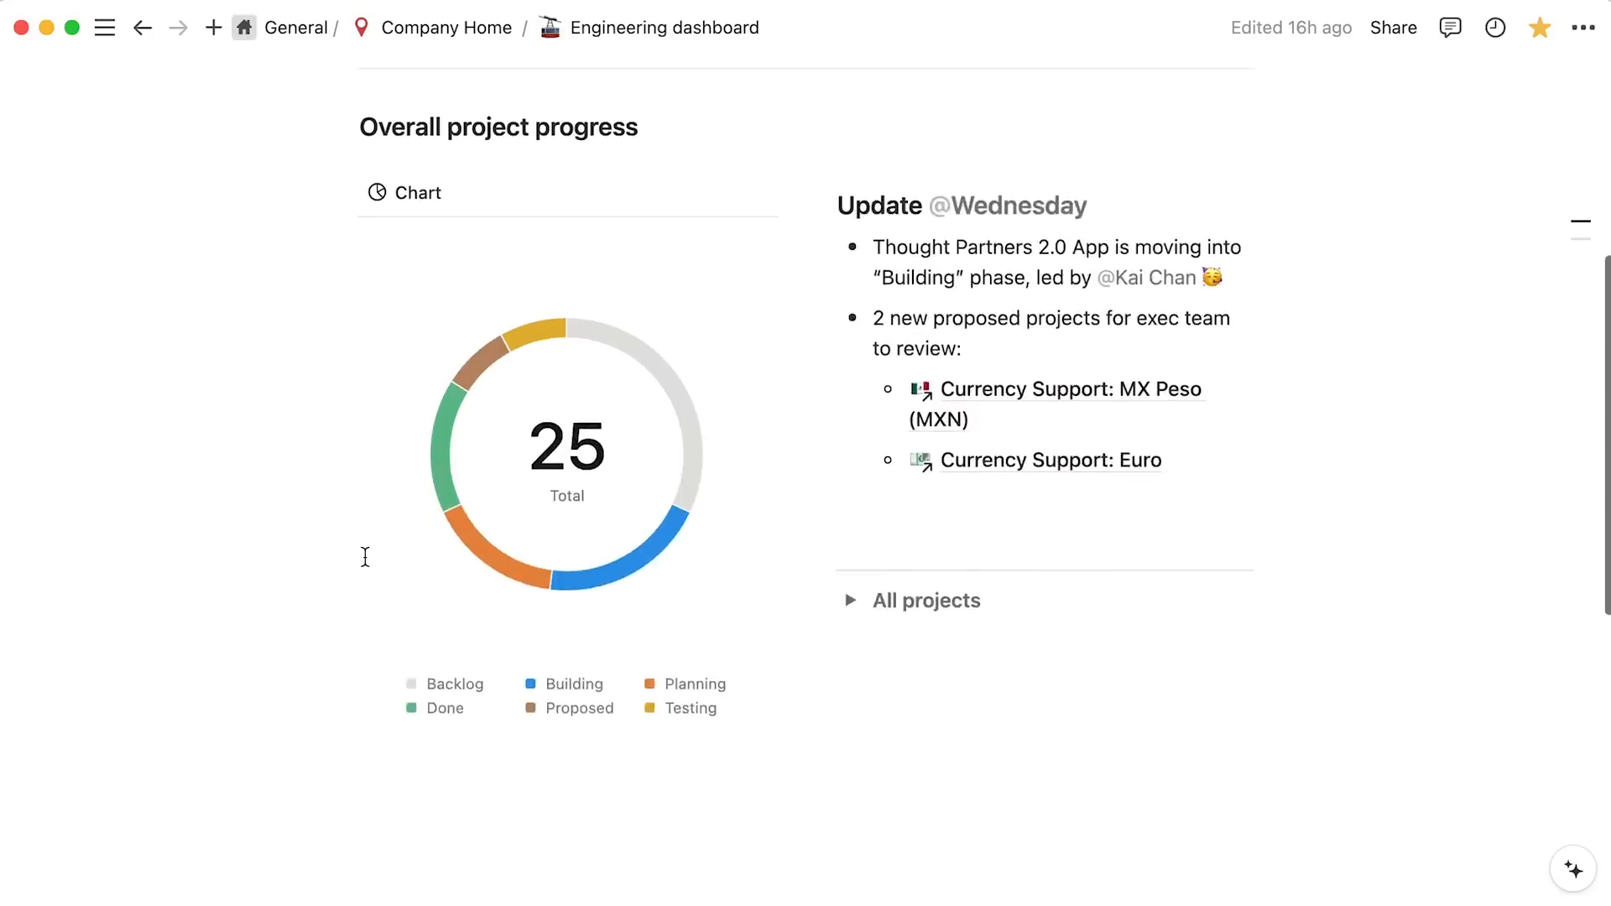
scroll(down, 3)
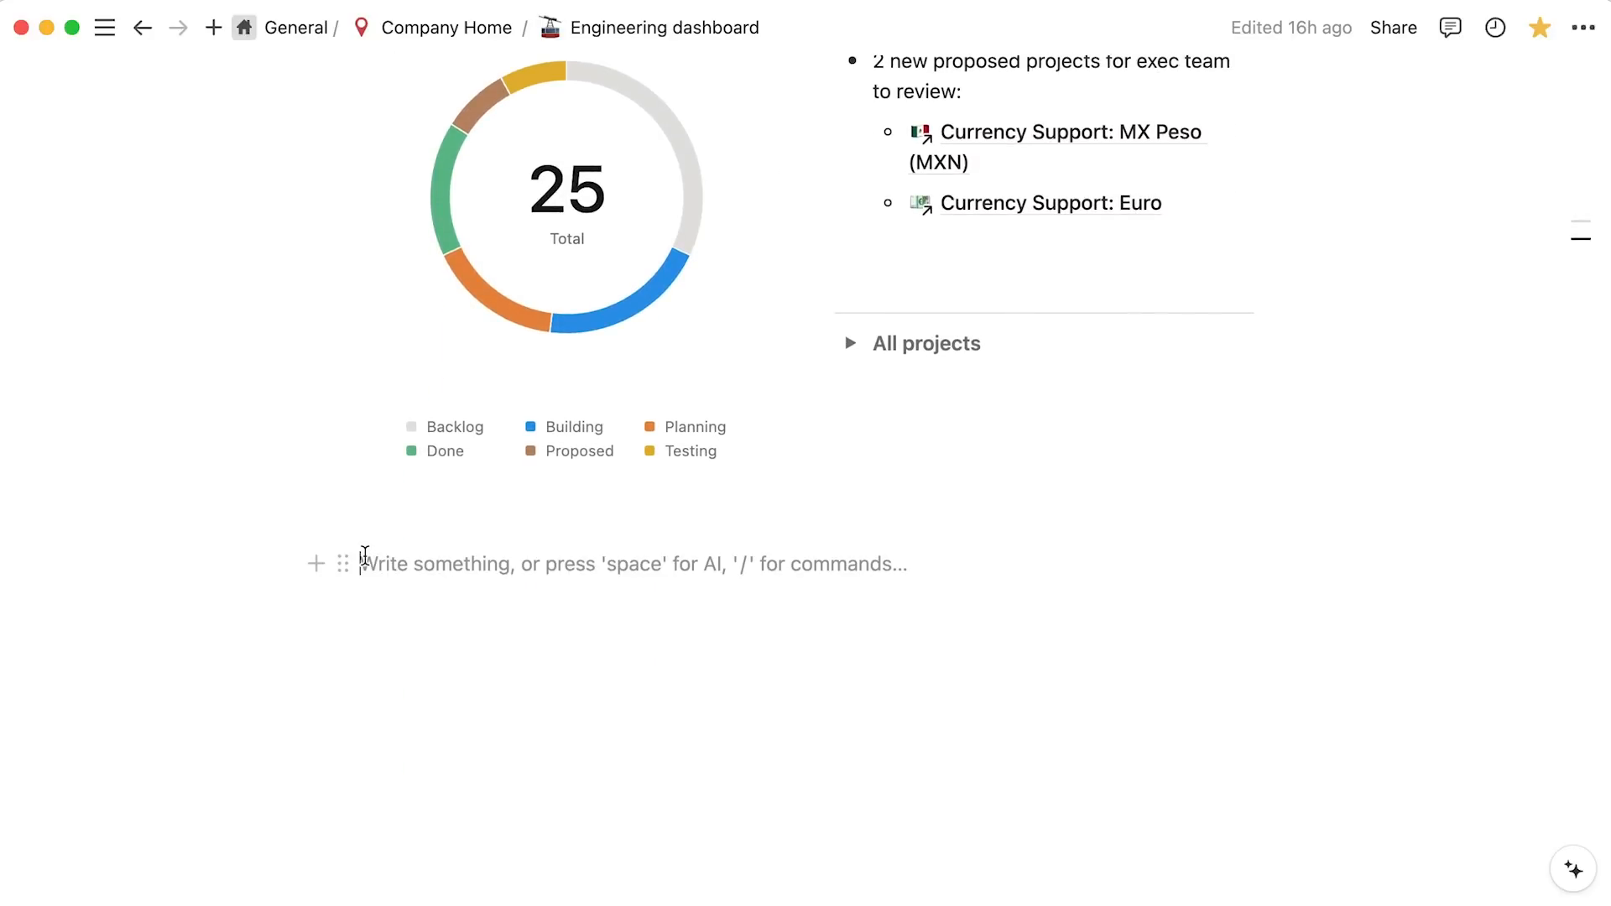
text(/chart)
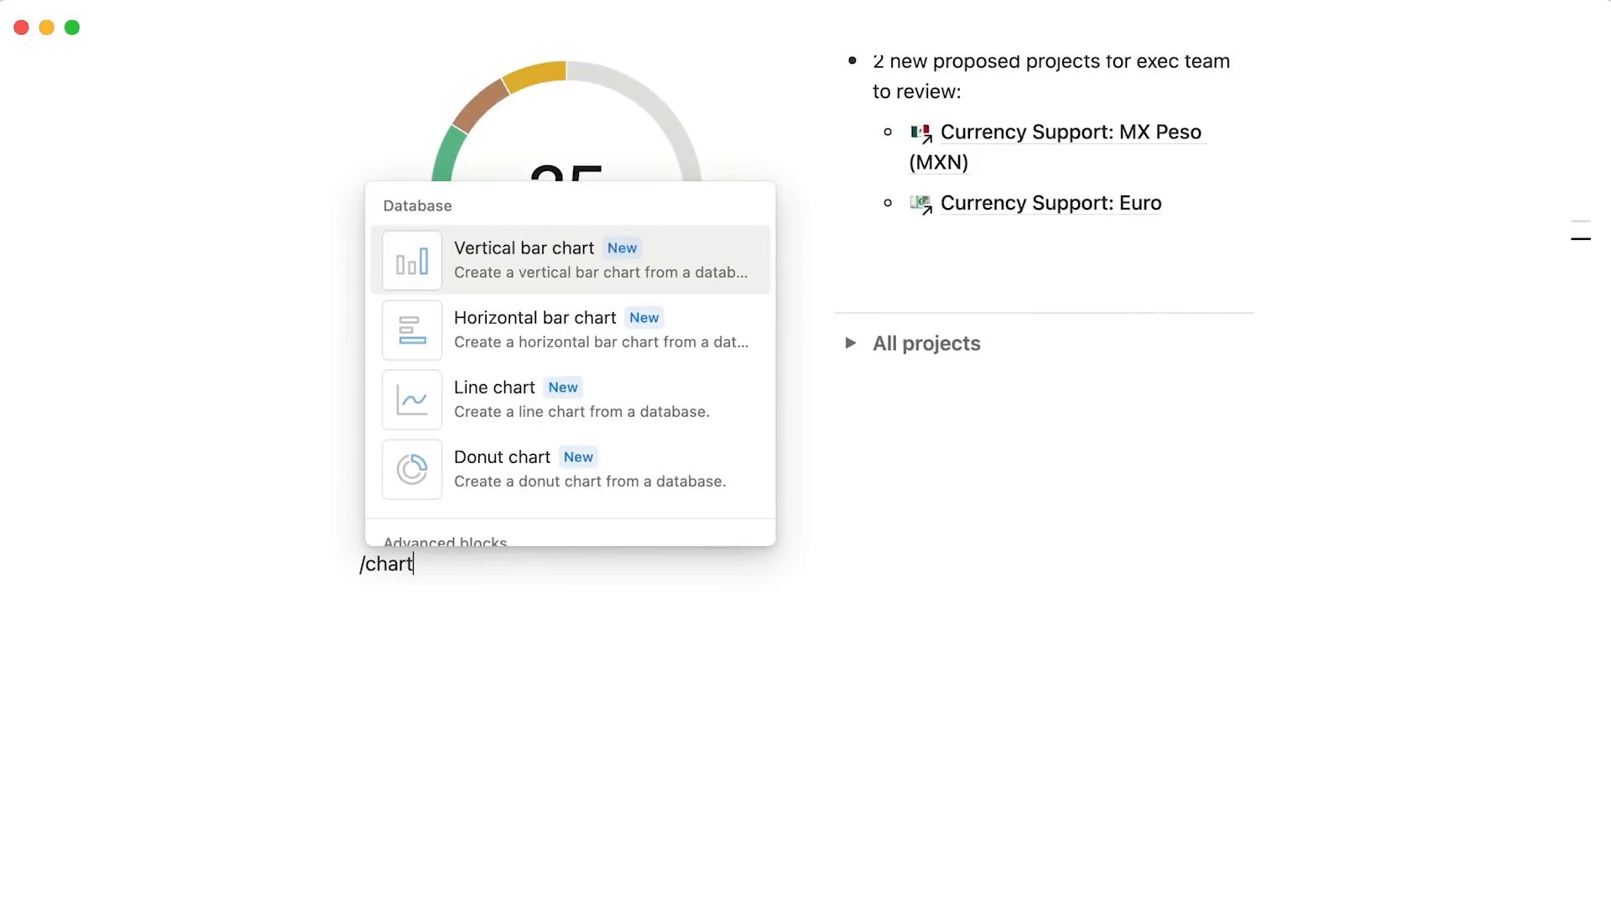
mouse_move(560, 256)
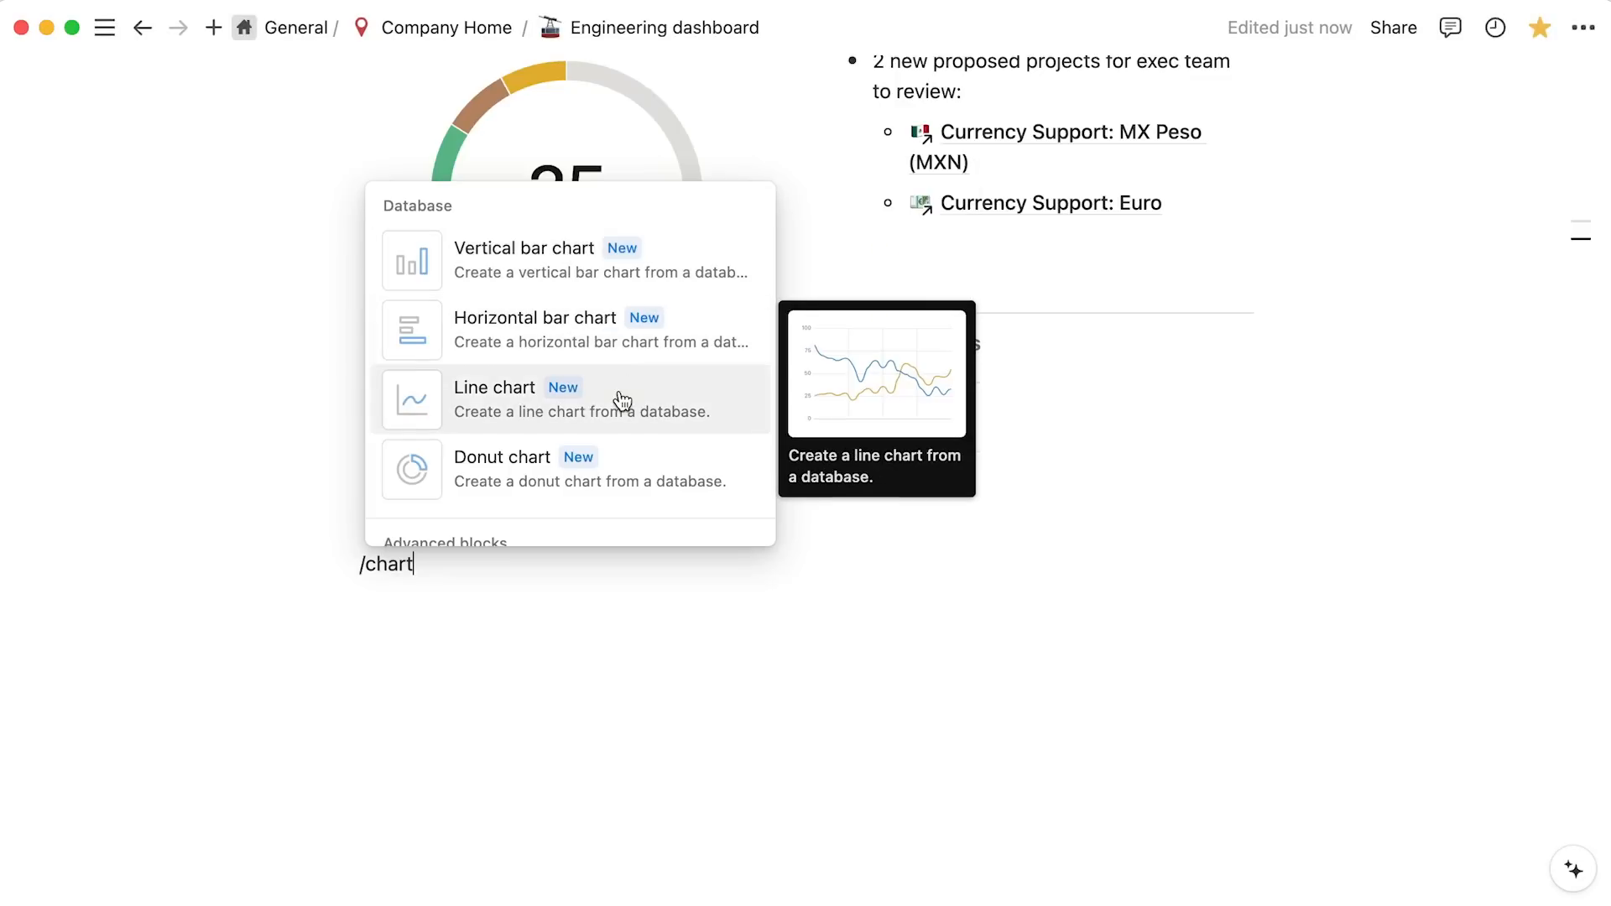
mouse_move(639, 468)
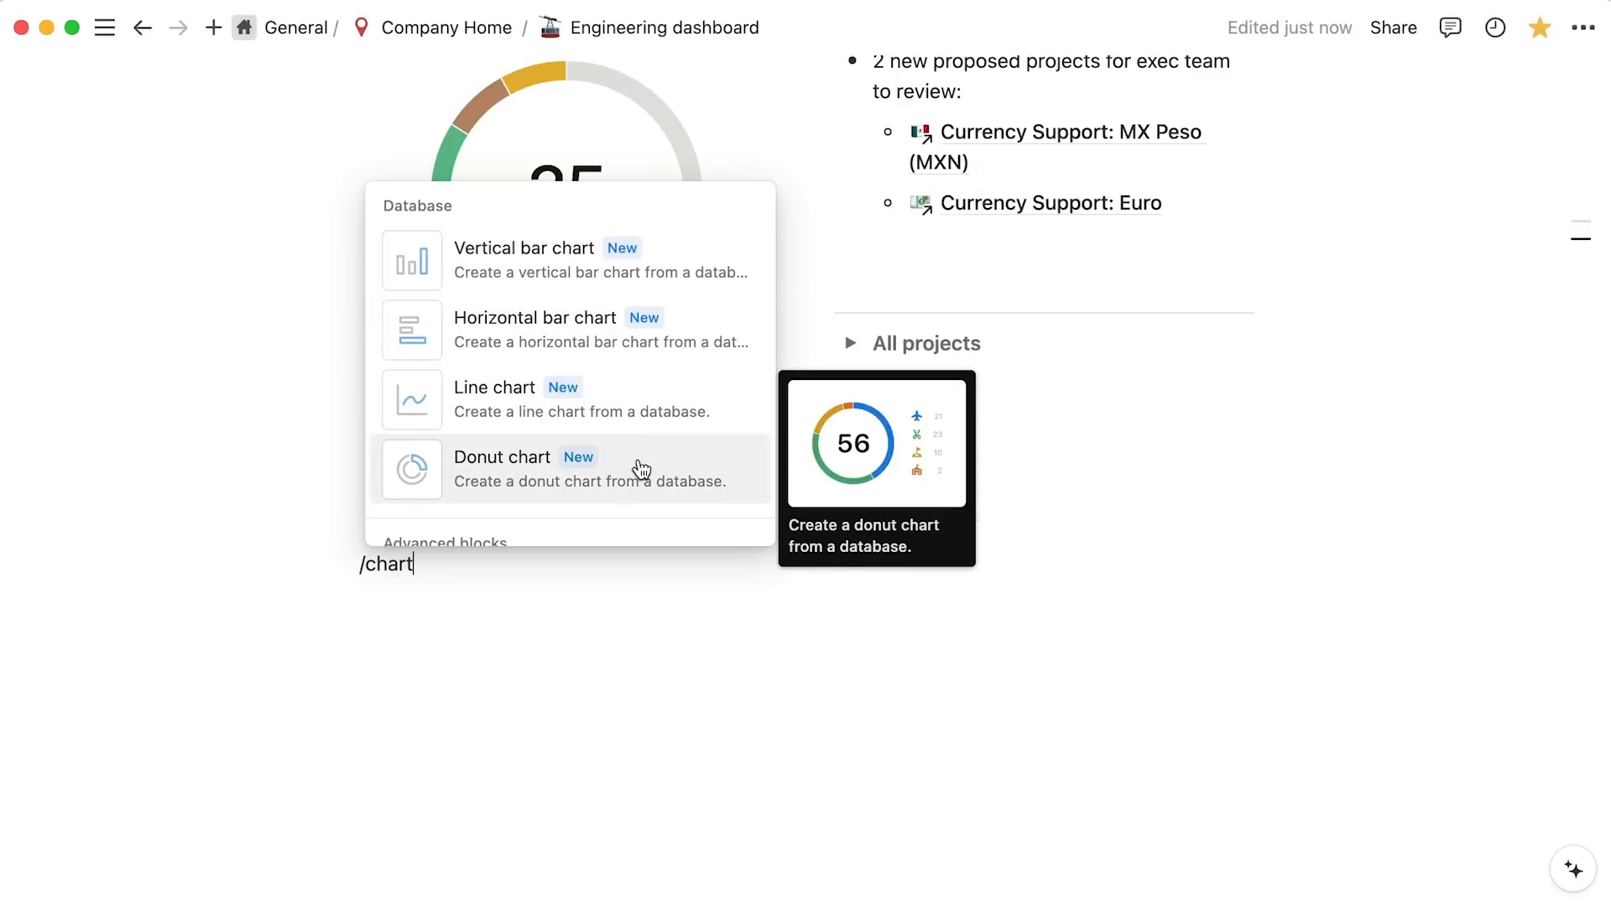
mouse_move(712, 286)
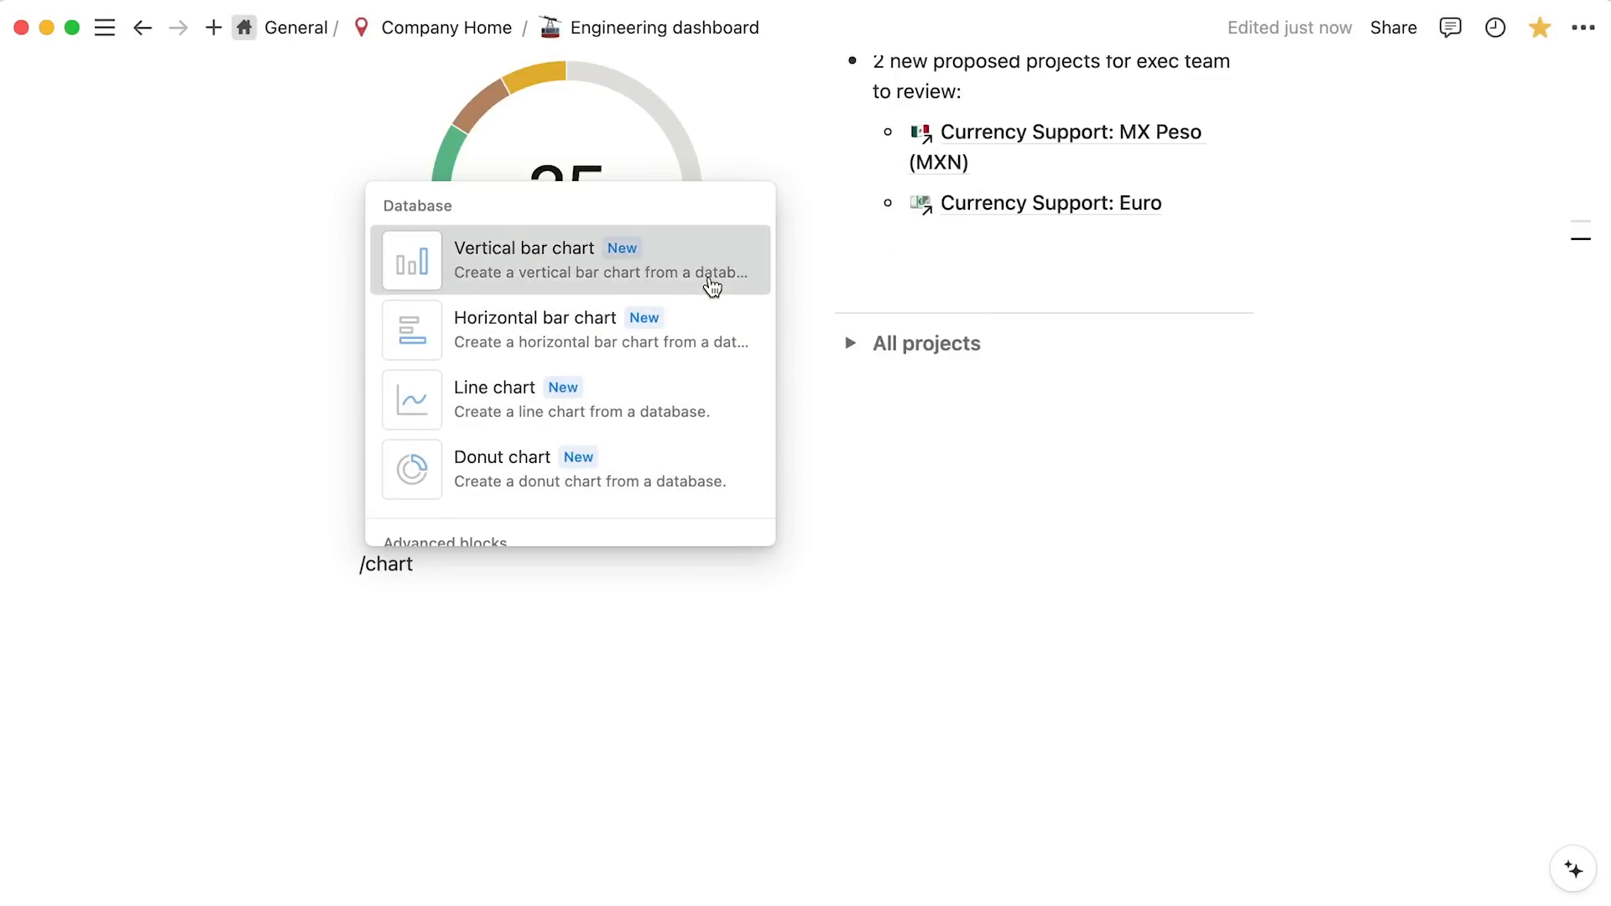
click(570, 260)
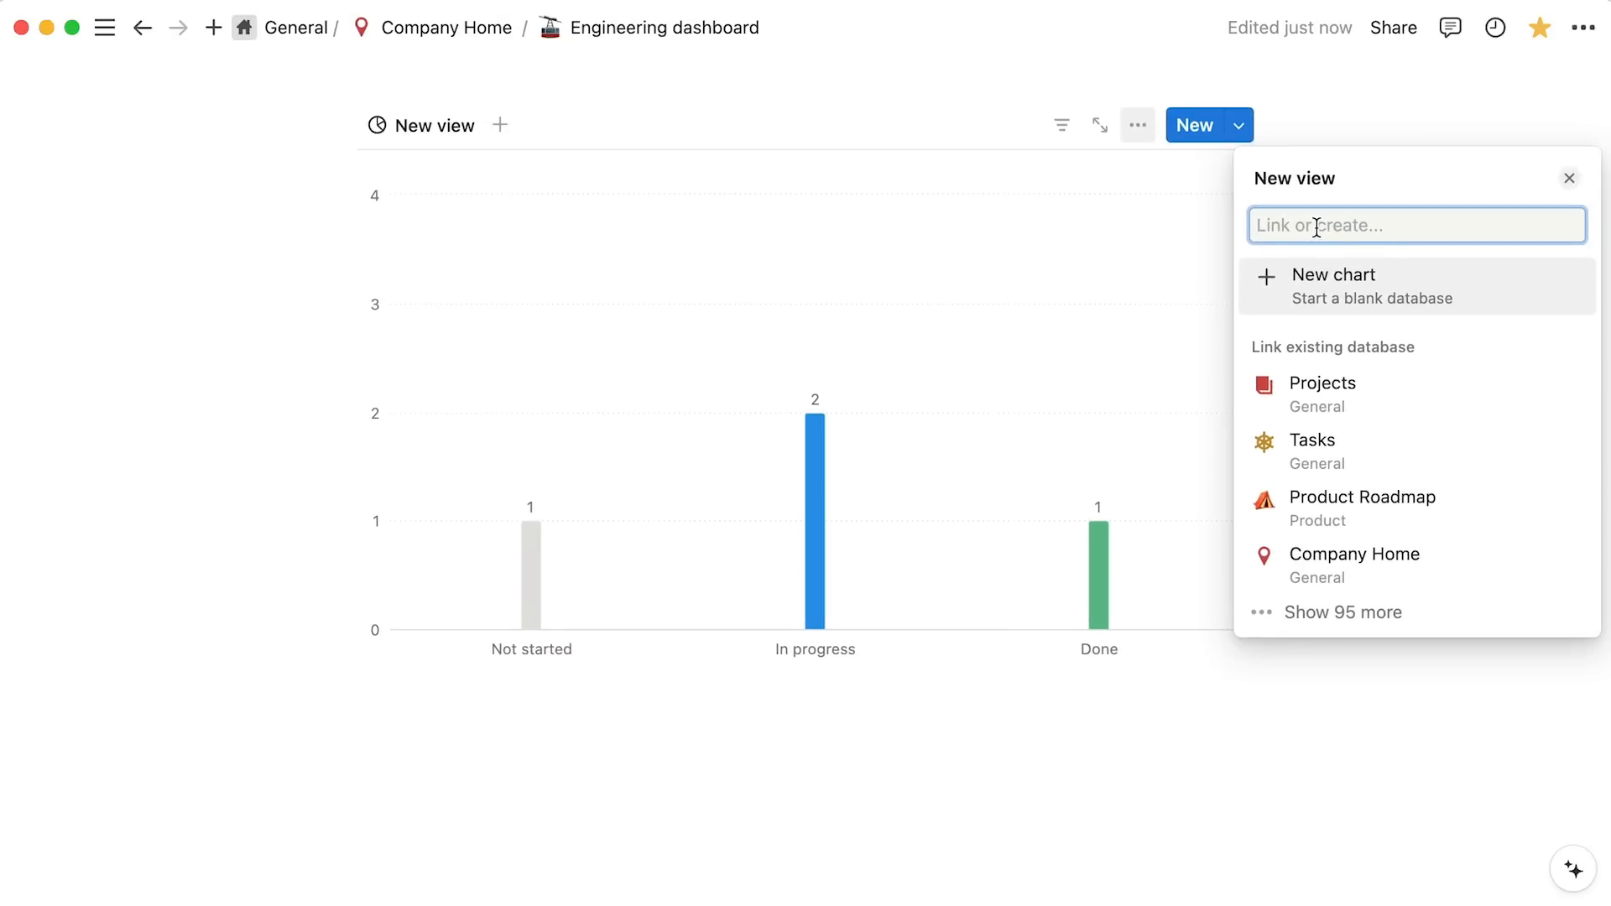
Link the new chart block to the Engineering Tasks database, showing counts by priority.
text(engineering tasks)
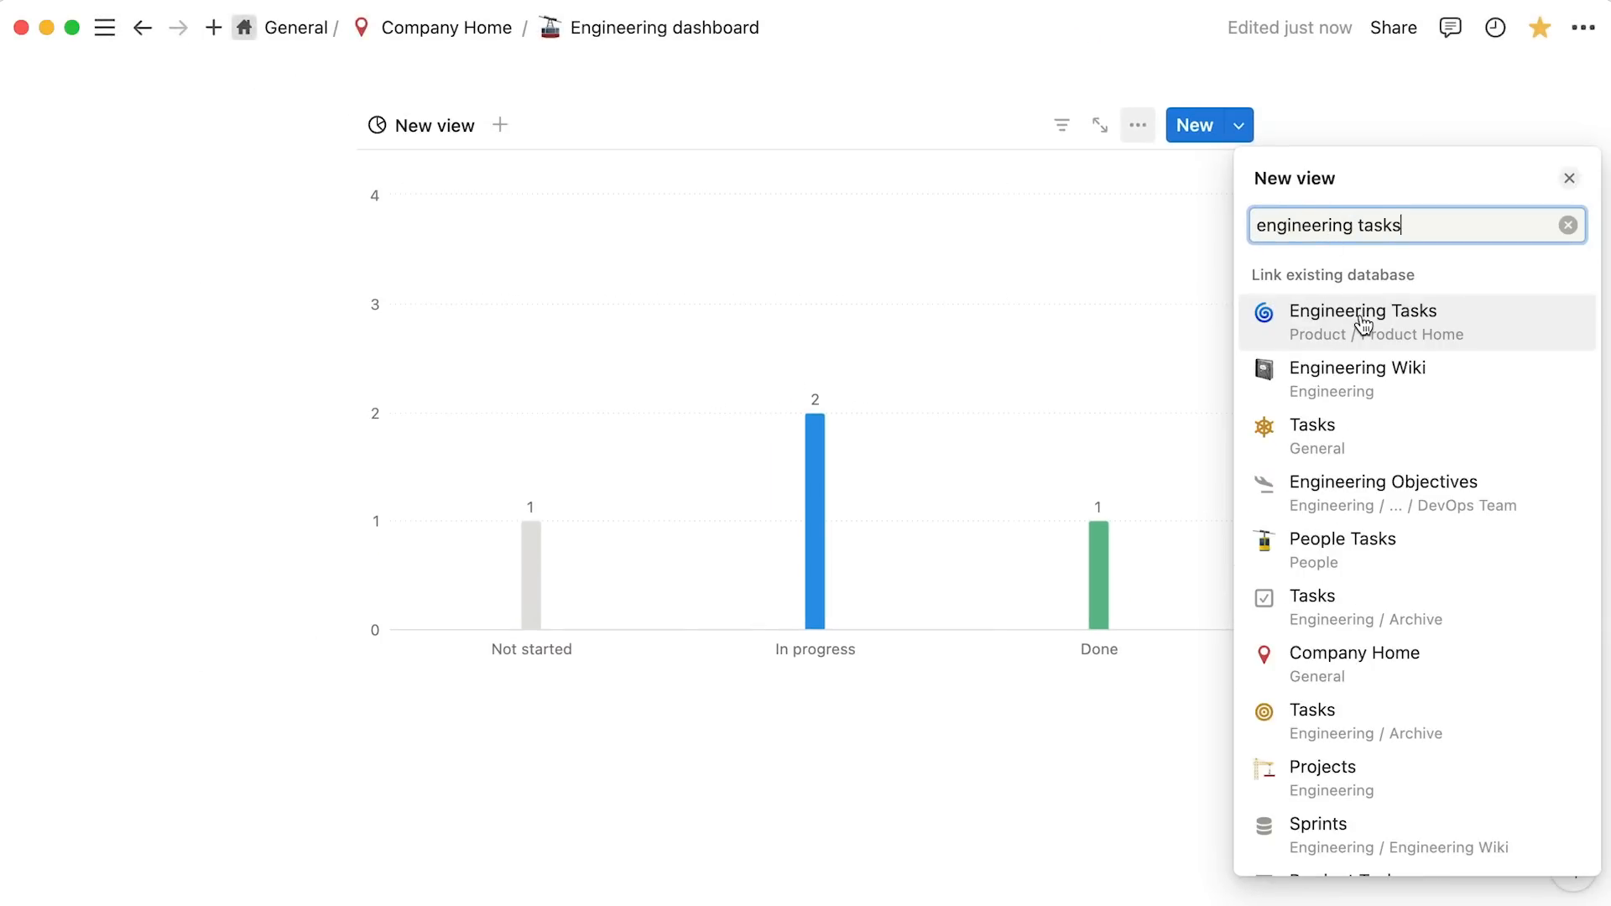
click(1363, 310)
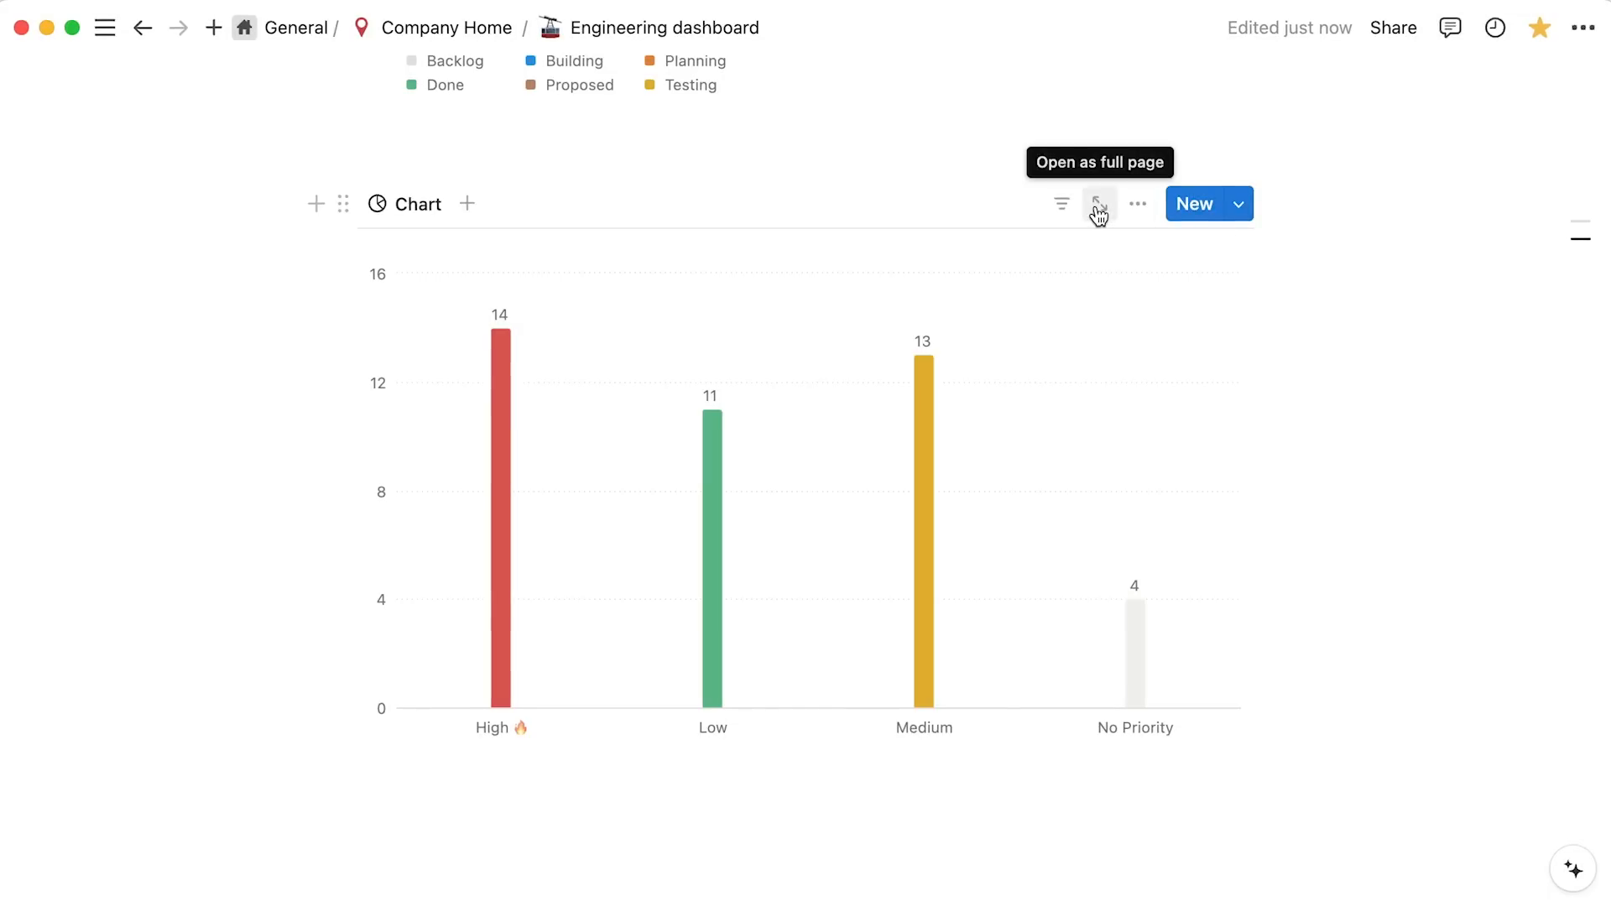
Open the priority chart as a full page and bring up its view settings.
click(1096, 203)
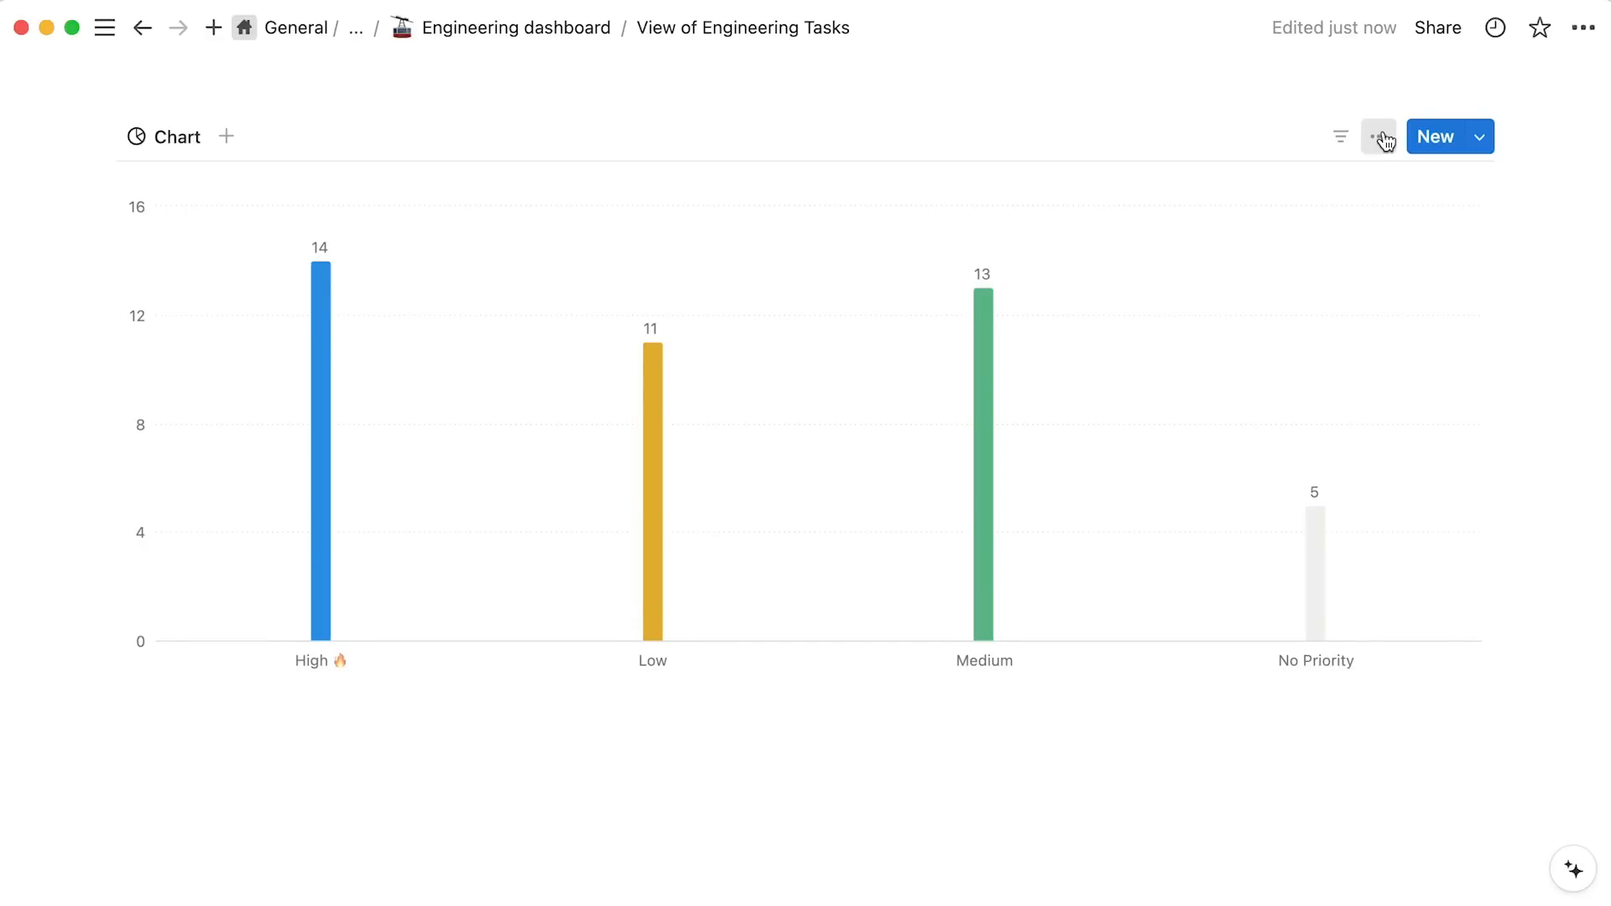
click(1379, 136)
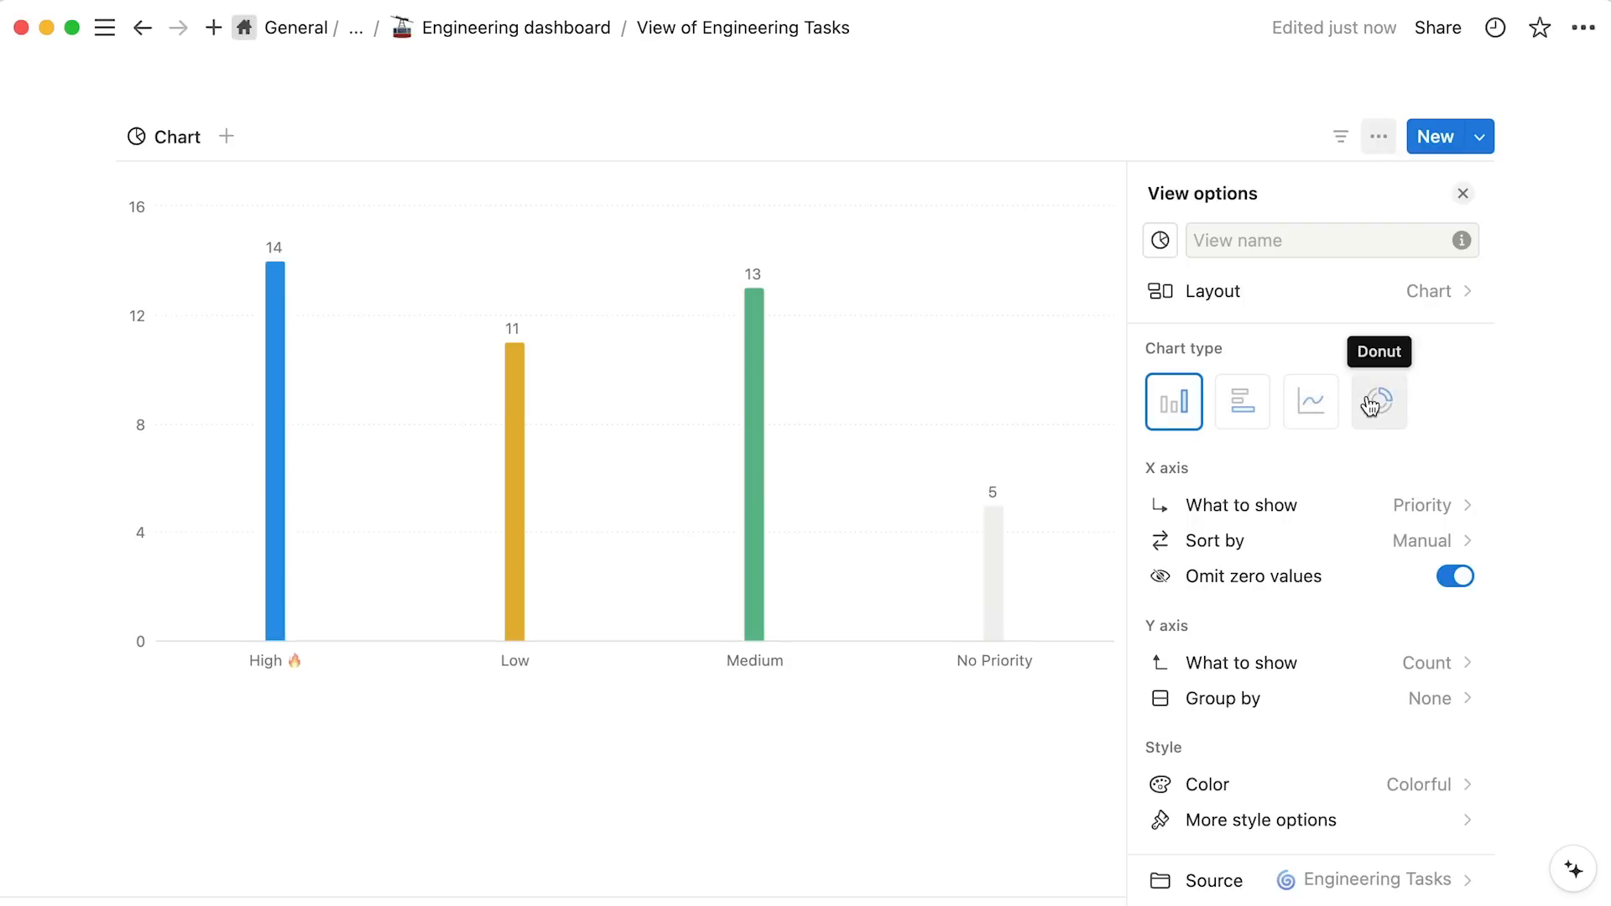
Make the chart a Colorful donut of 43 tasks with slices showing Priority.
click(1379, 401)
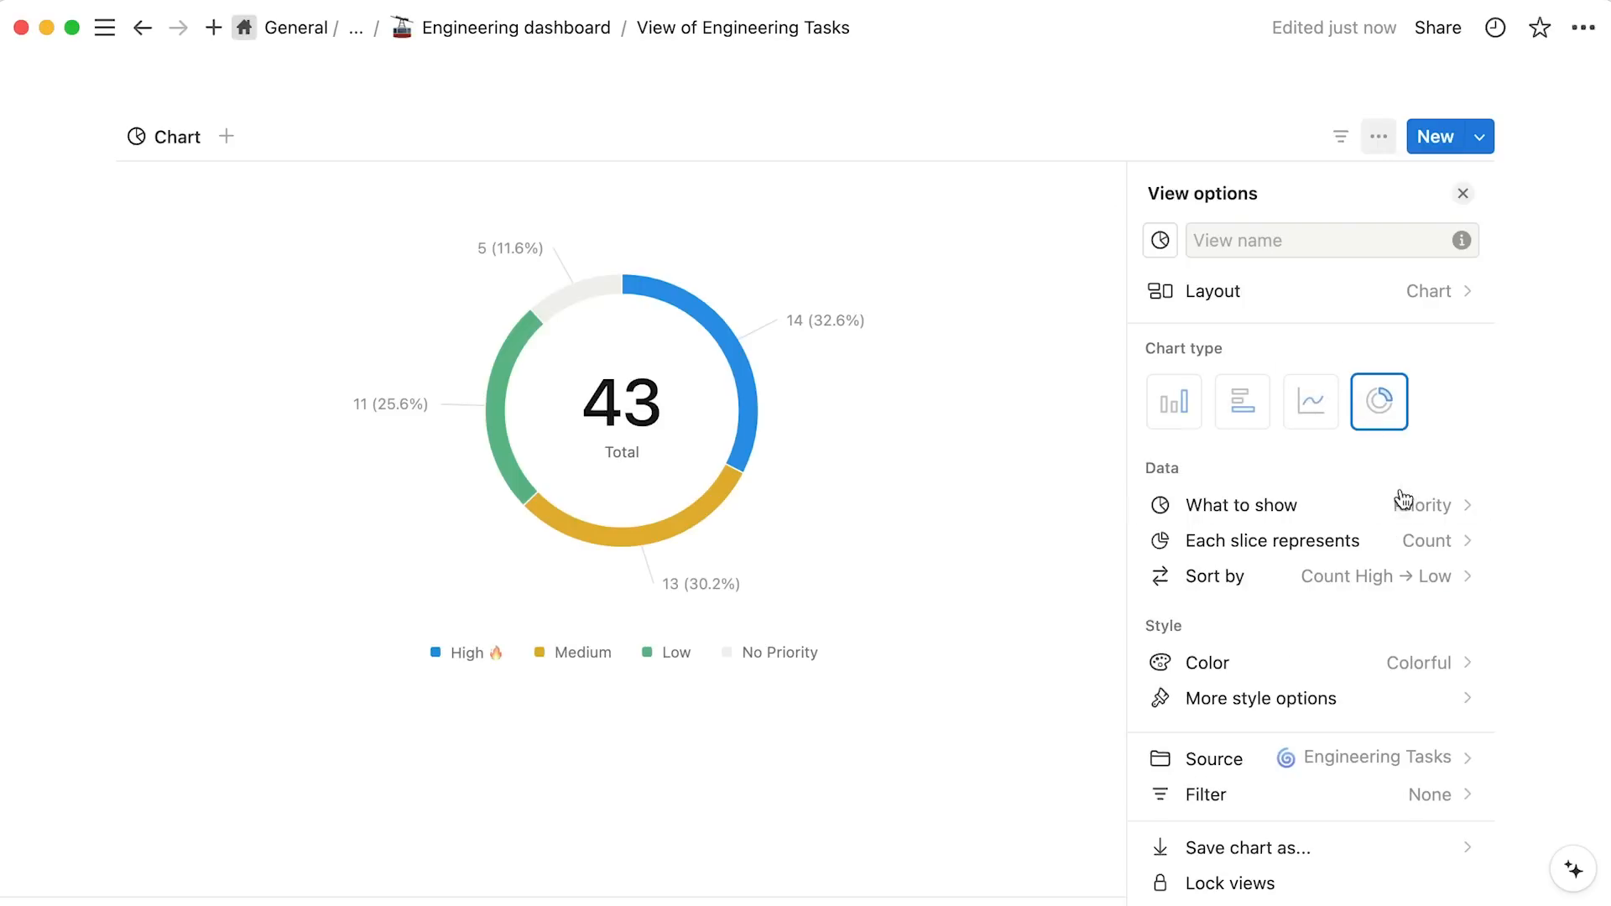
click(1240, 505)
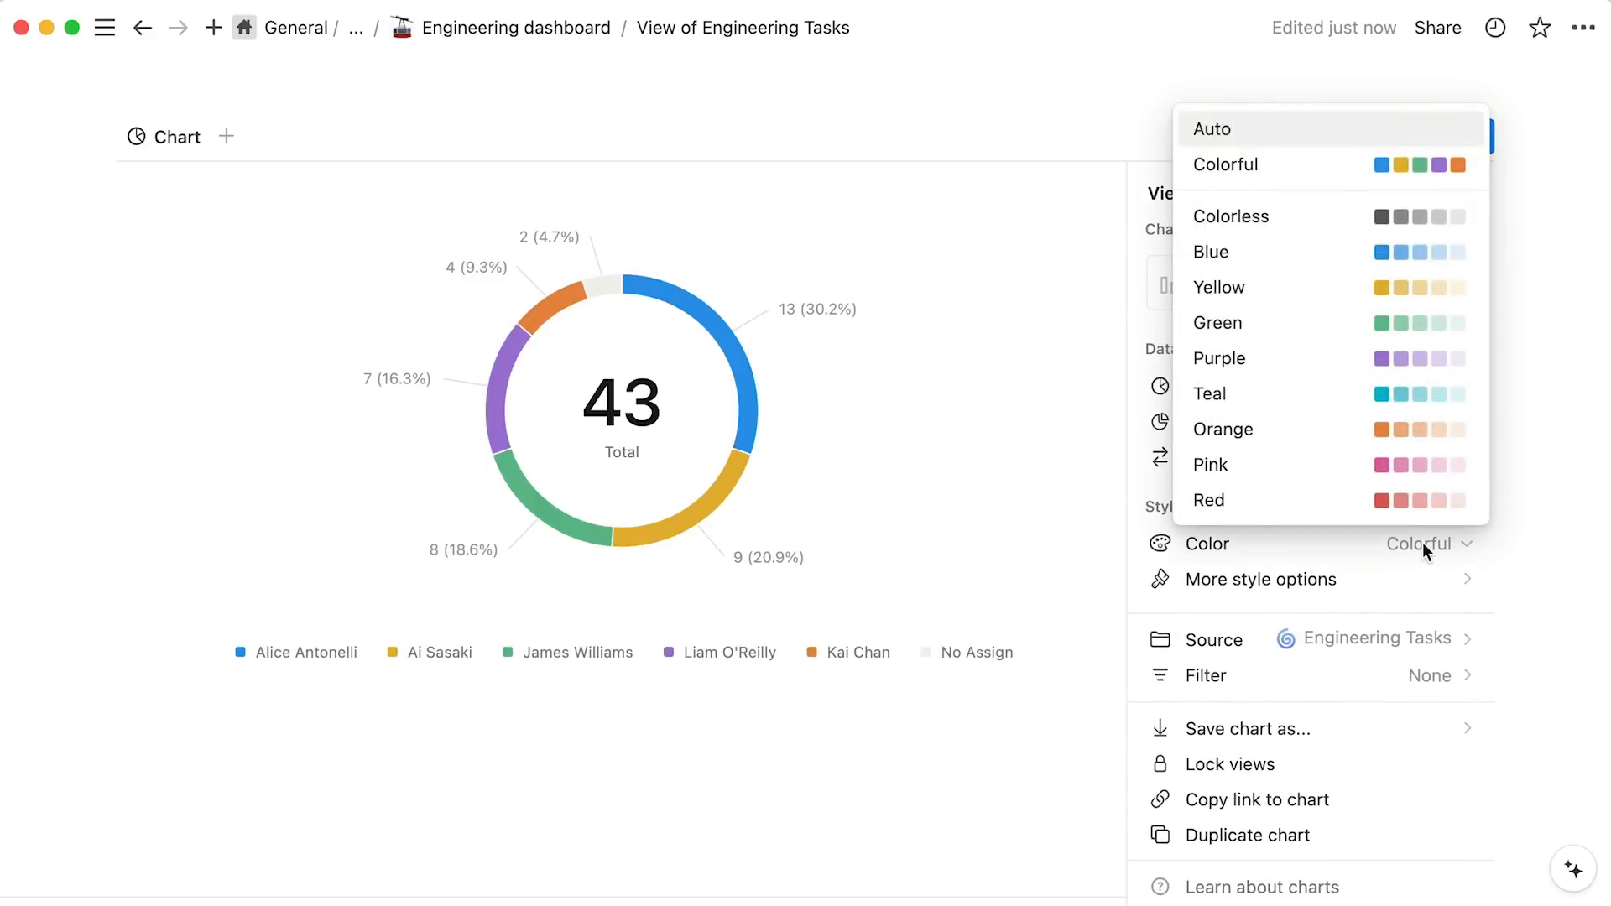
click(1210, 465)
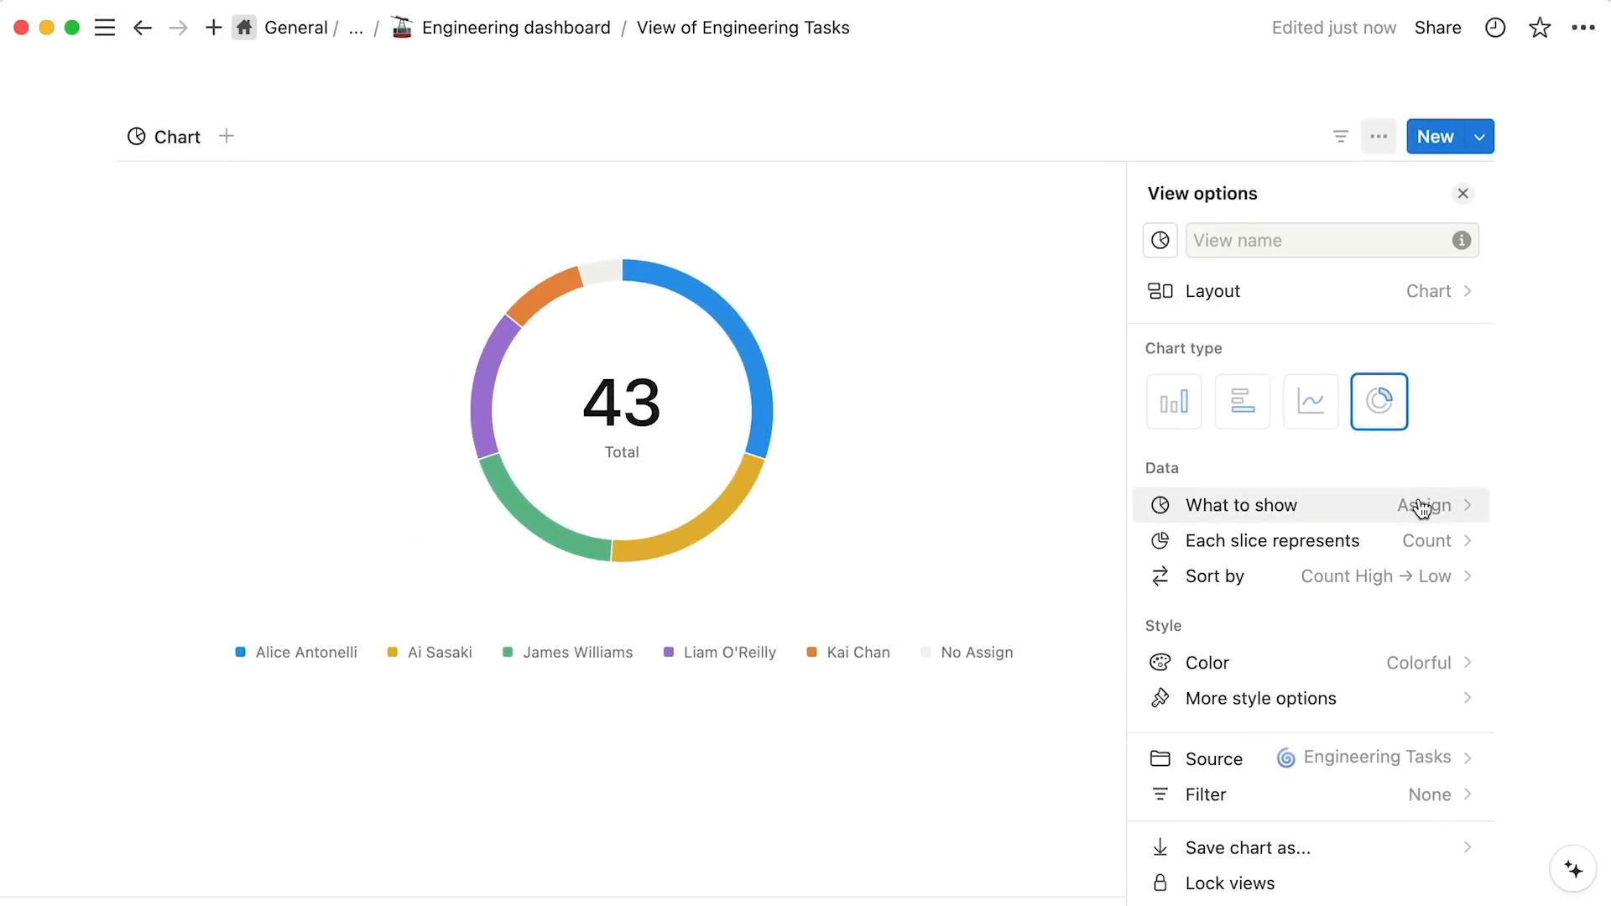
click(1427, 505)
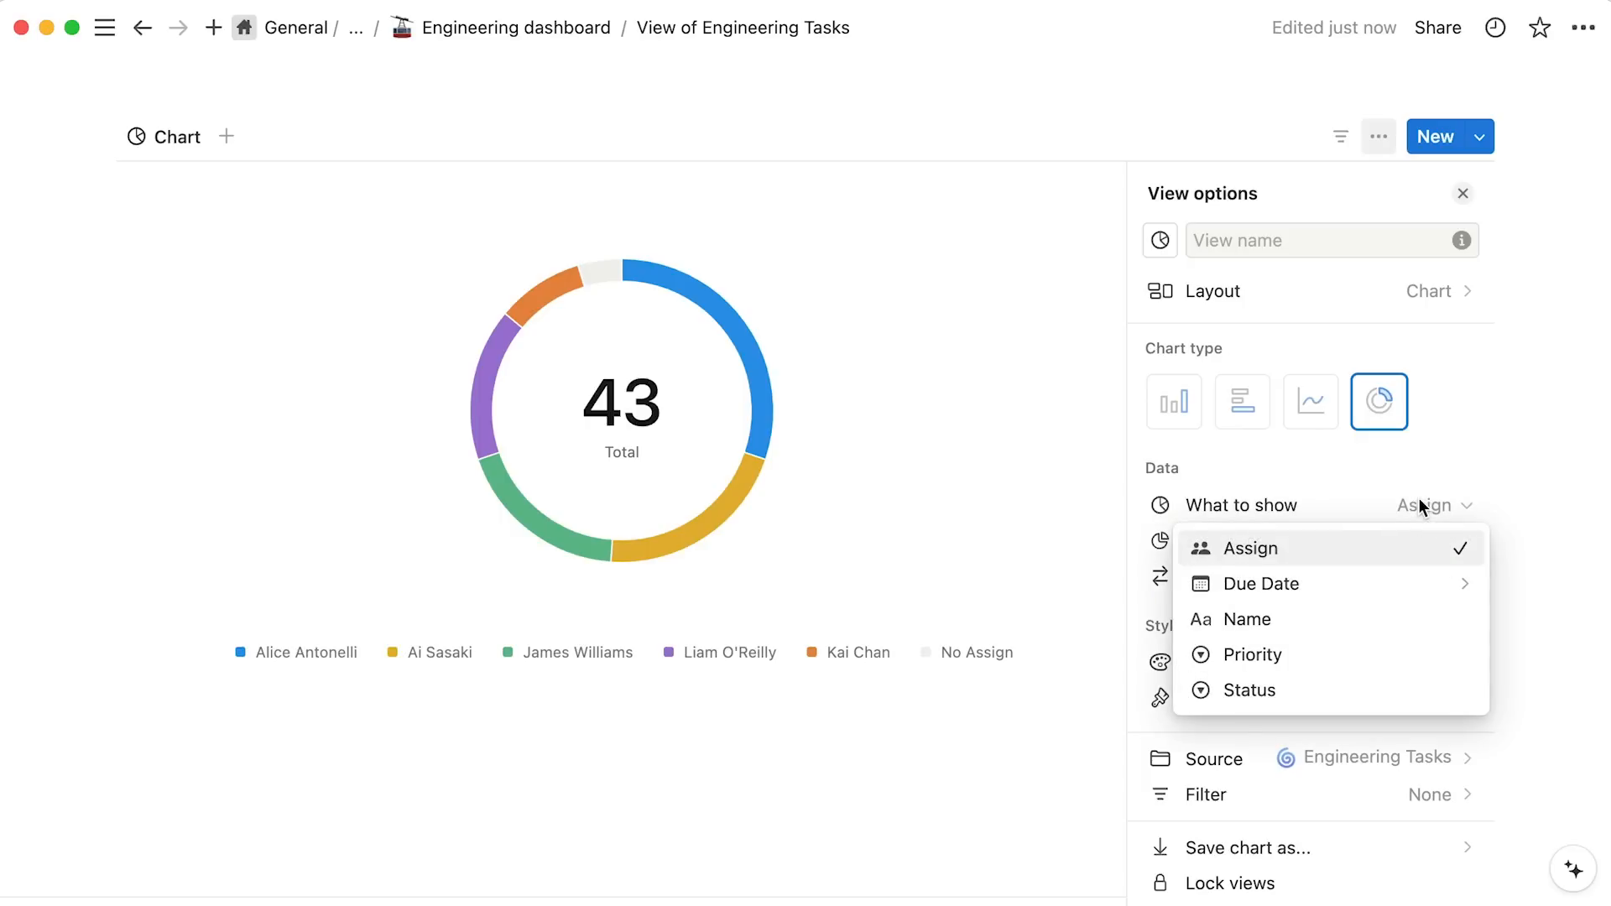
click(1255, 655)
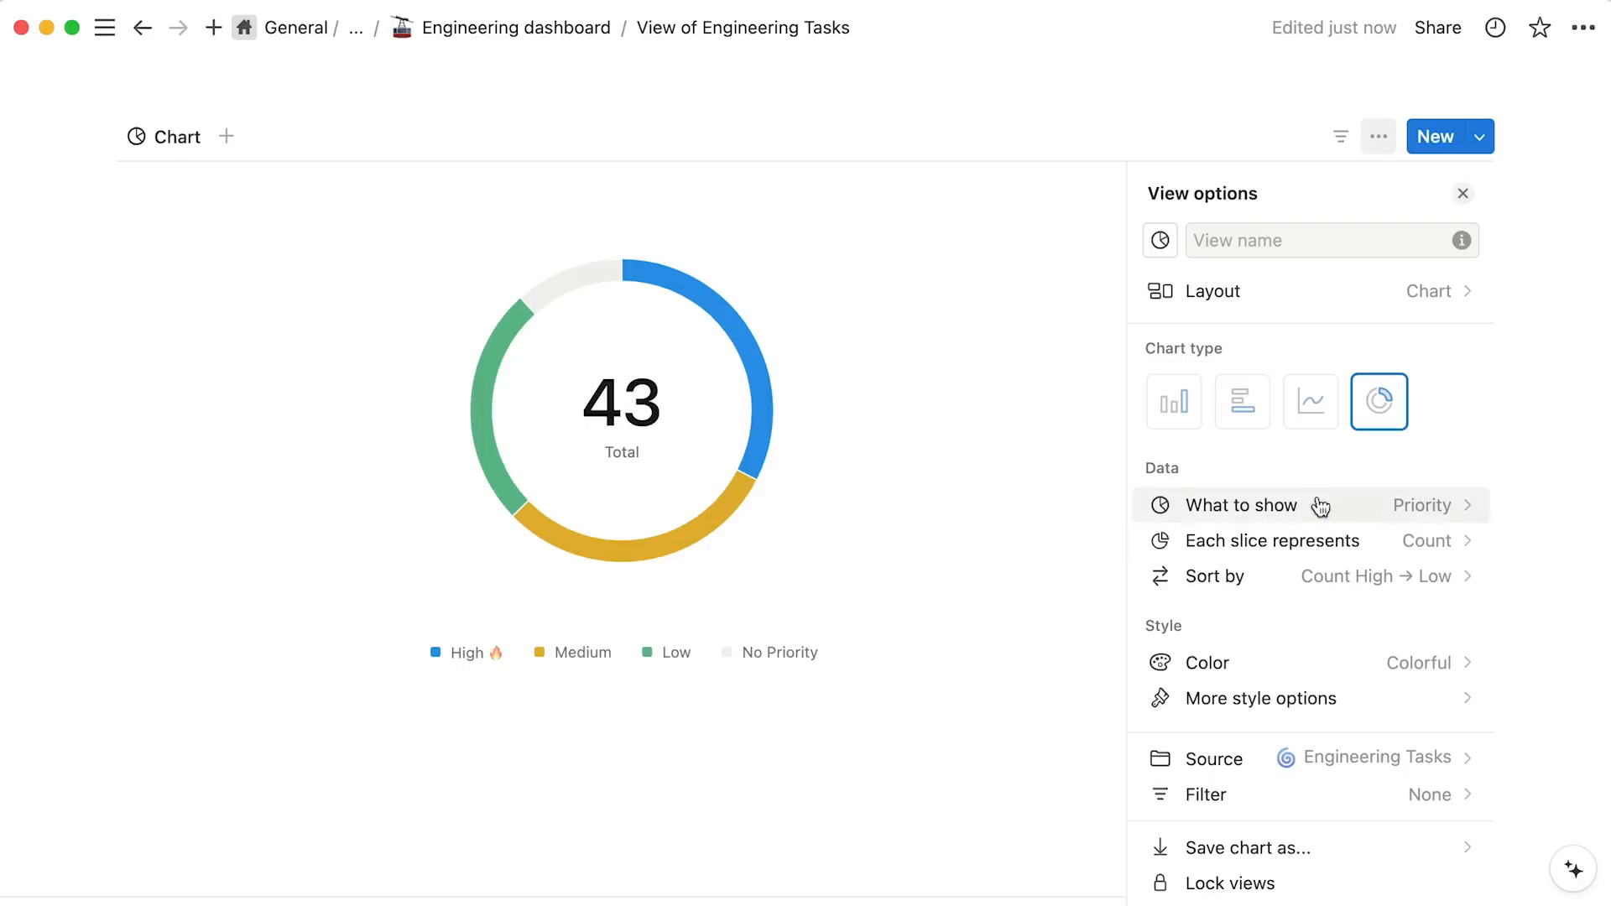
Make it a line chart of tasks by Due Date per week, split by Priority.
click(1310, 401)
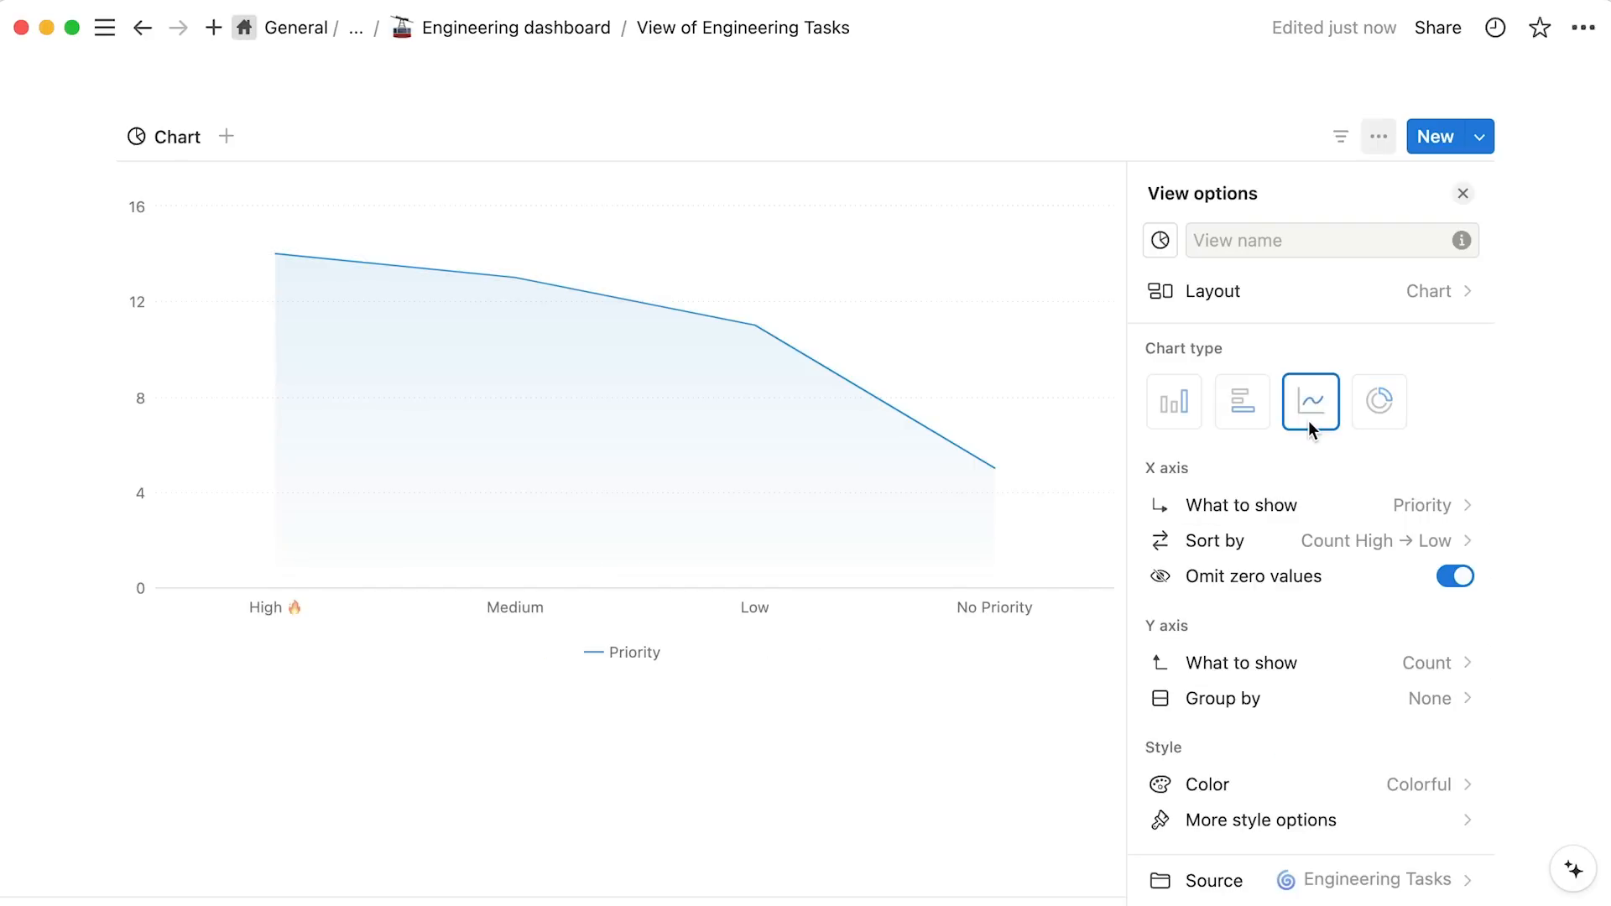
click(1422, 505)
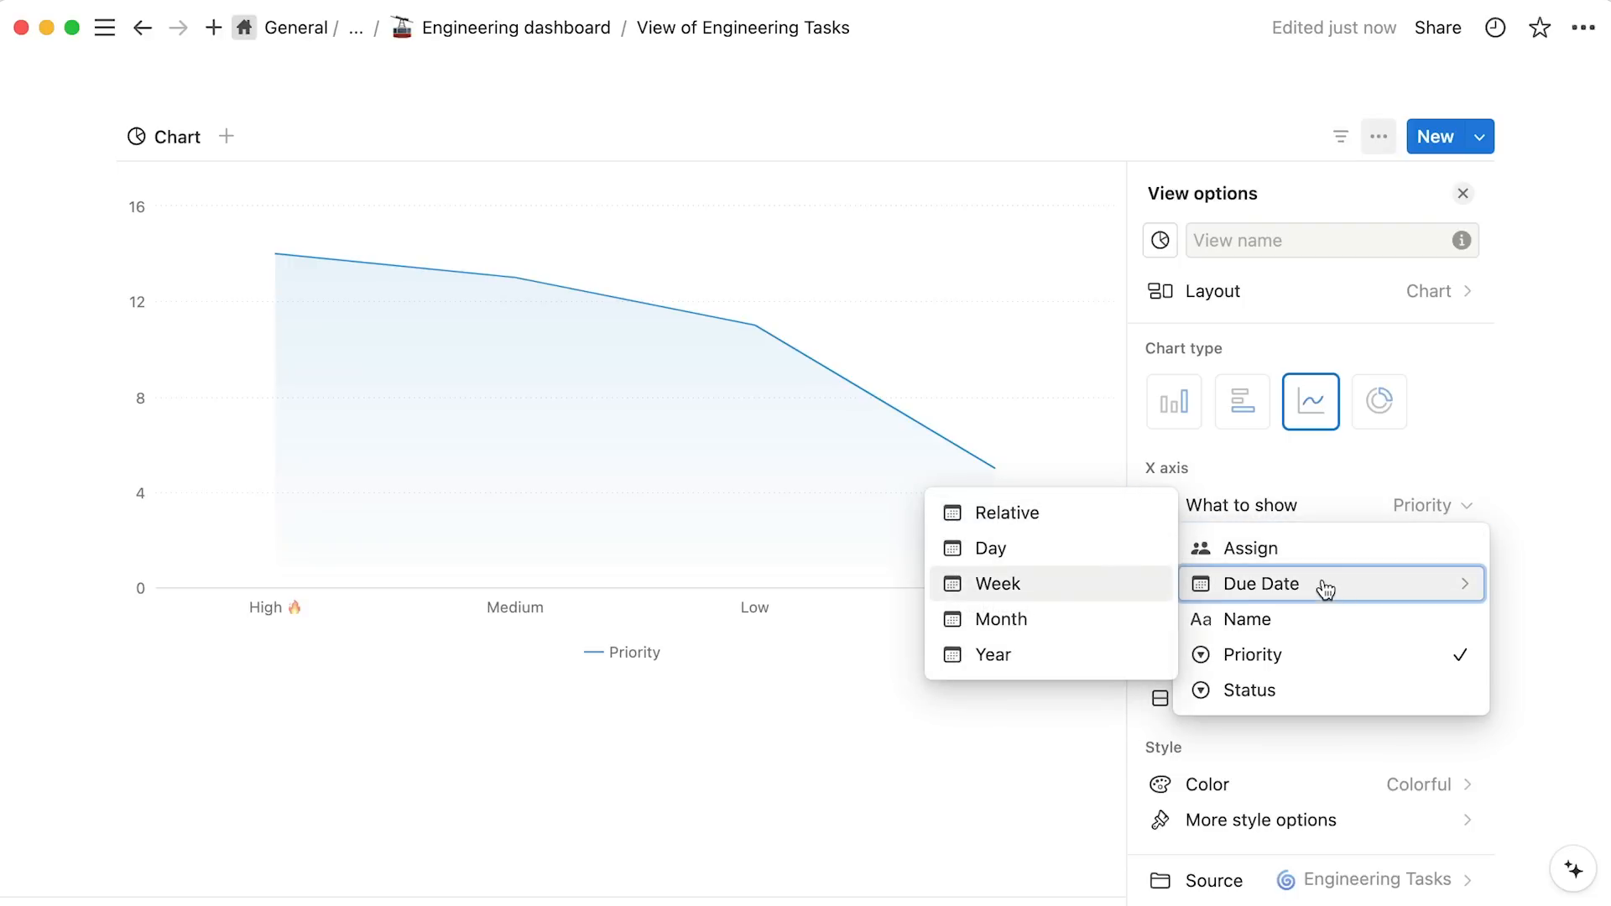
click(1259, 584)
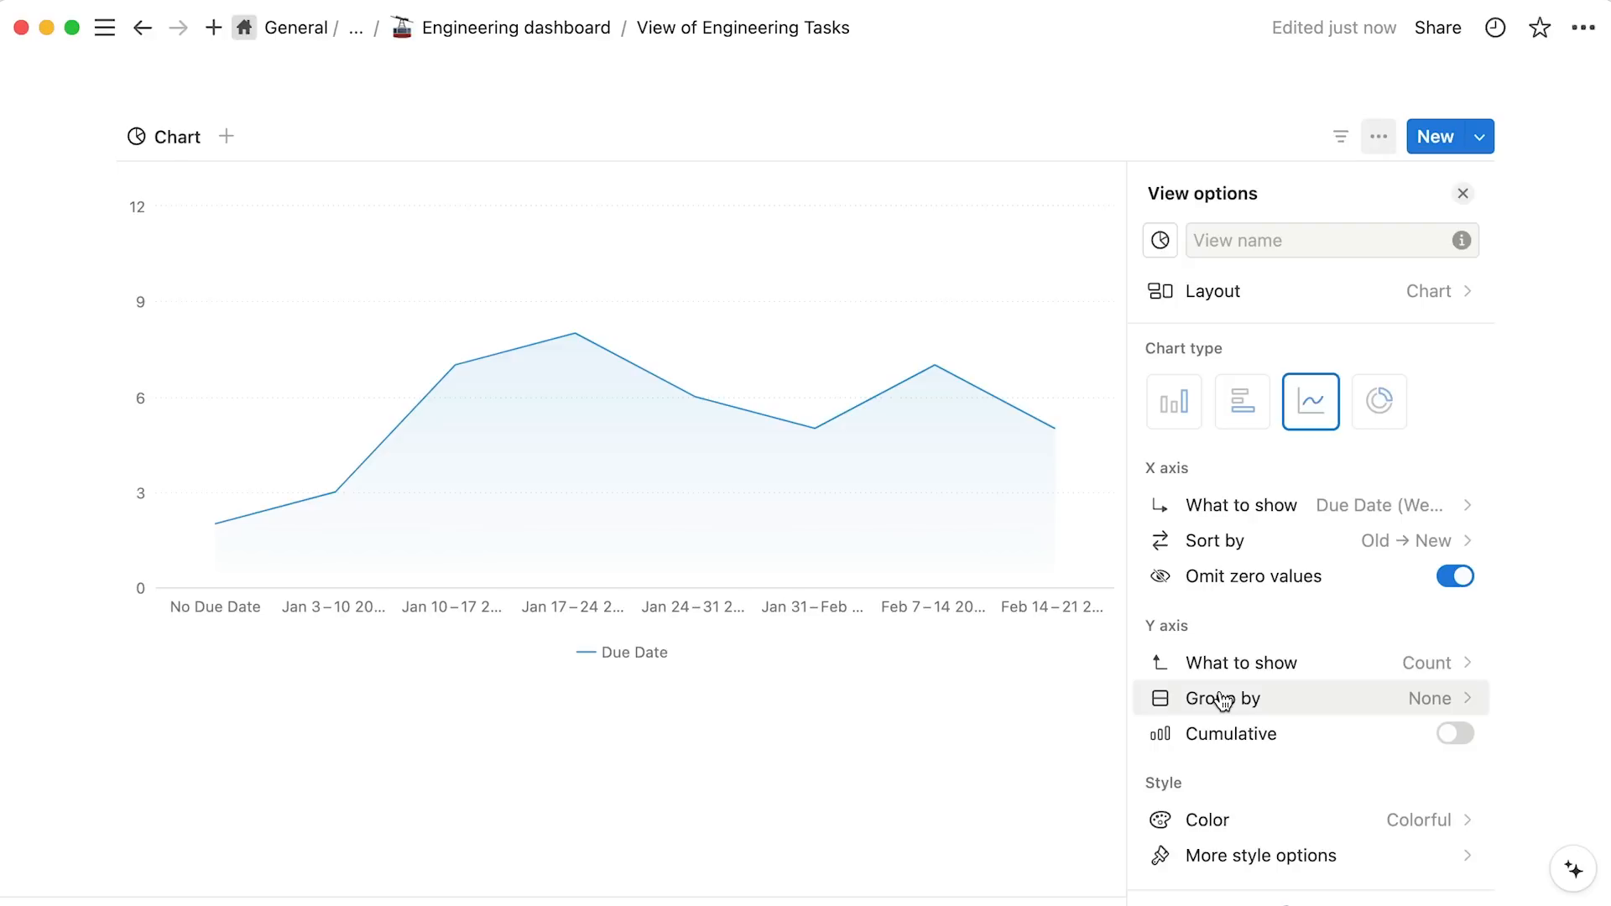
click(1222, 698)
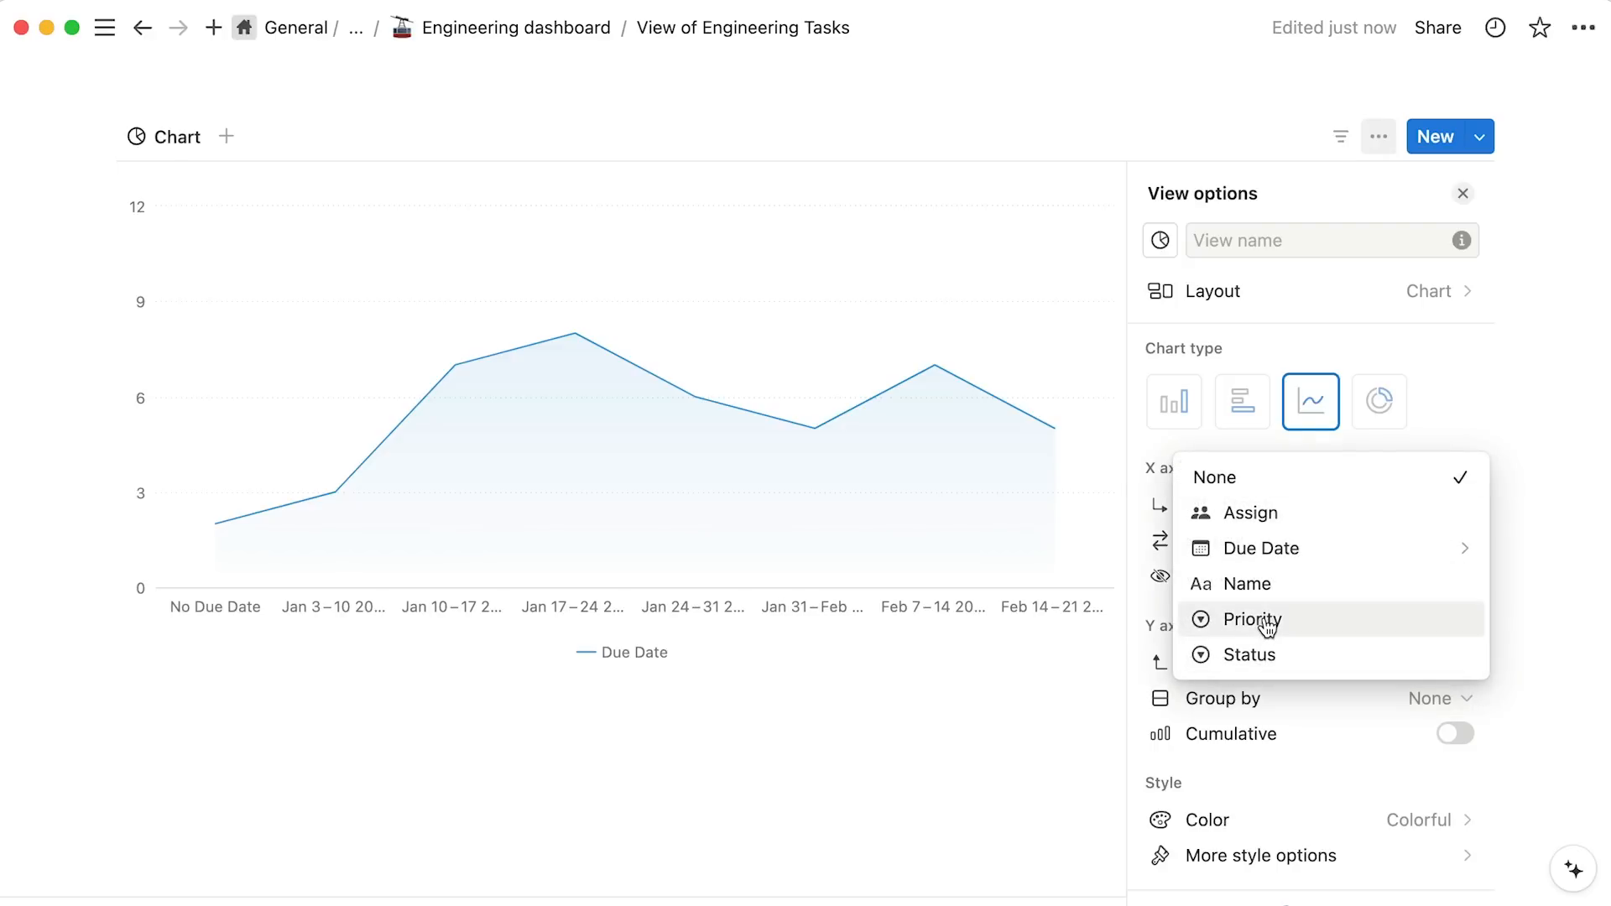
click(1252, 619)
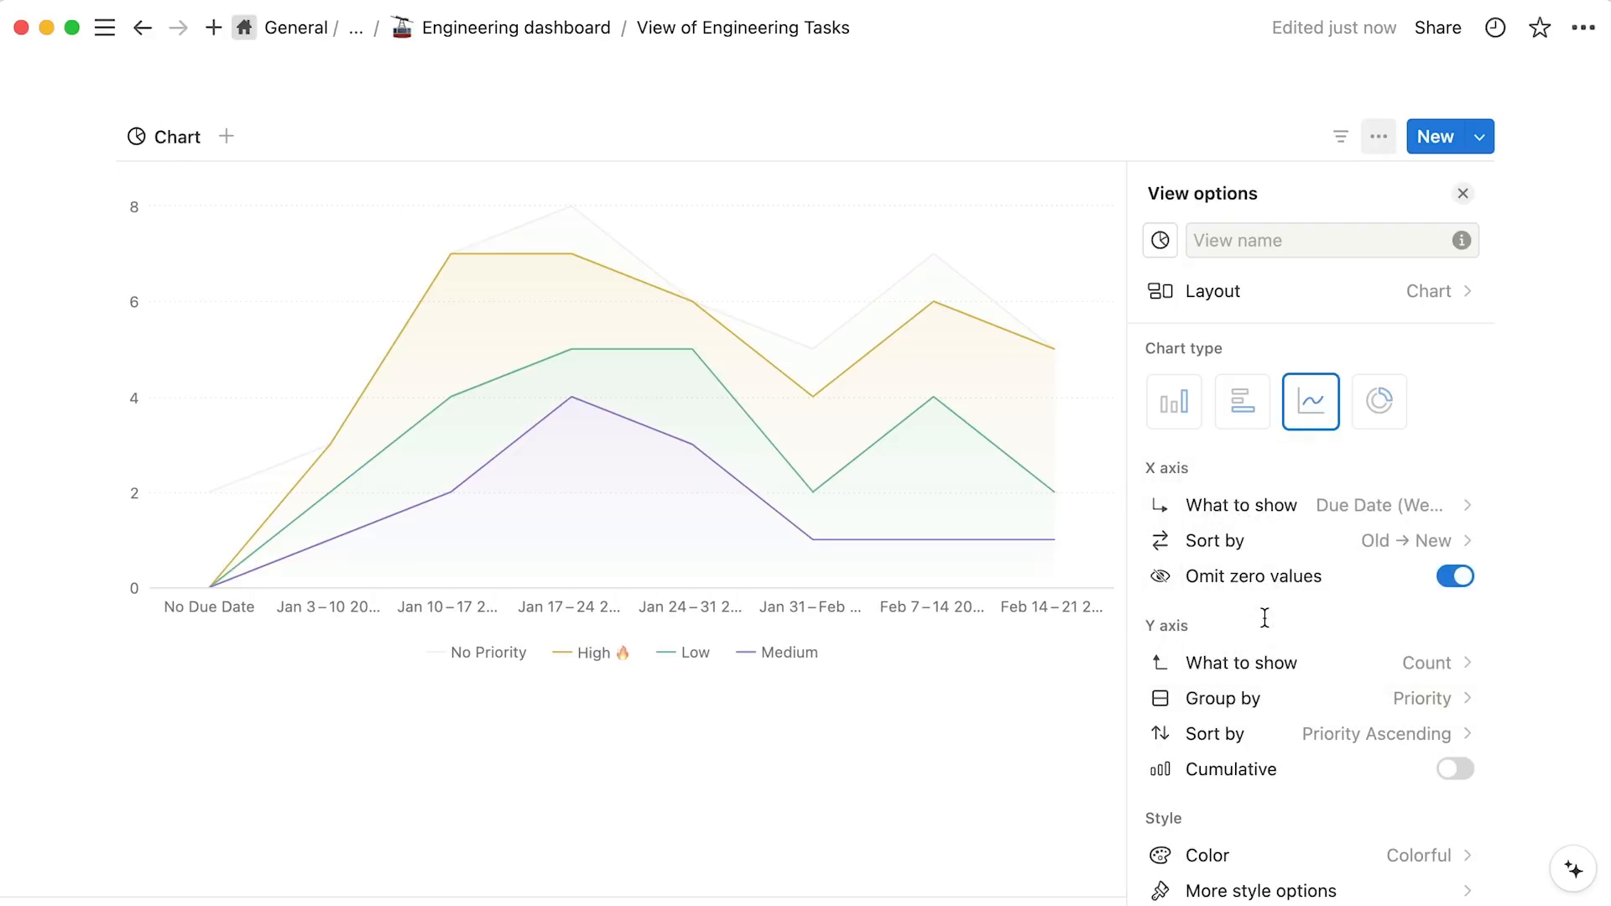
mouse_move(1241, 401)
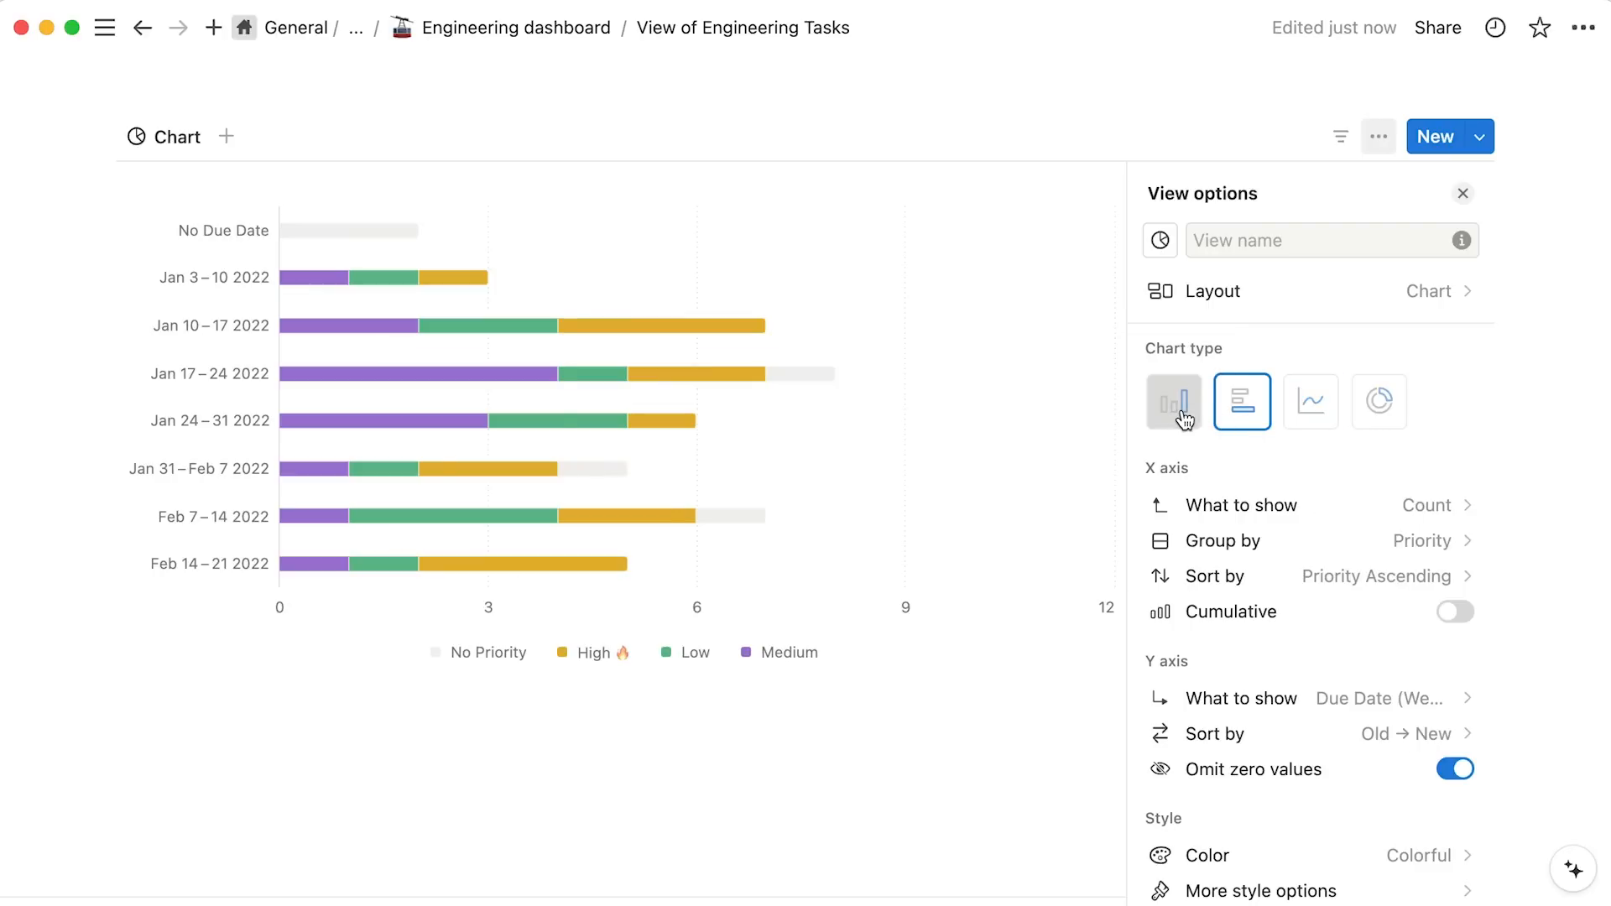
Switch to vertical bars with Priority on the X axis and no grouping.
click(1173, 401)
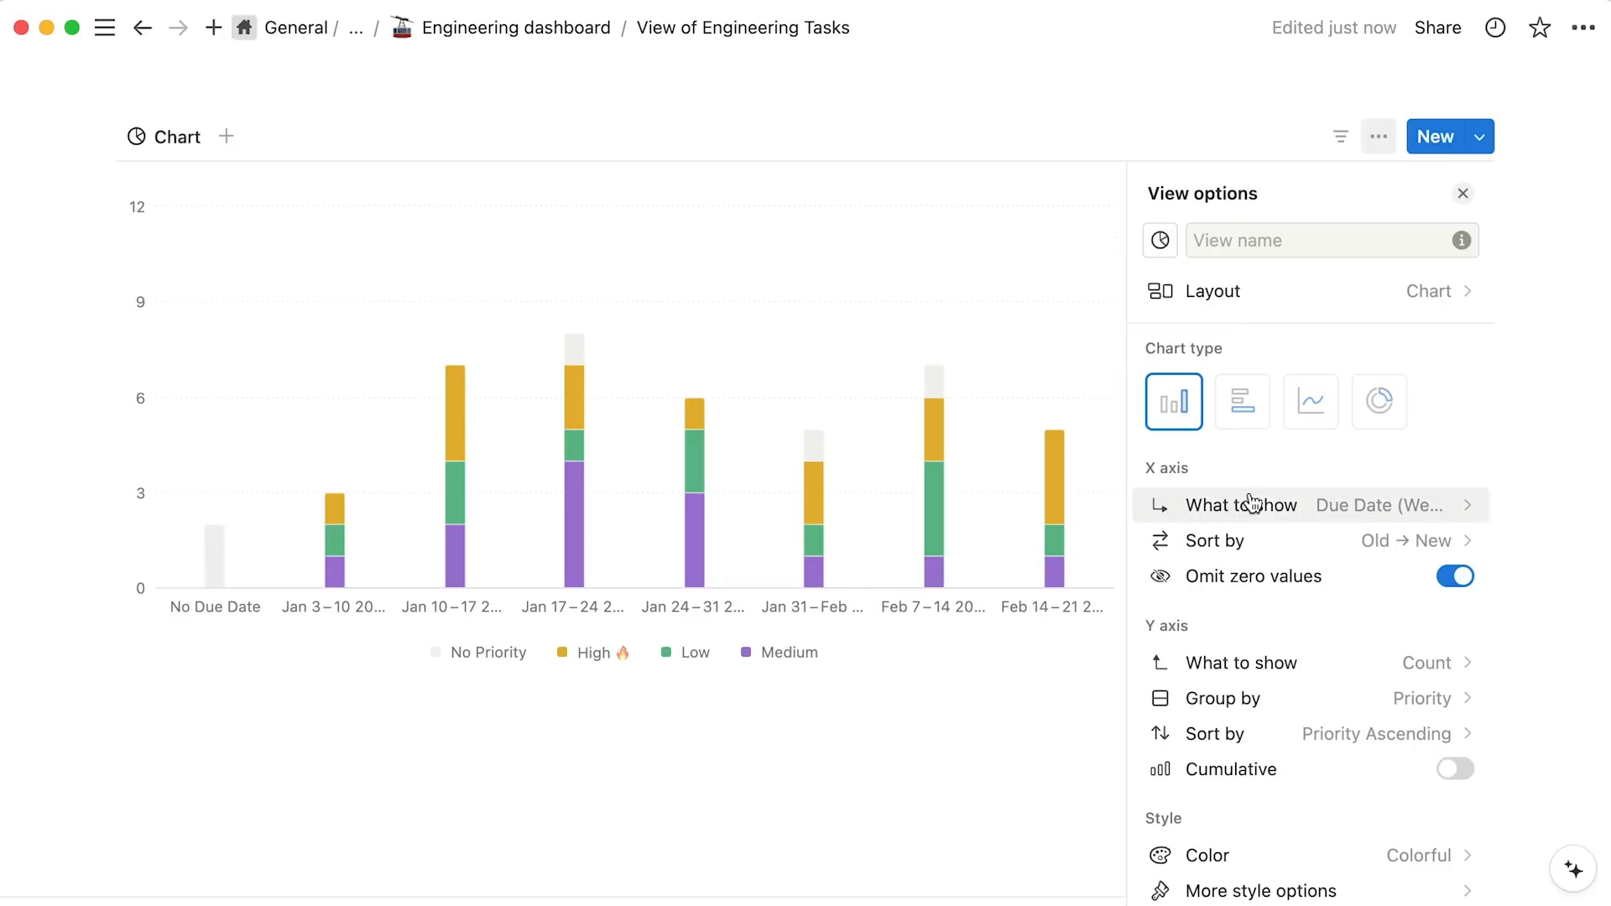
click(1240, 505)
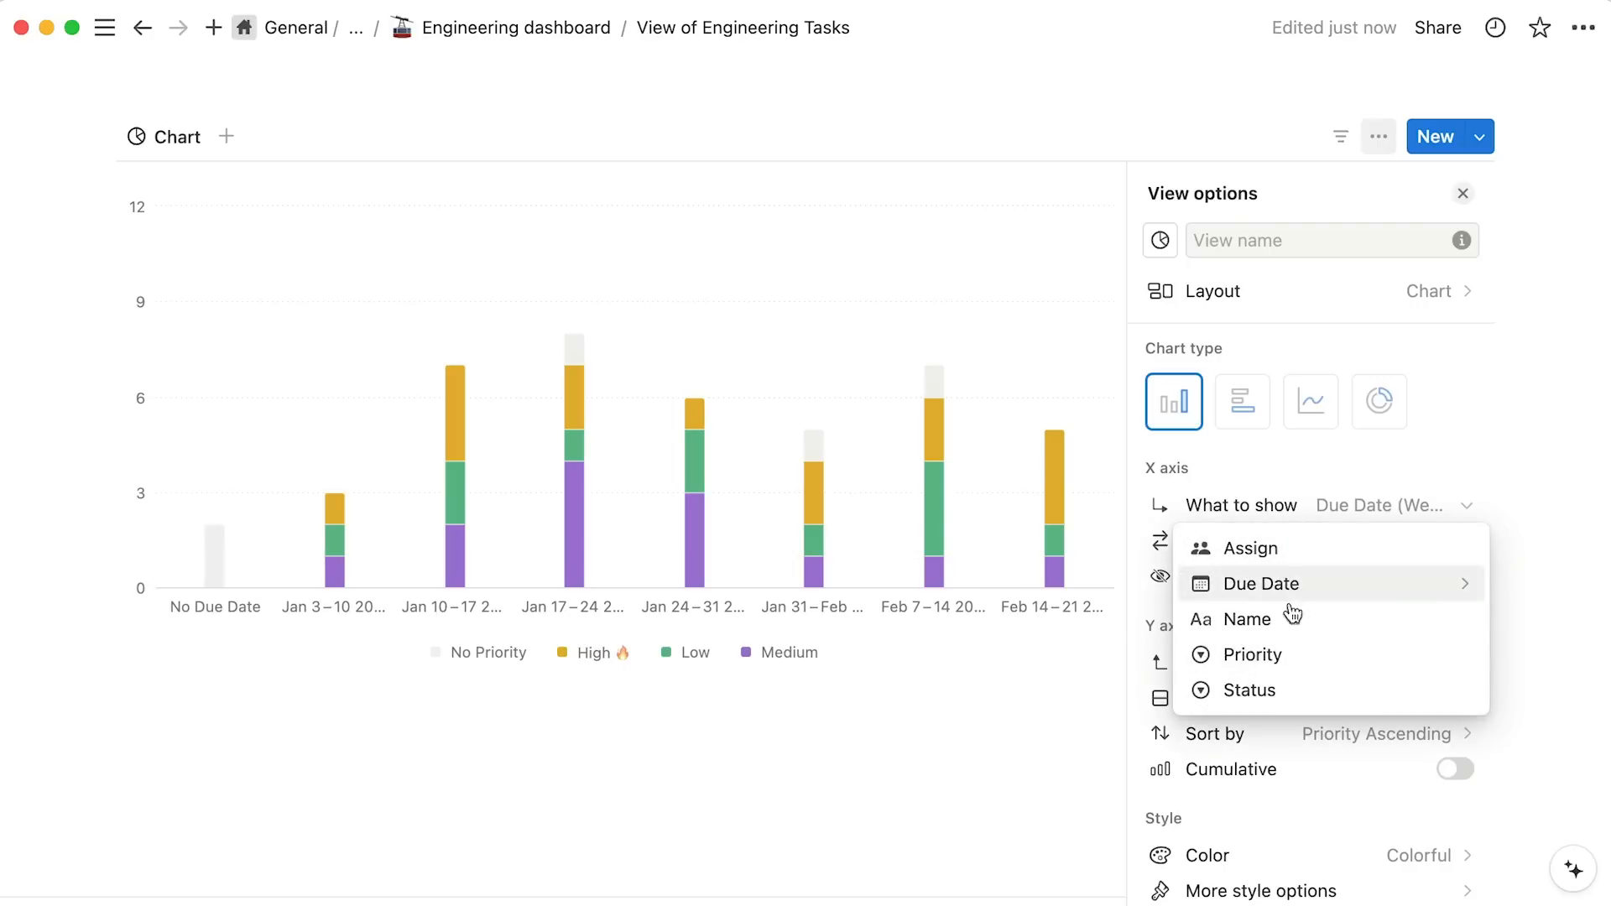
click(1255, 654)
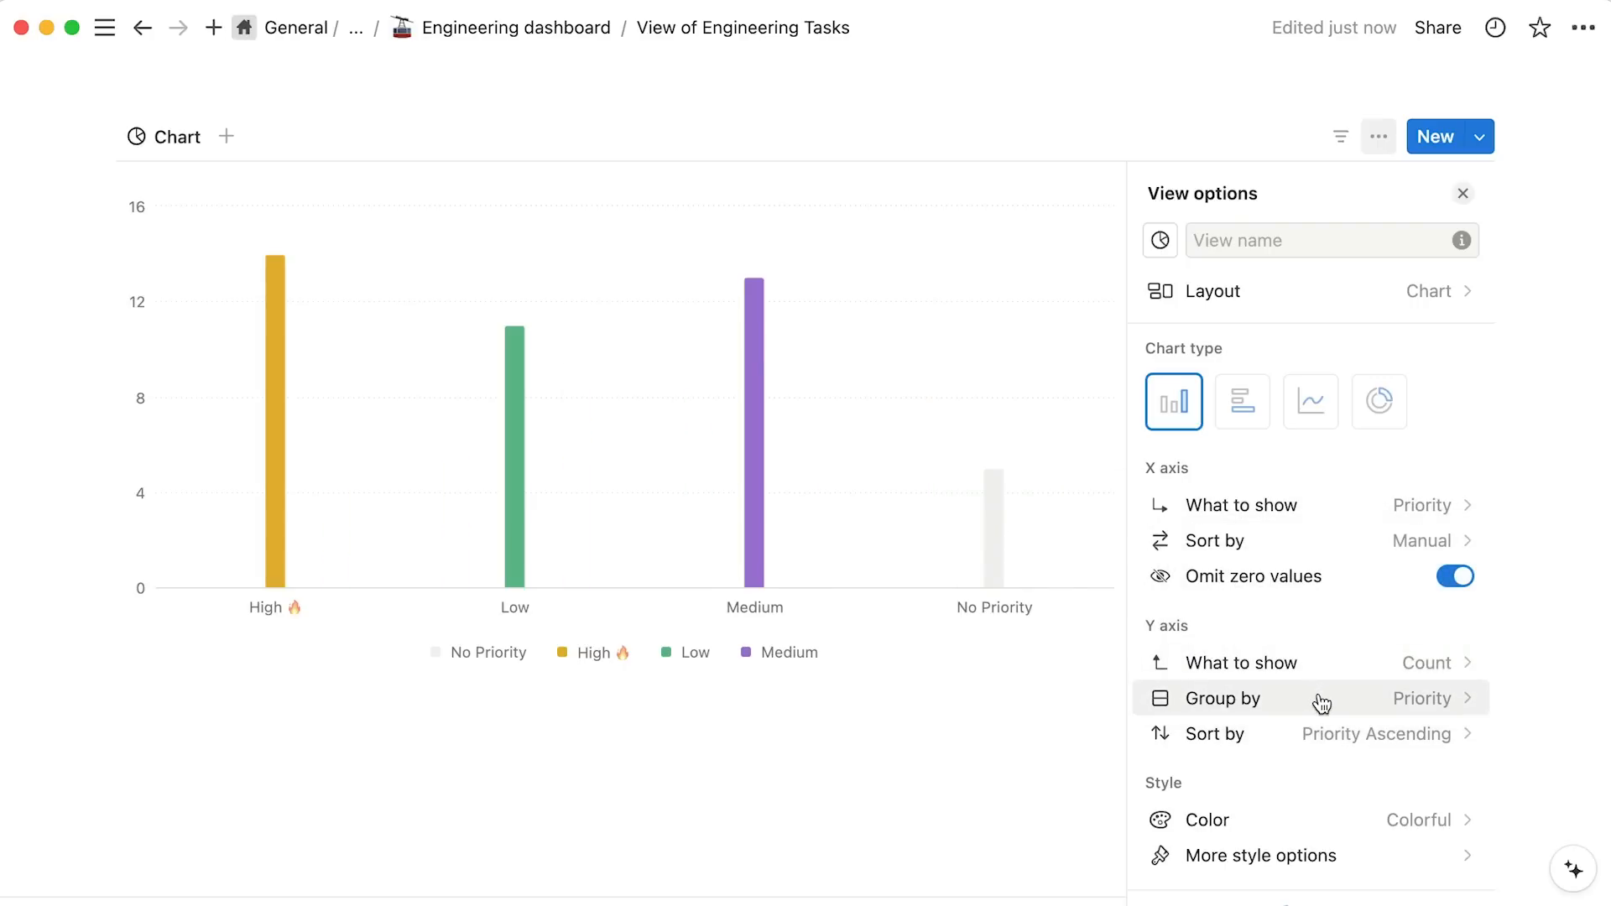
click(1423, 698)
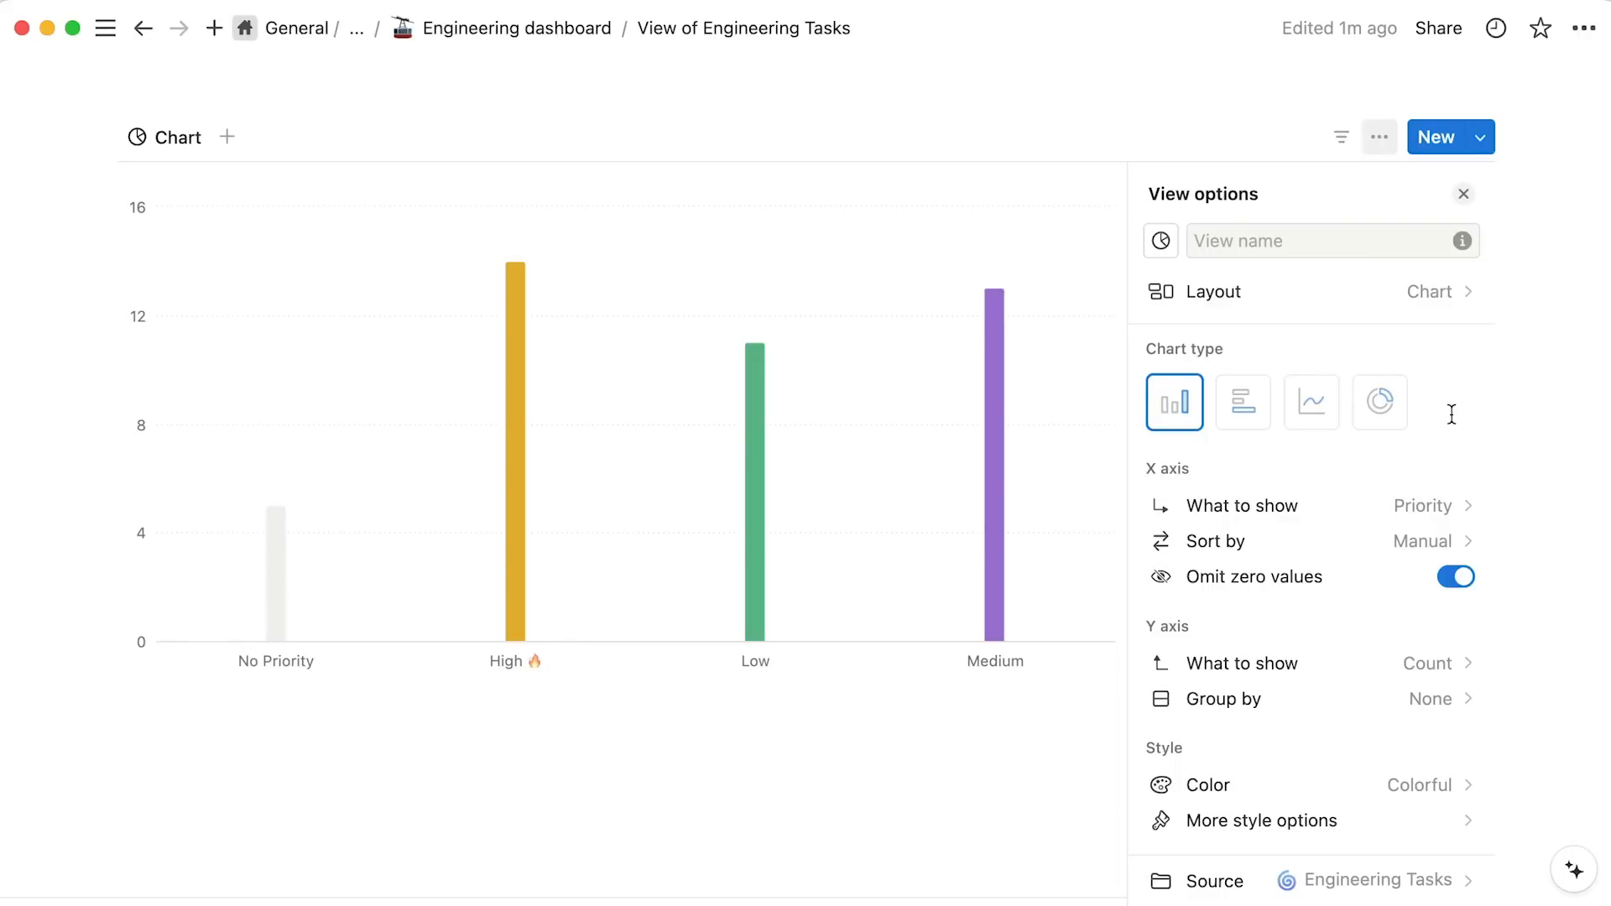
Show task counts per Status, sort This Week before Completed, keep zero-value statuses omitted.
scroll(down, 3)
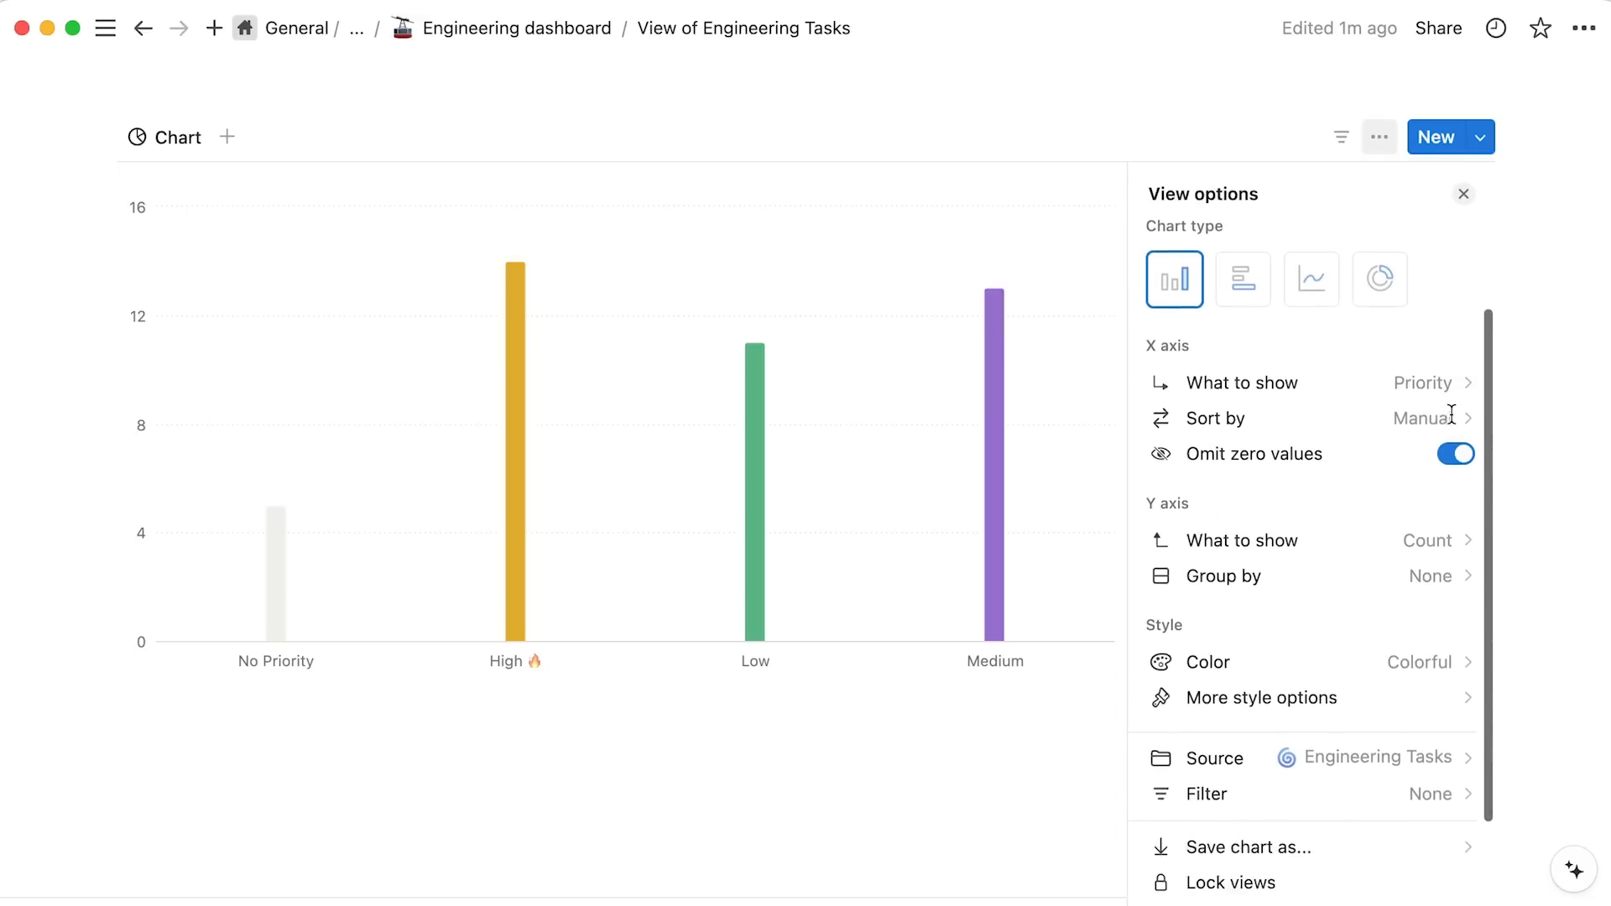
scroll(down, 3)
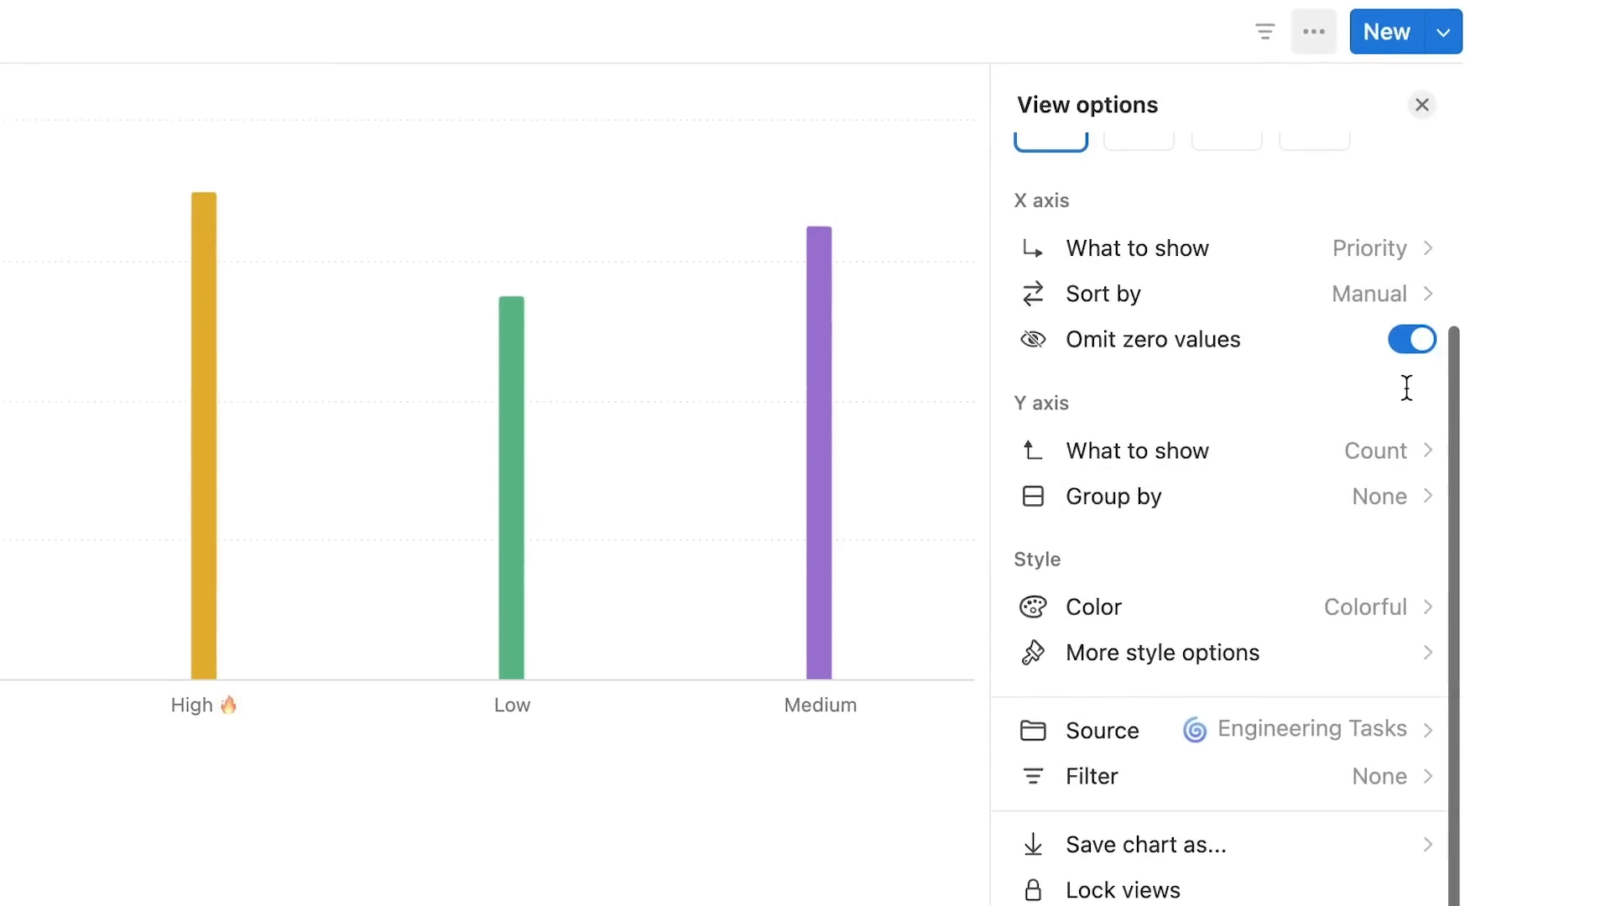
mouse_move(1269, 318)
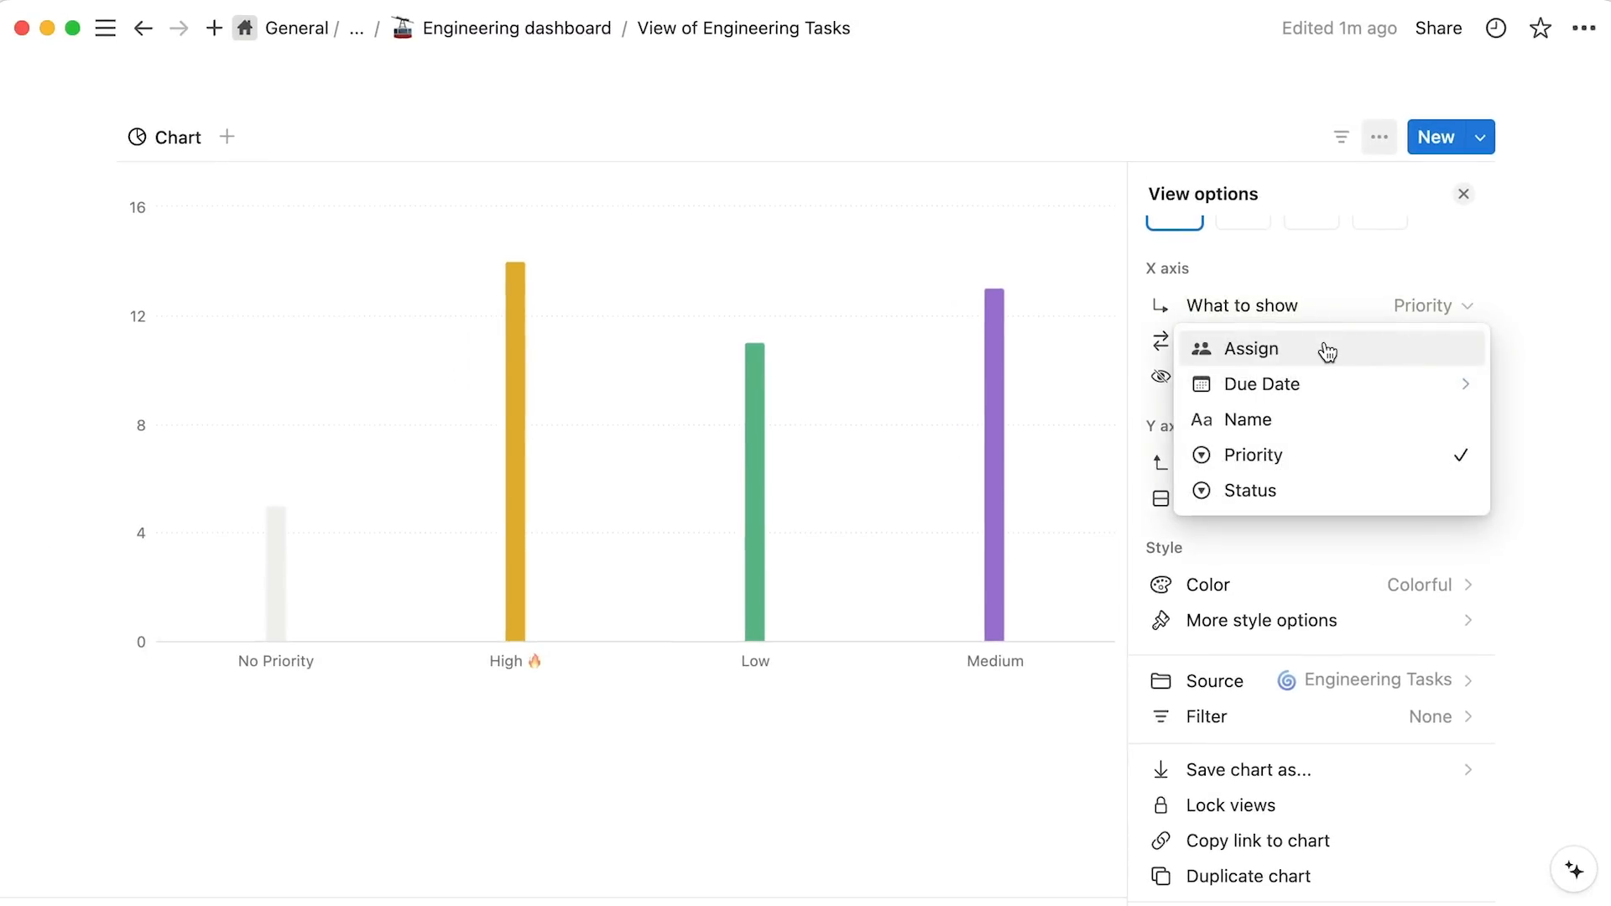
mouse_move(1332, 383)
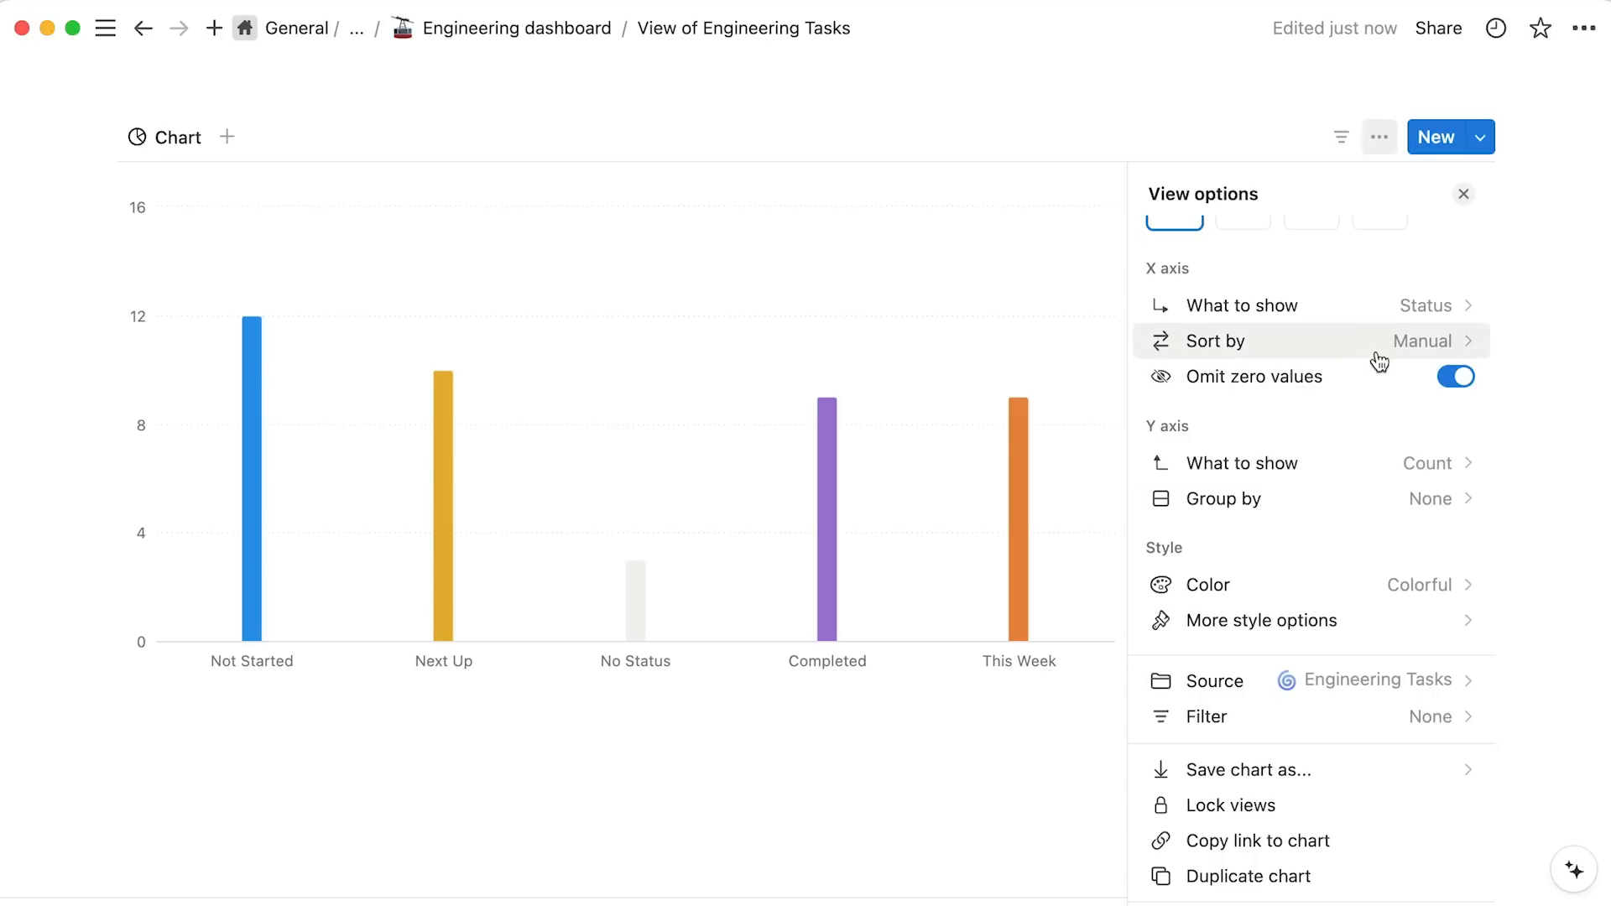
click(1215, 341)
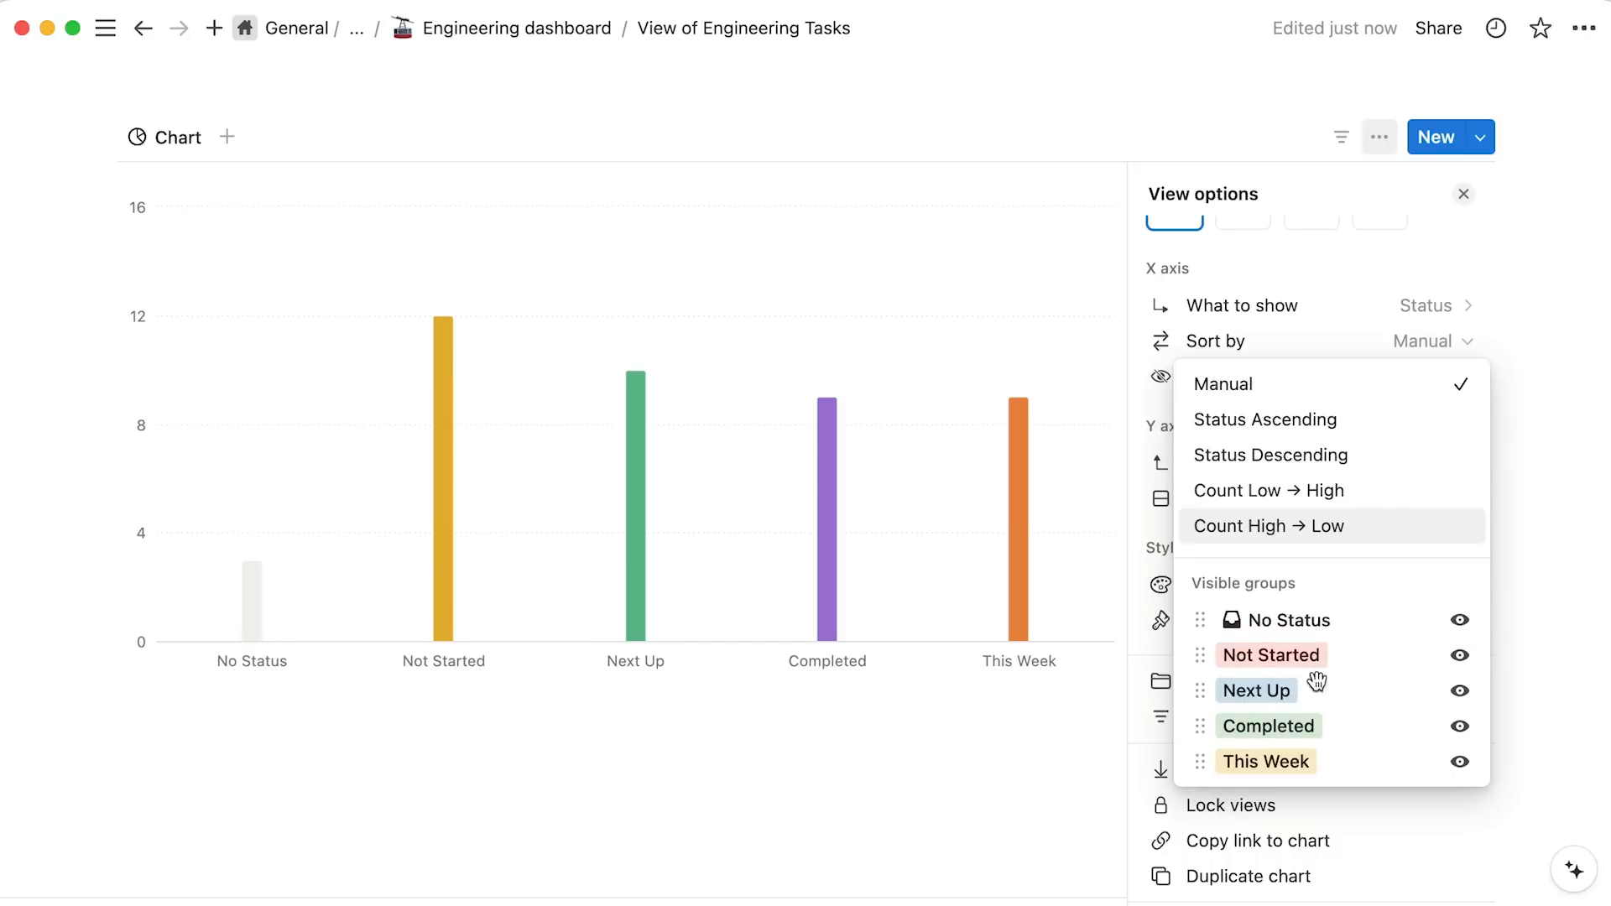
drag(1257, 690, 1266, 761)
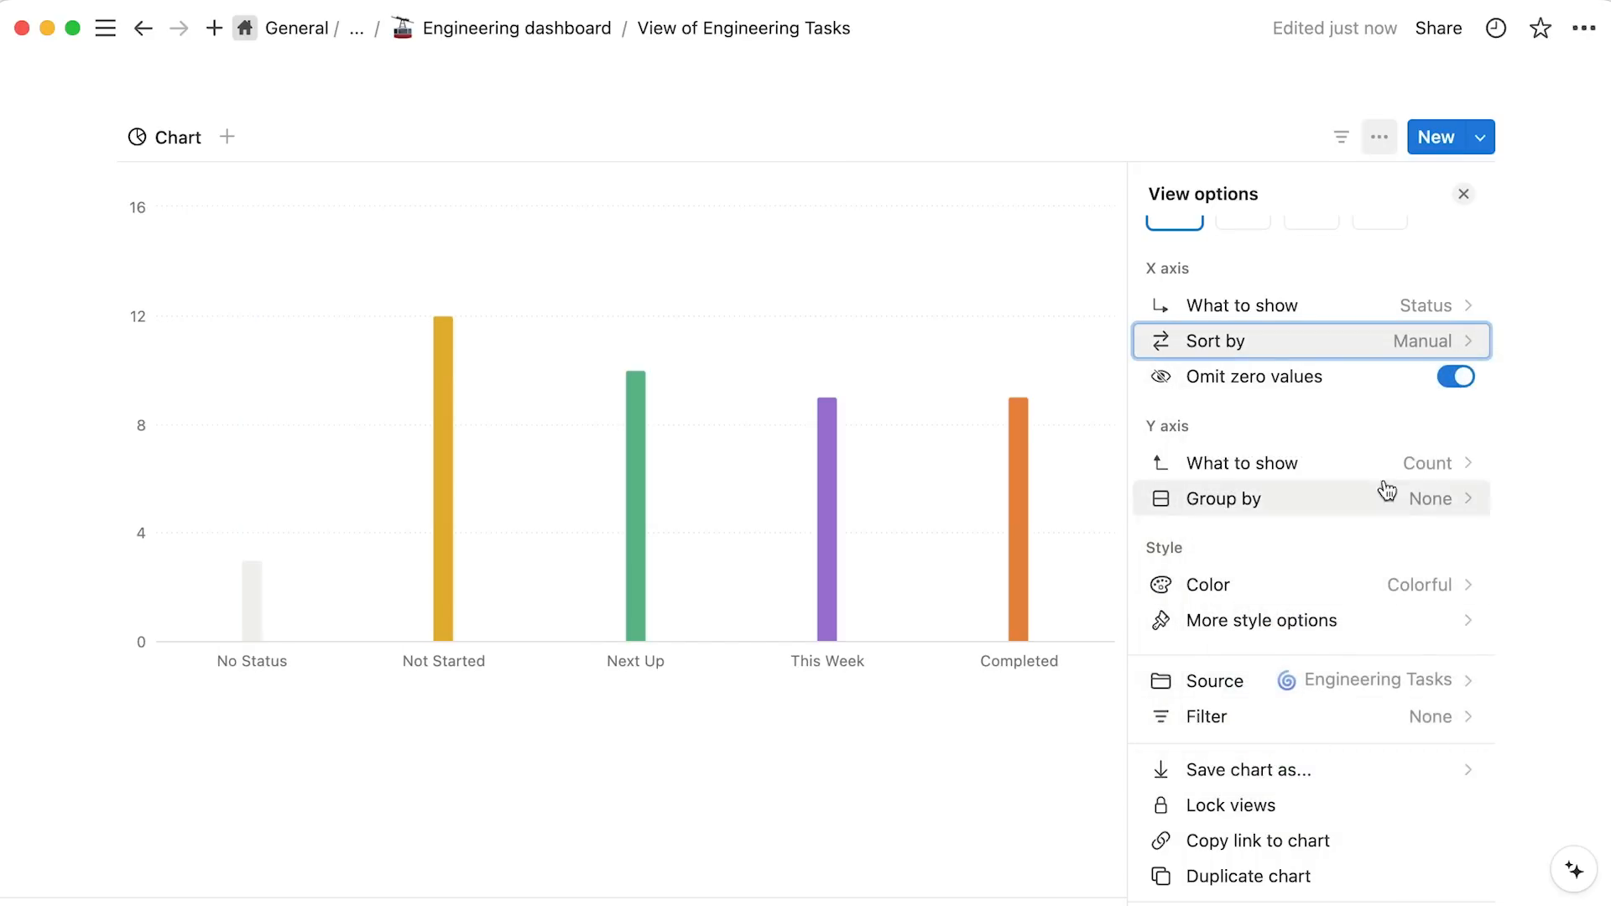
click(1455, 376)
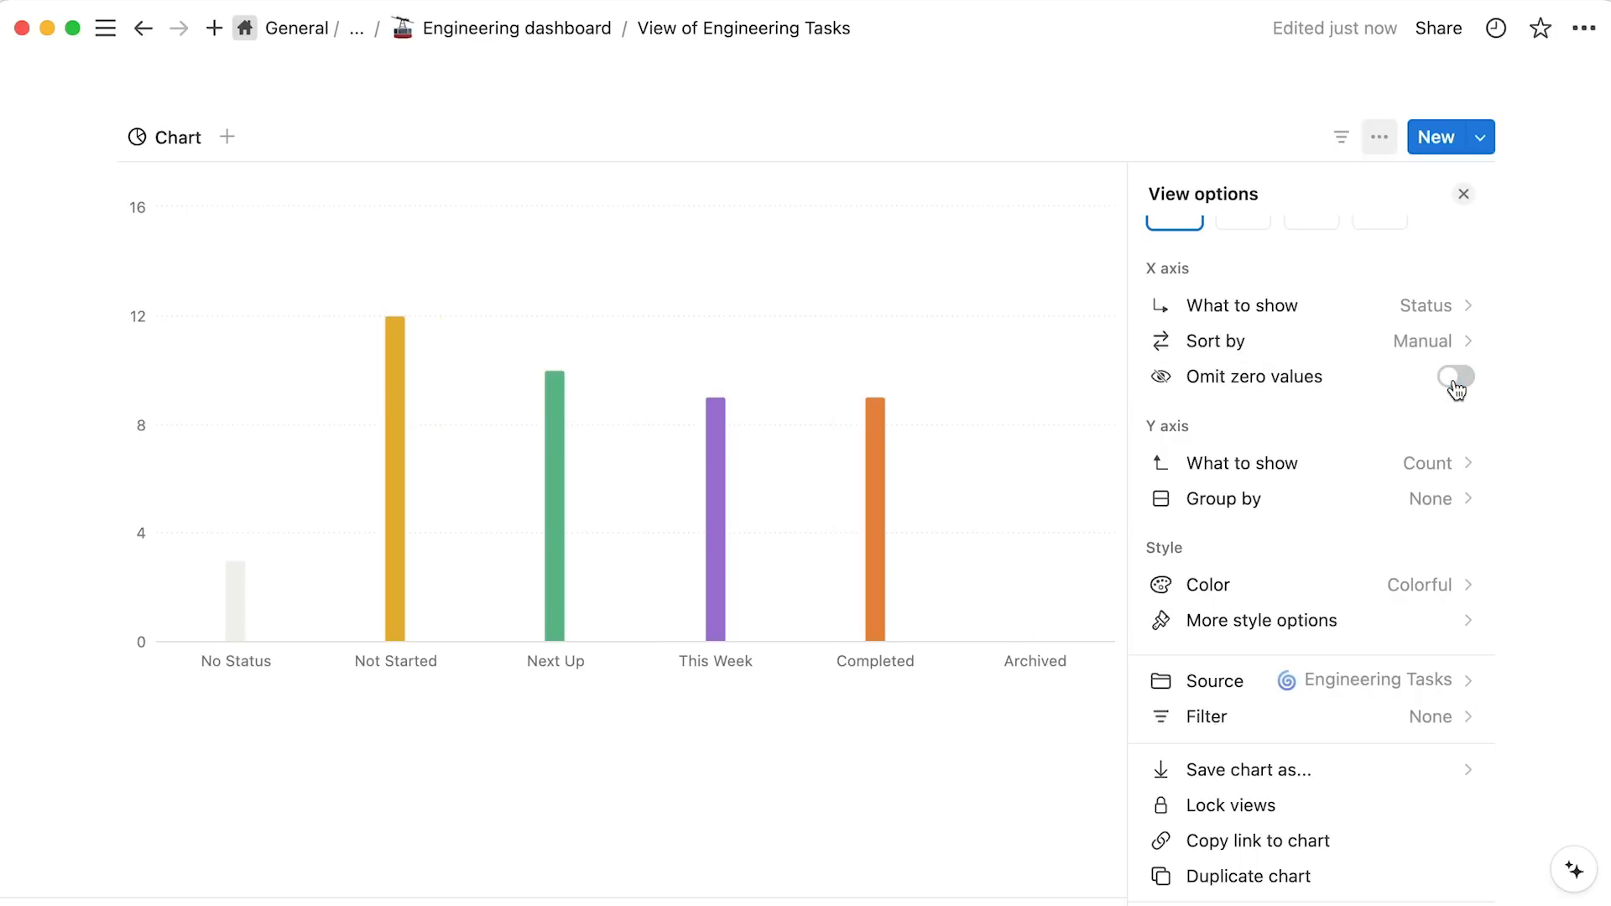
click(1455, 376)
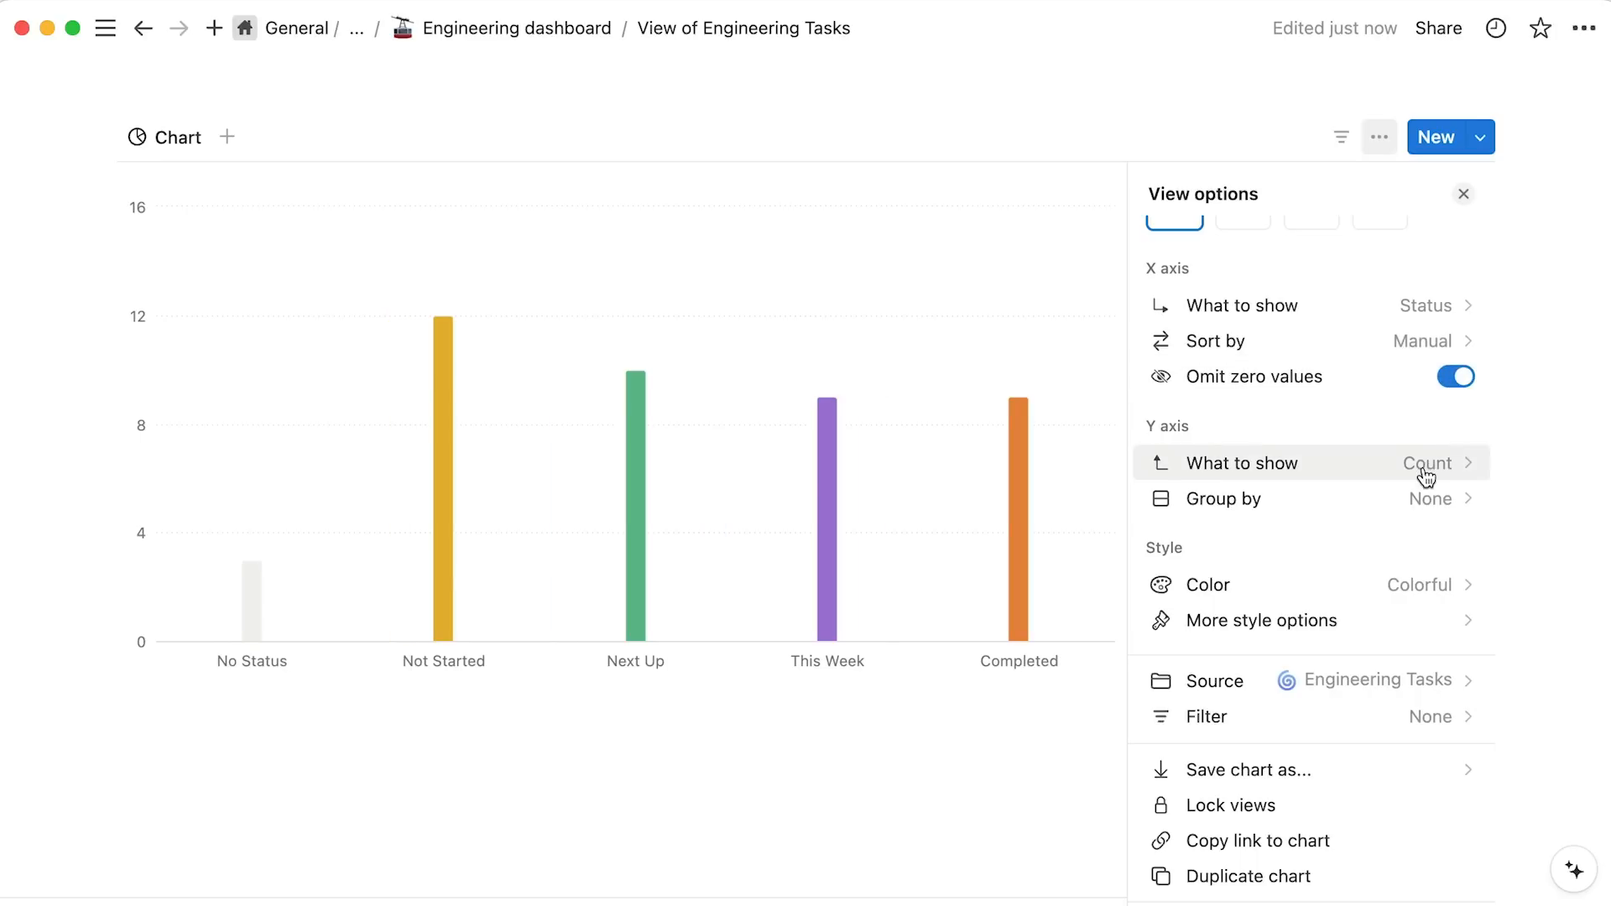
click(1428, 464)
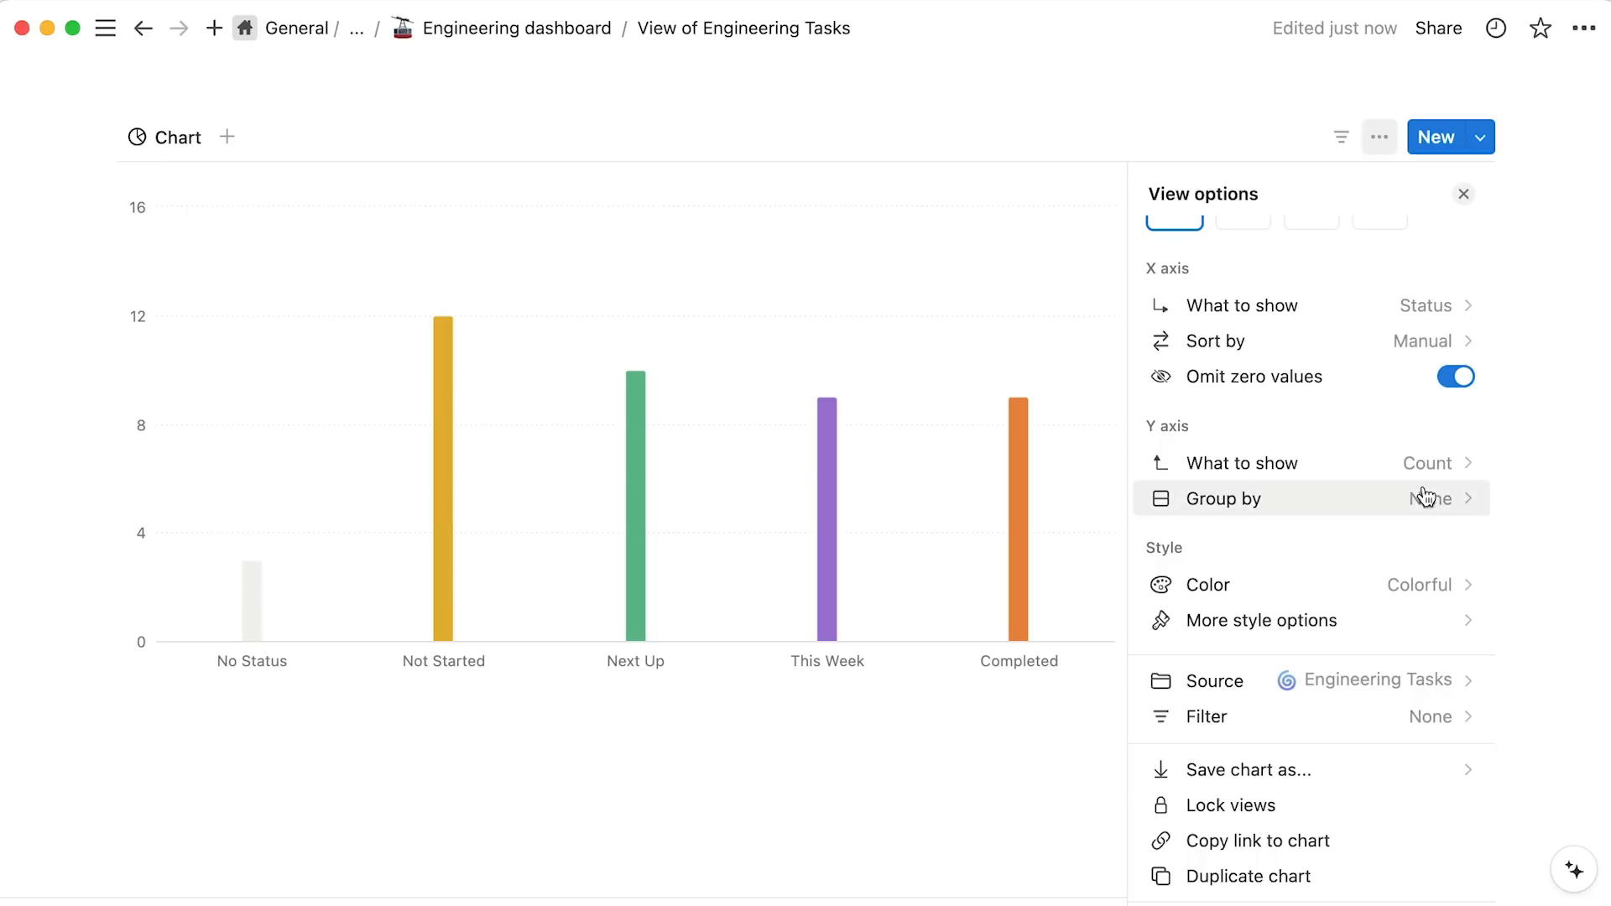
Stack each status bar by Assign, adding an assignee legend beneath the chart.
click(1439, 498)
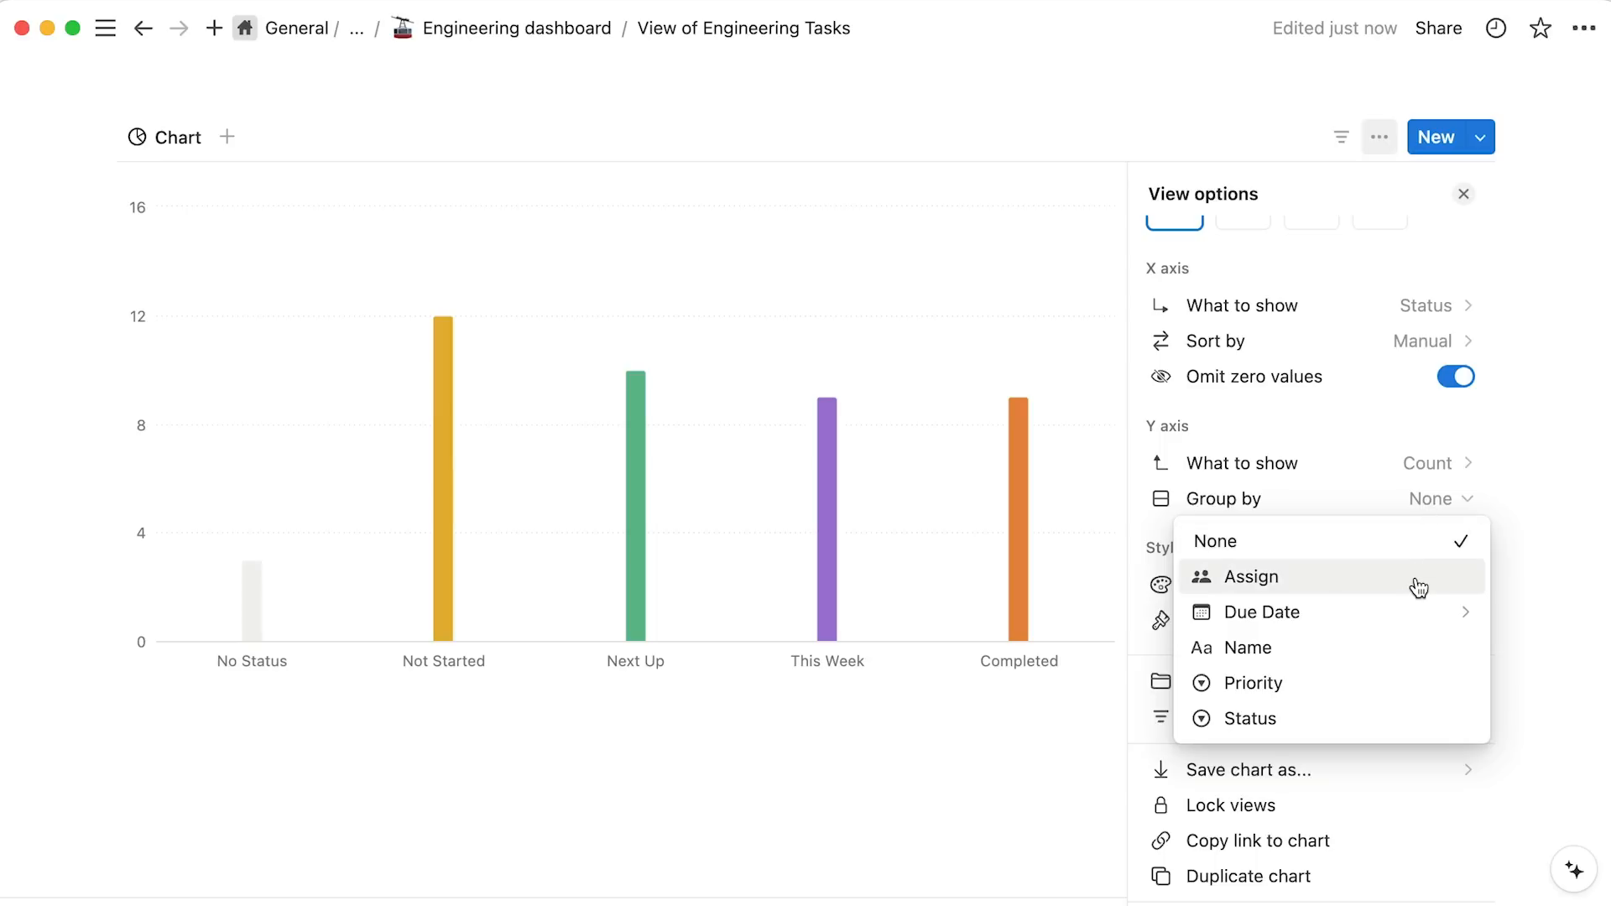
click(1250, 576)
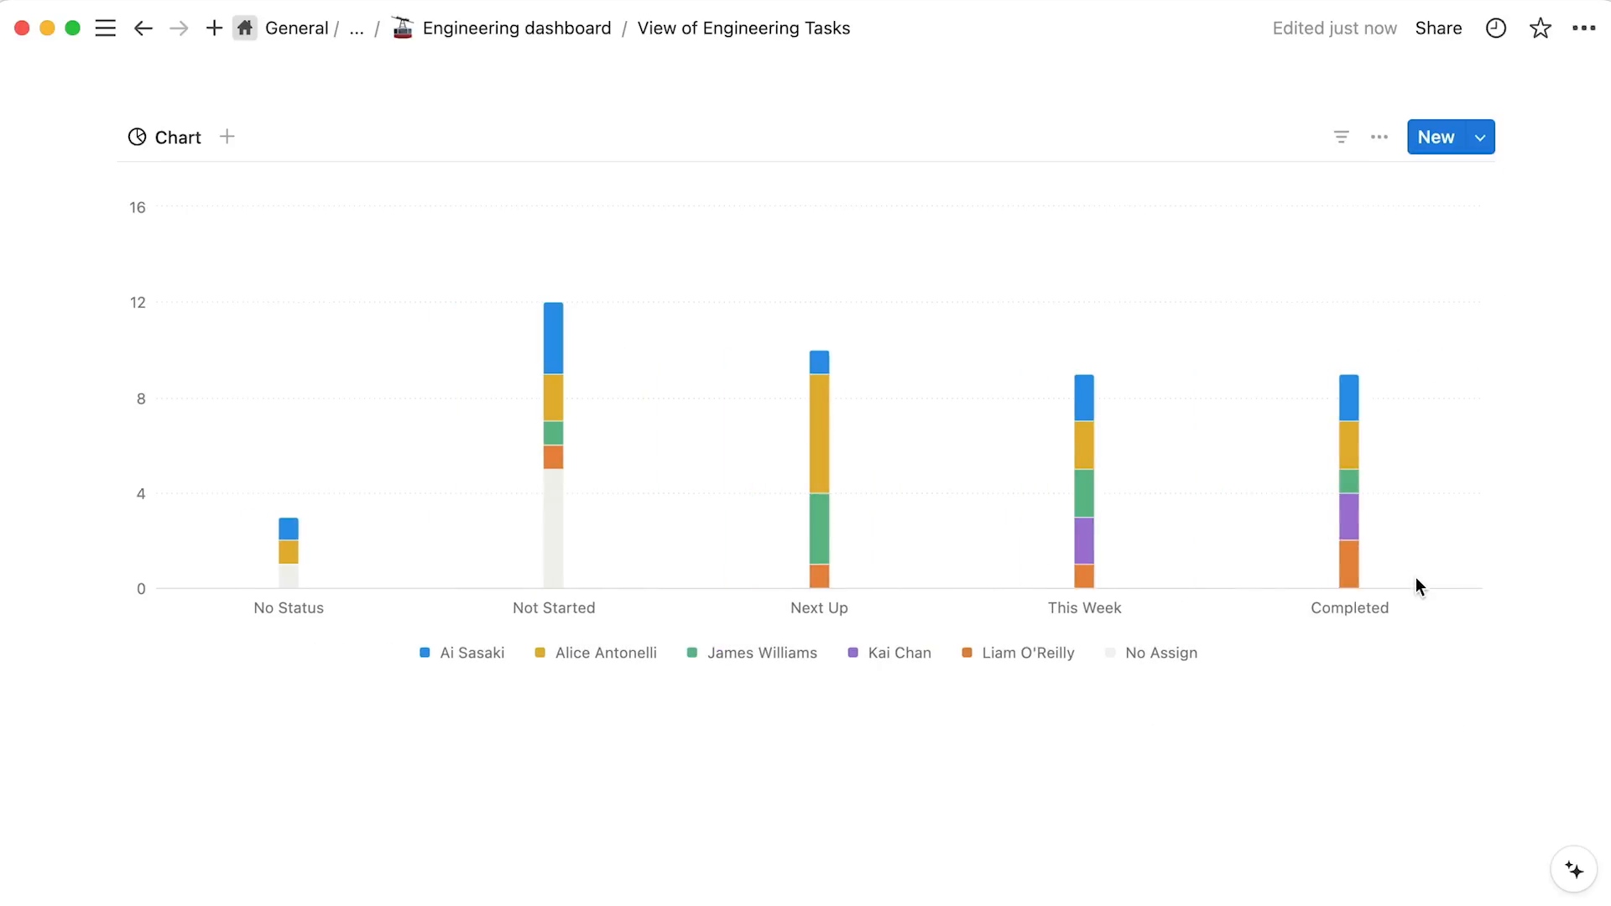
click(1379, 136)
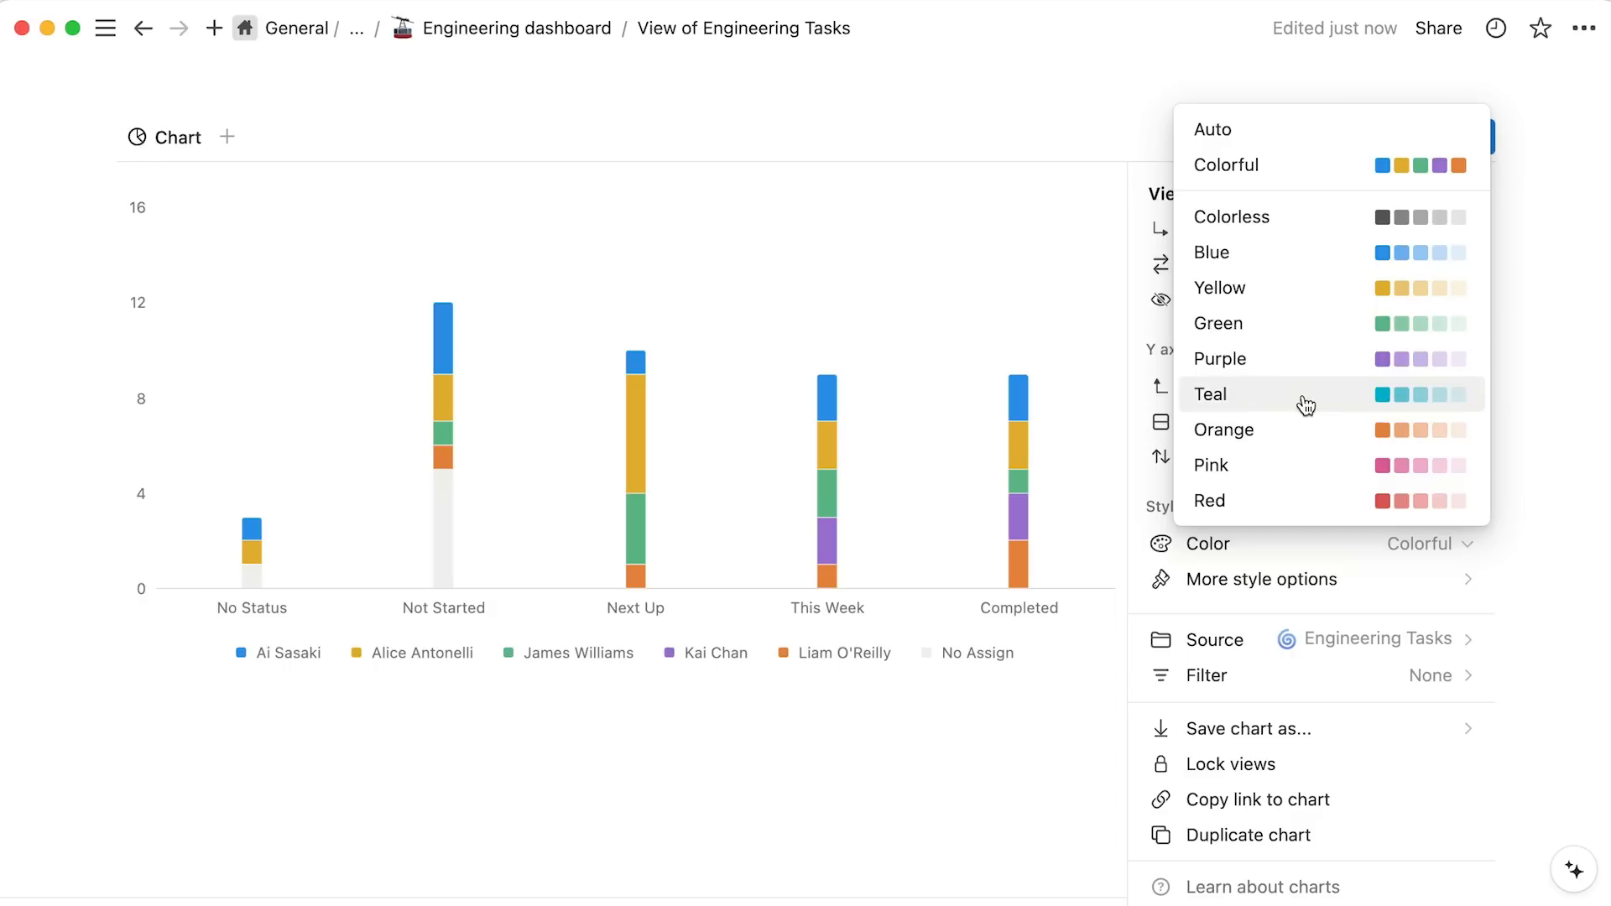
Recolour the chart in the Teal palette and make it taller.
click(1210, 392)
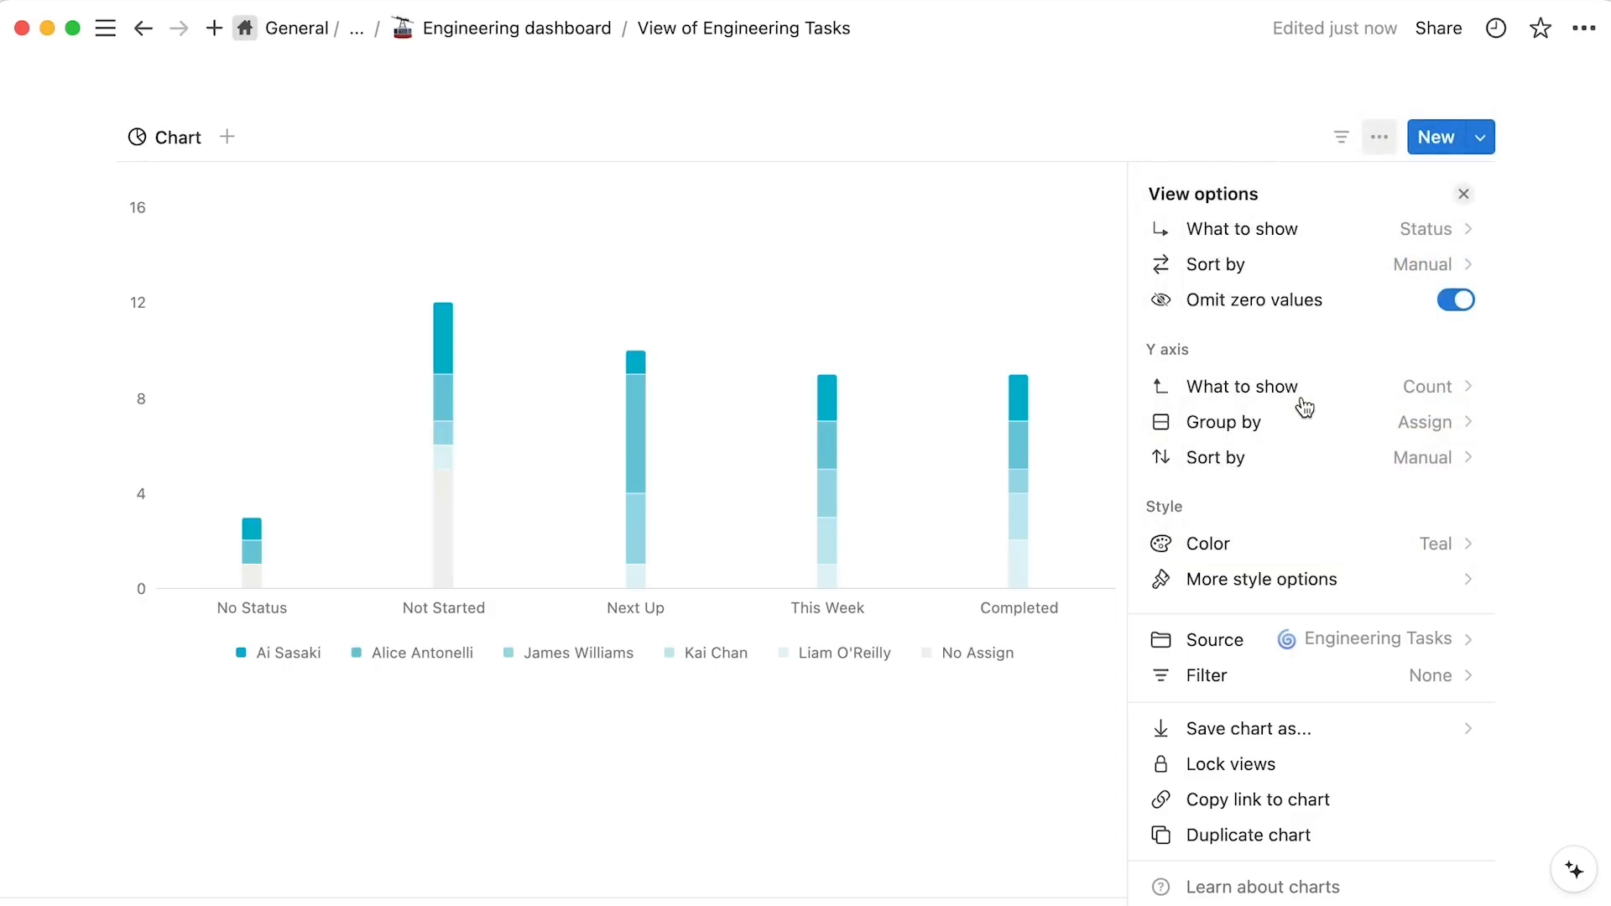
click(1265, 579)
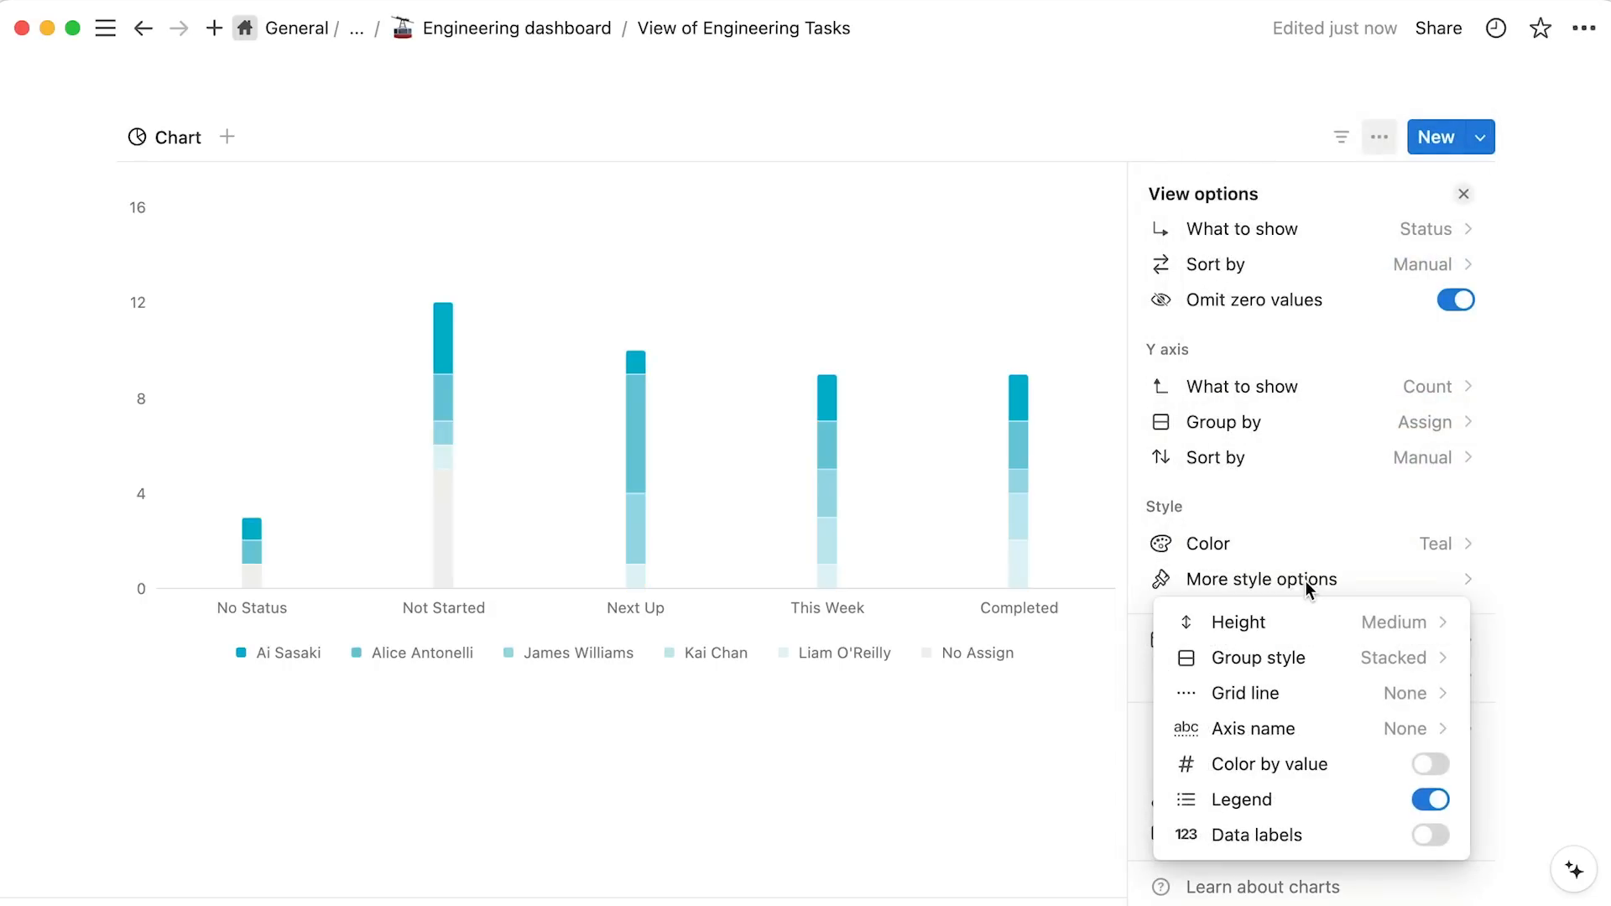
click(1238, 621)
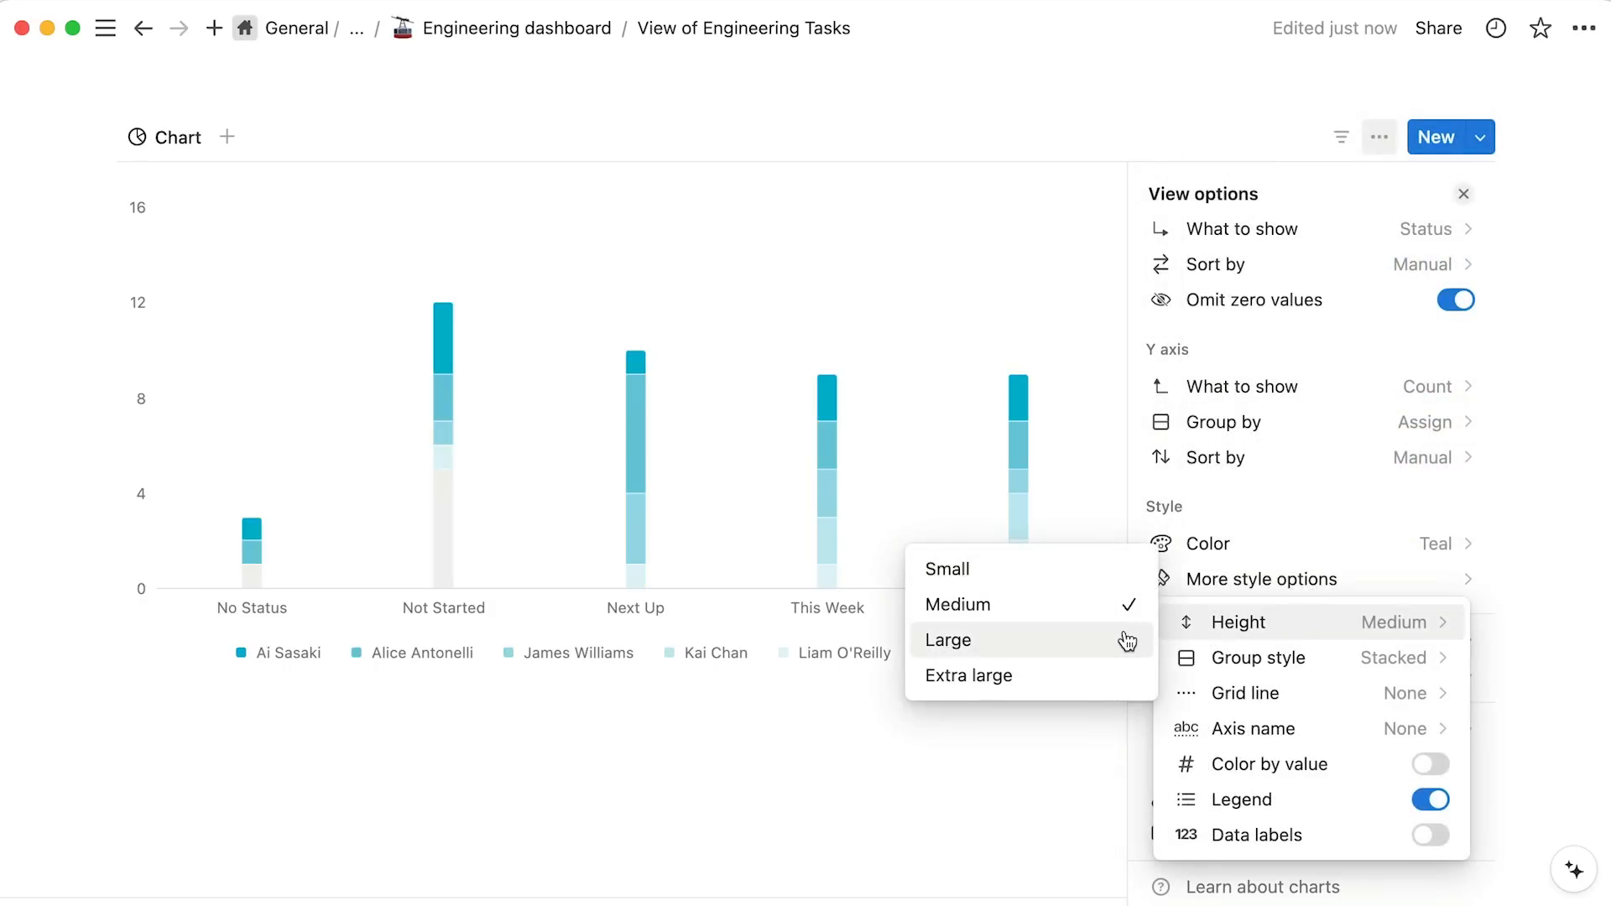
click(947, 639)
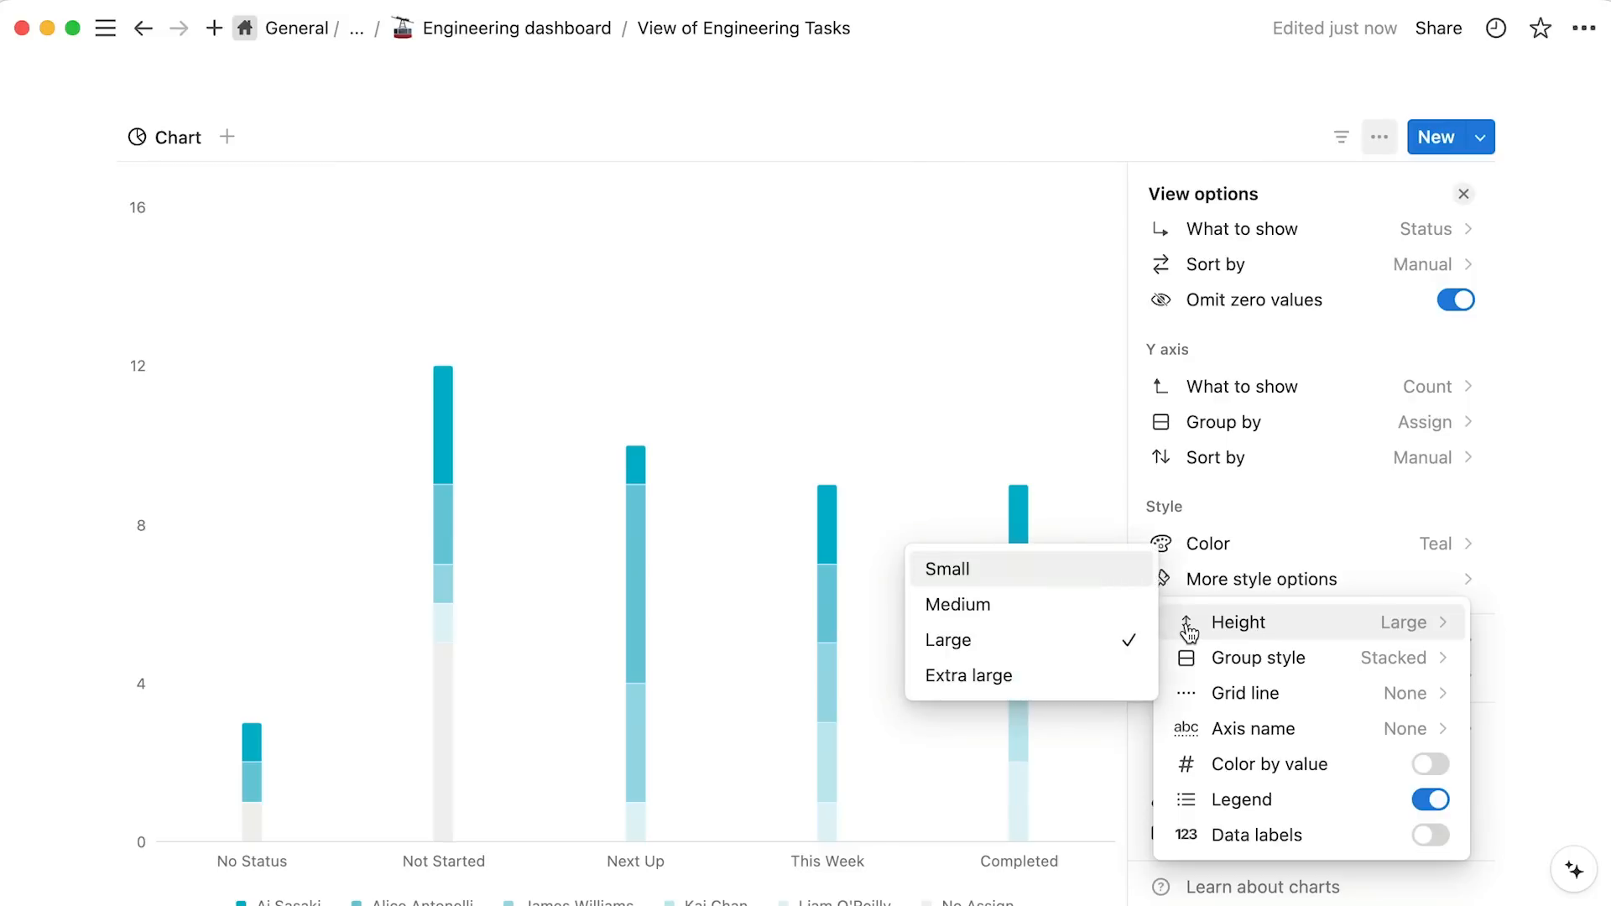
click(956, 604)
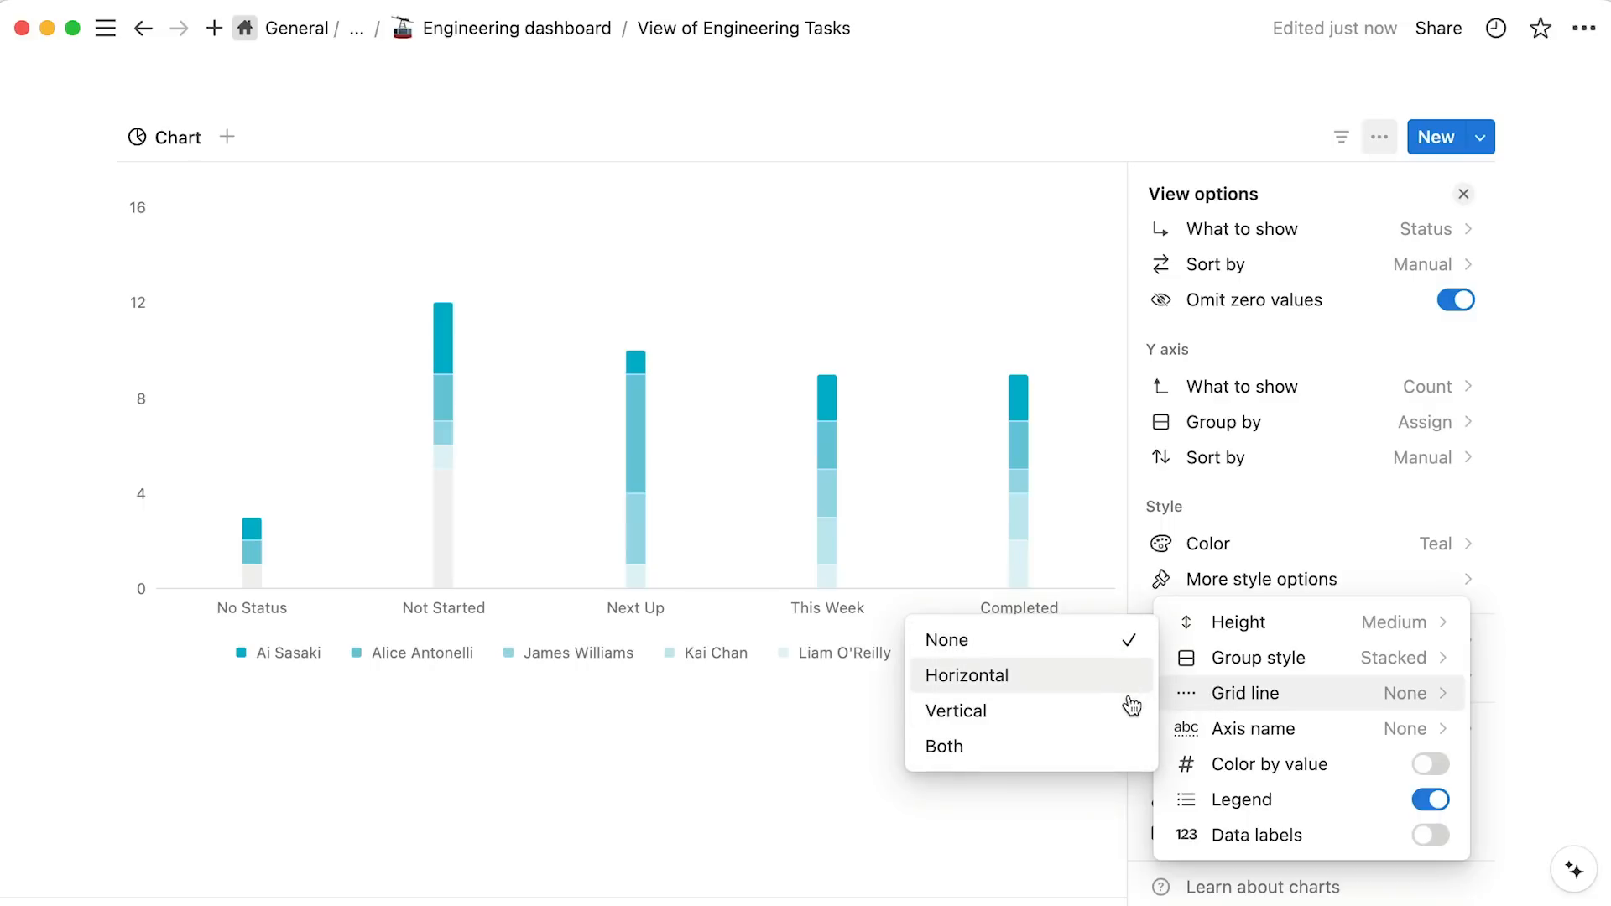
Show grid lines and axis names in both directions, with total data labels above each bar.
click(941, 745)
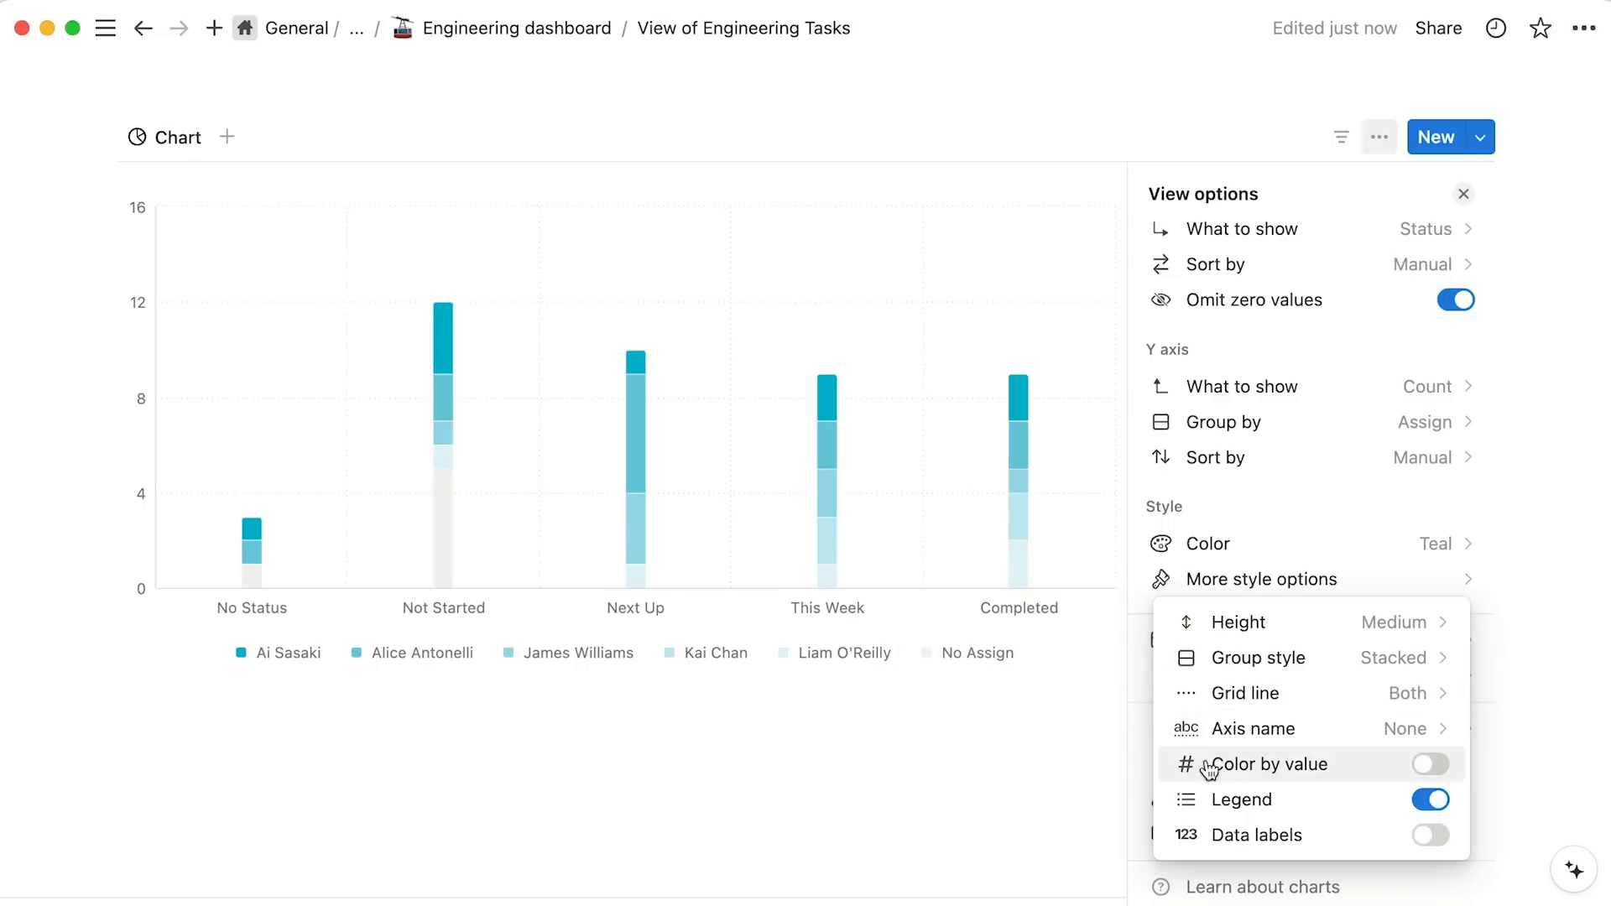
click(1254, 728)
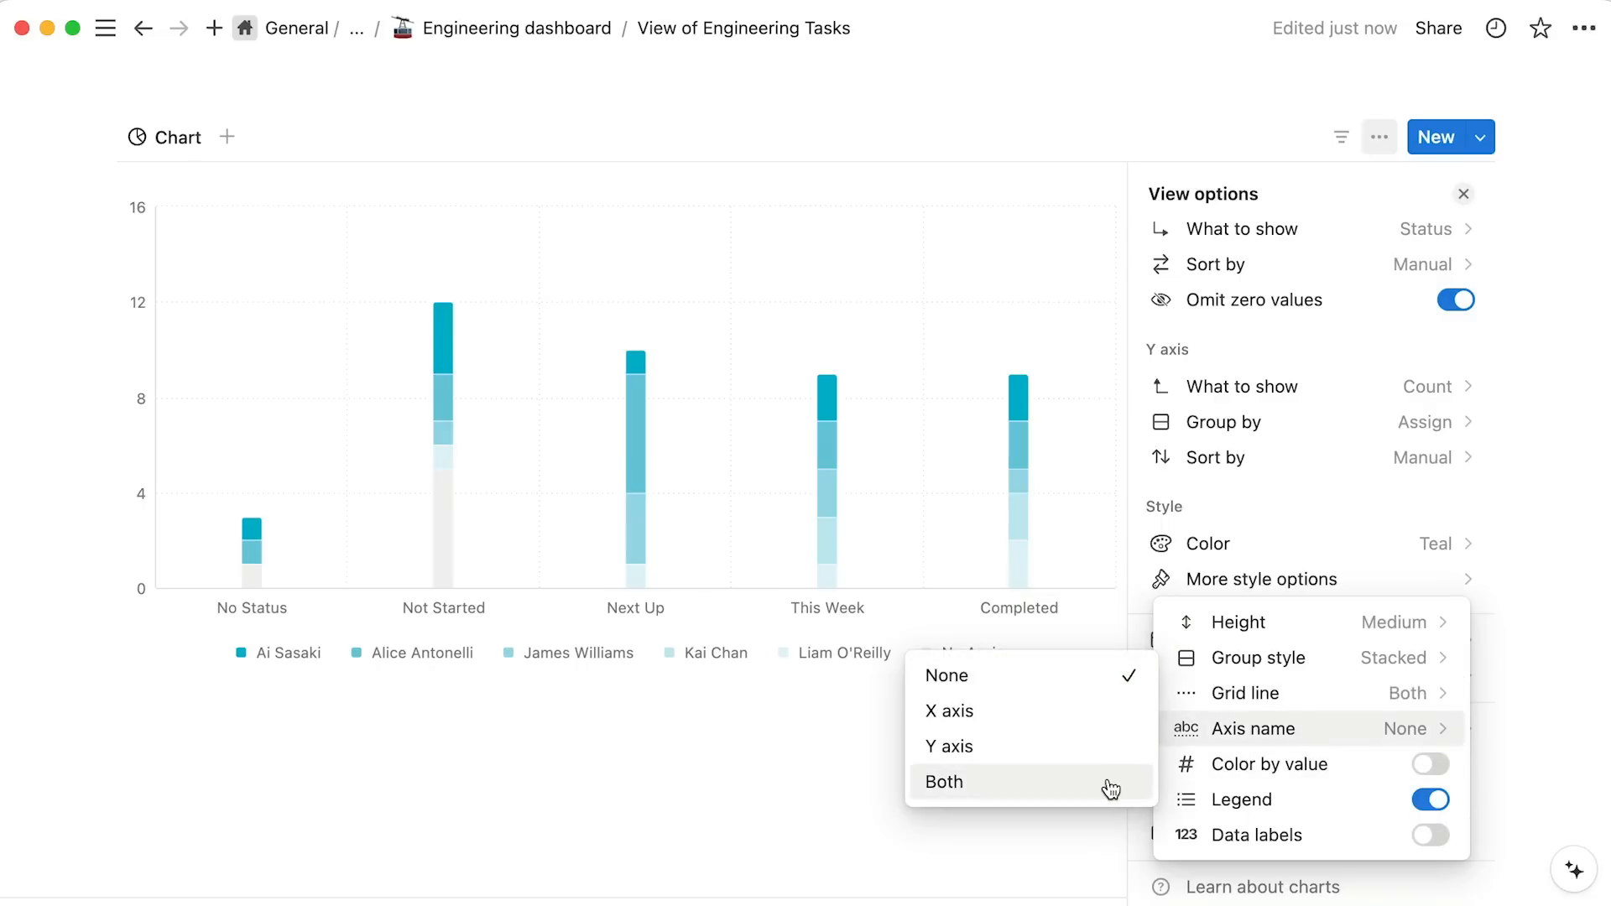
click(943, 780)
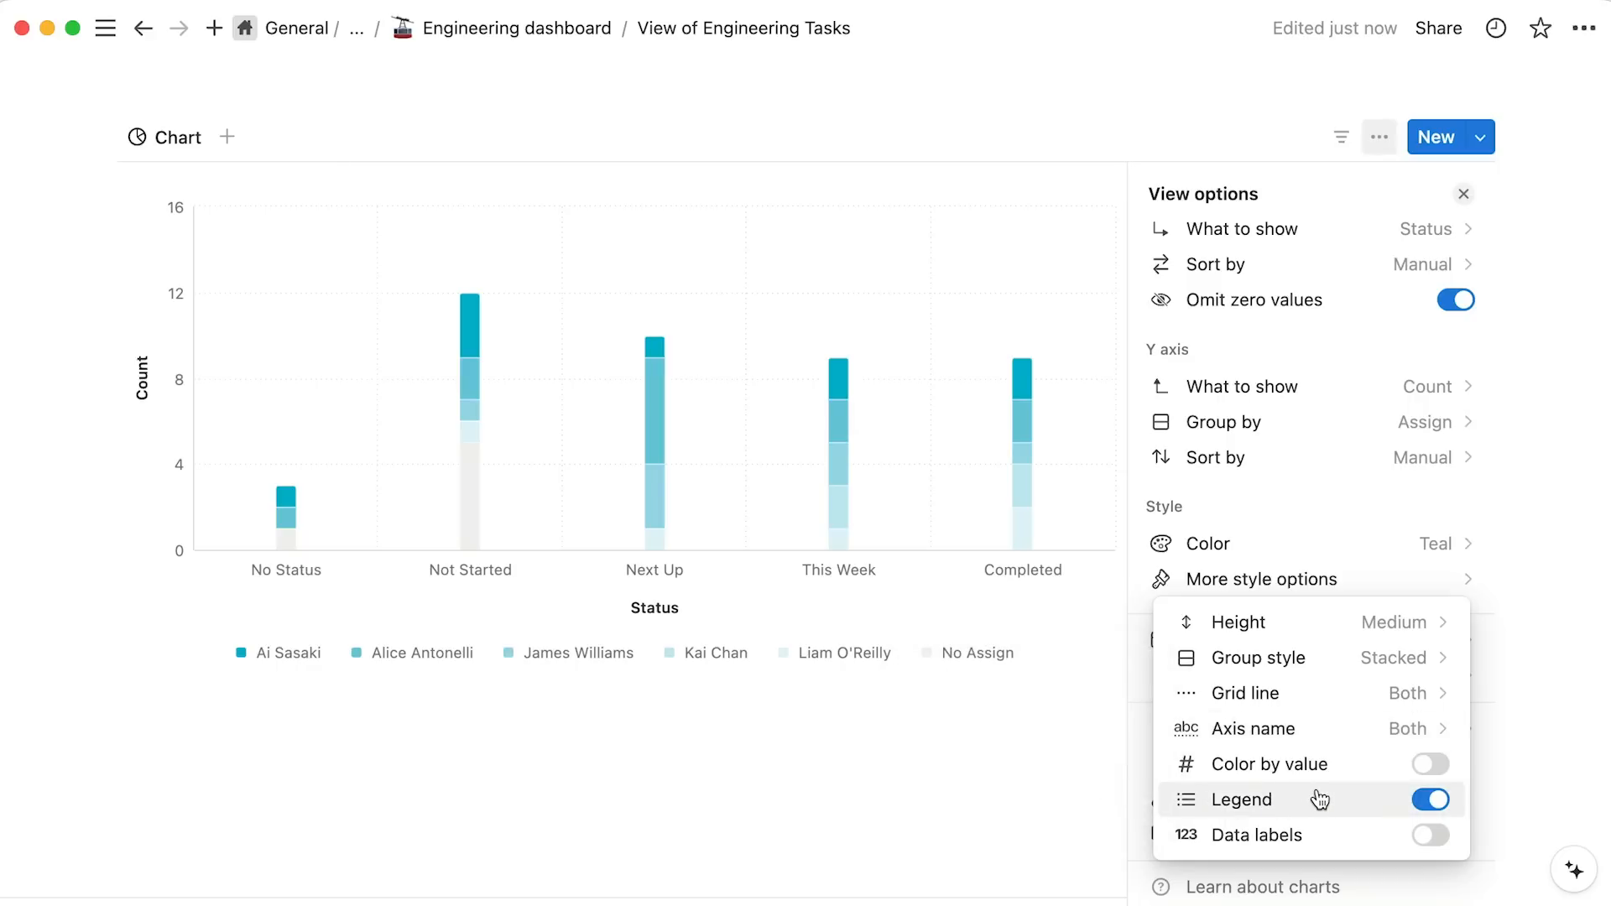
mouse_move(1329, 834)
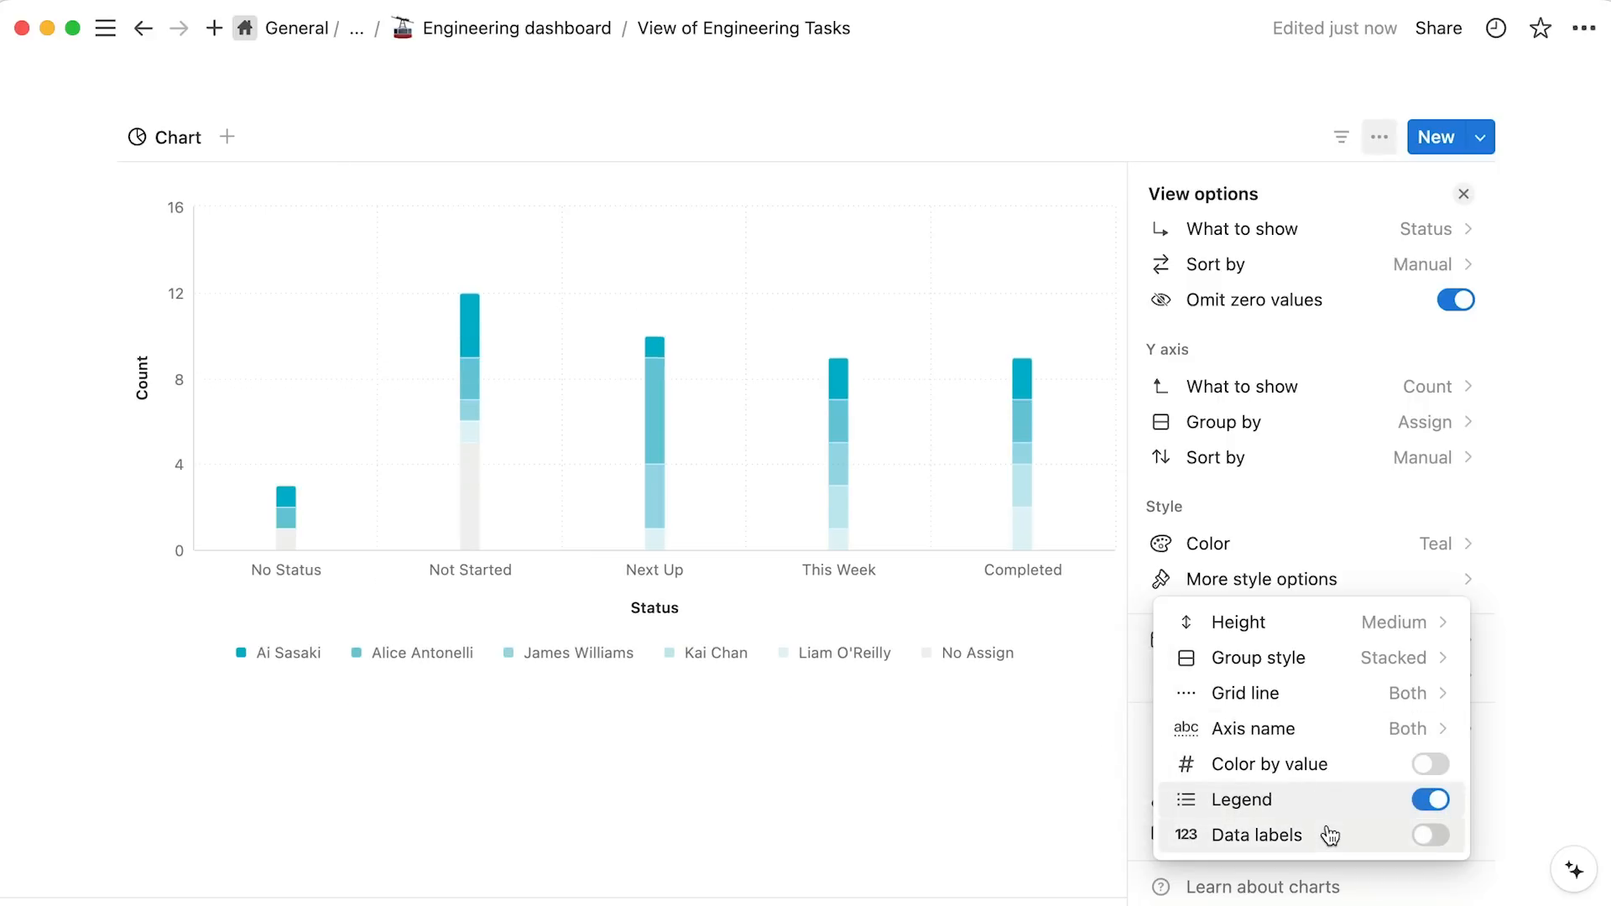
click(1428, 834)
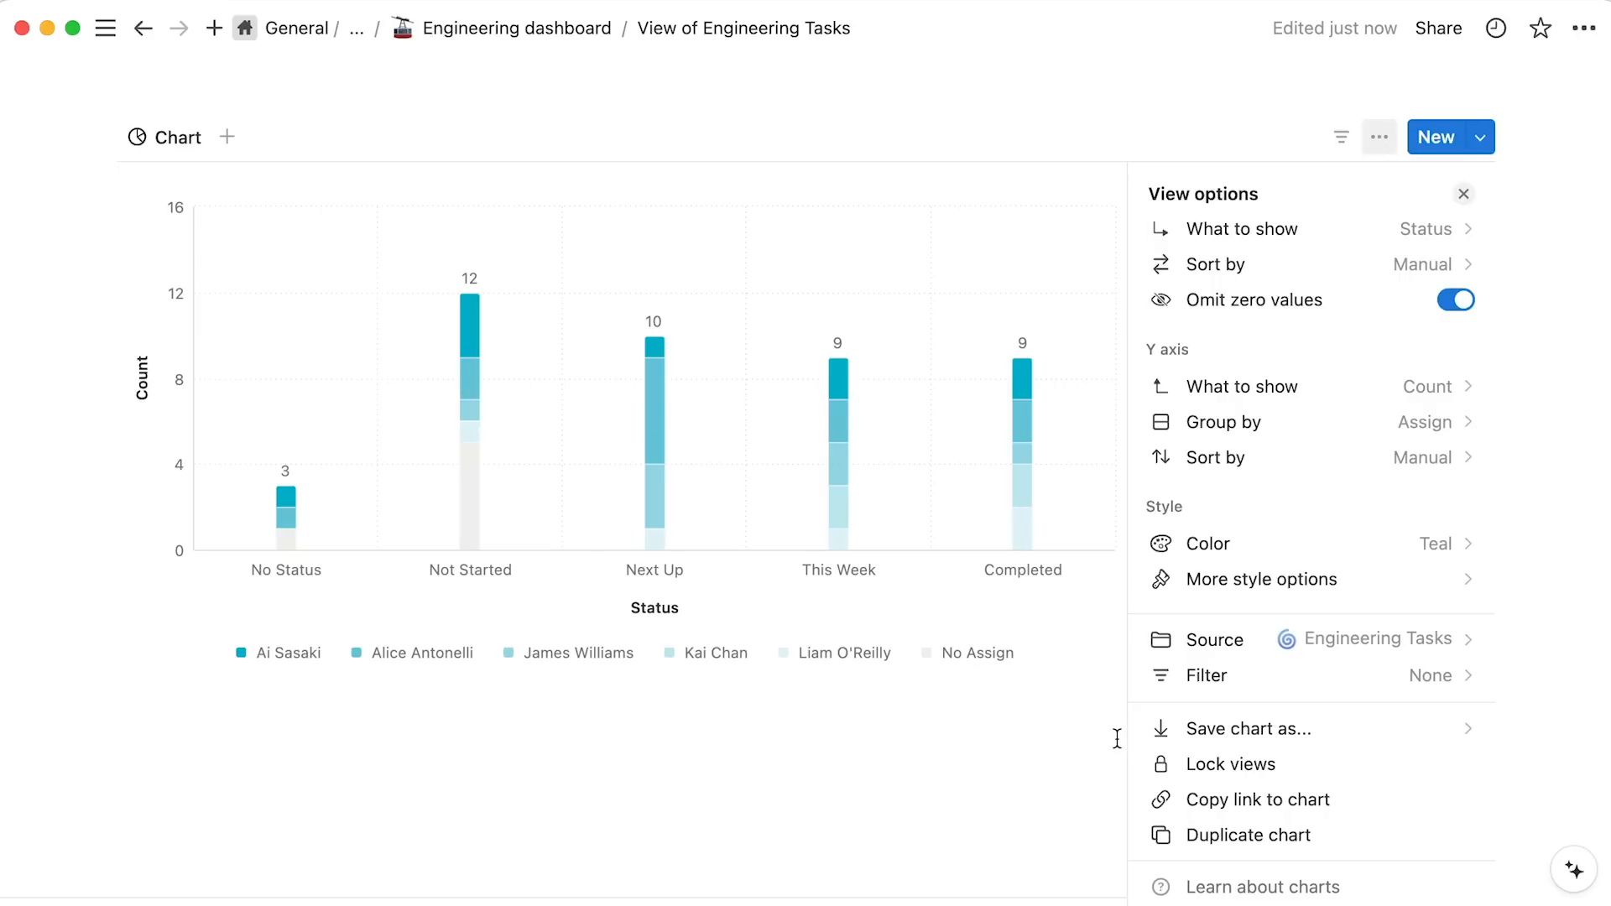
mouse_move(1242, 730)
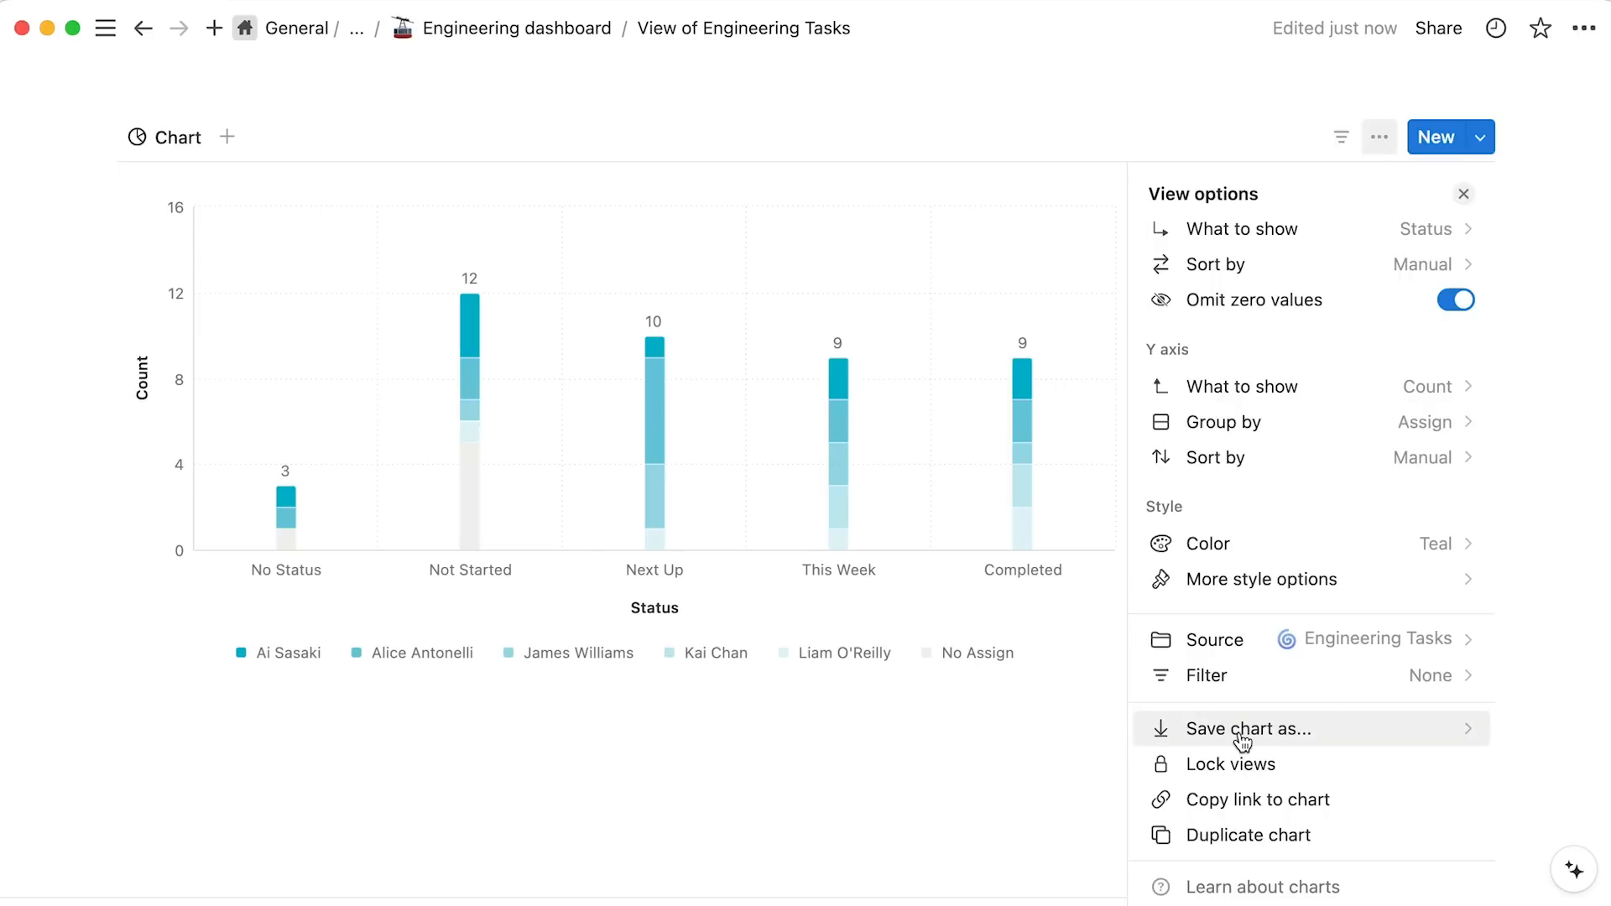
Copy the Engineering Tasks chart as a PNG with a light blue background.
click(1247, 729)
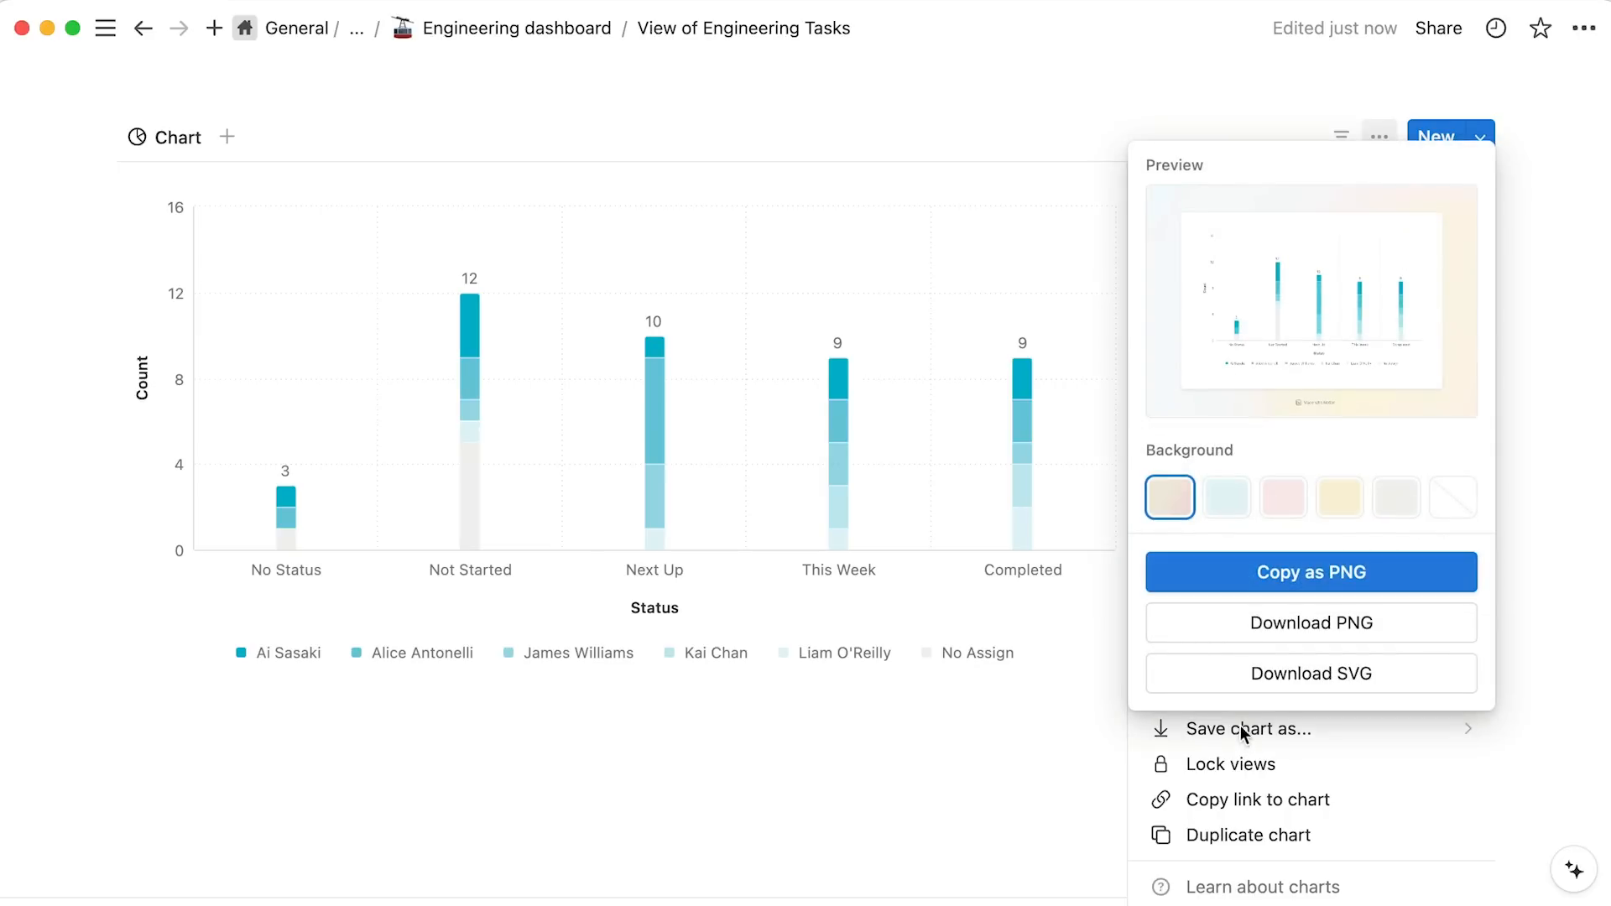
mouse_move(1284, 640)
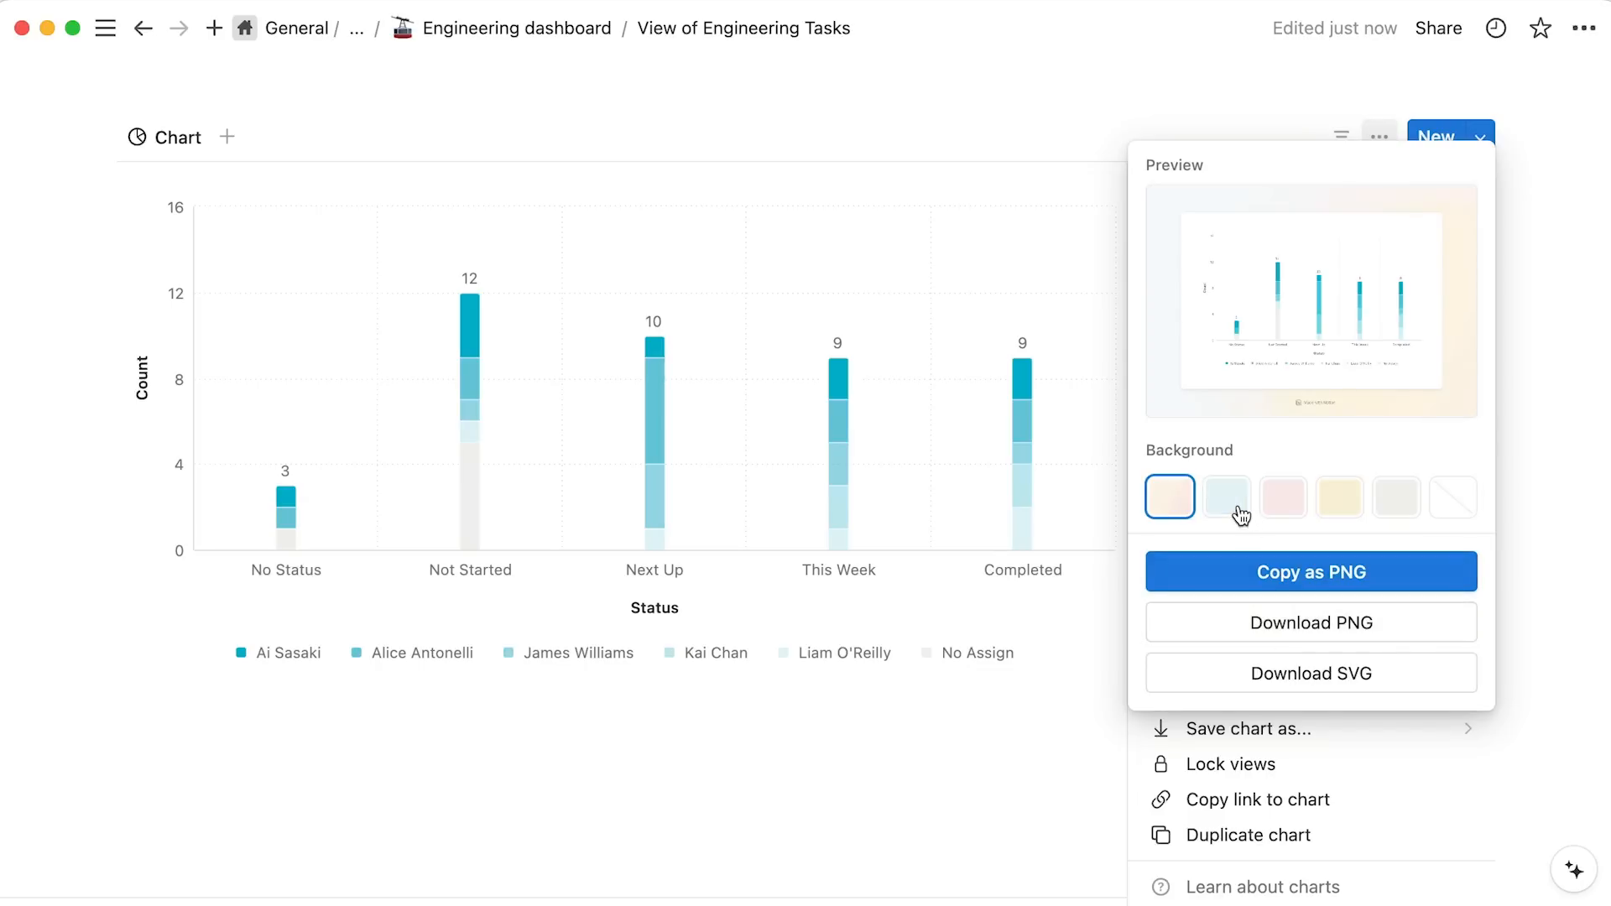
click(1225, 496)
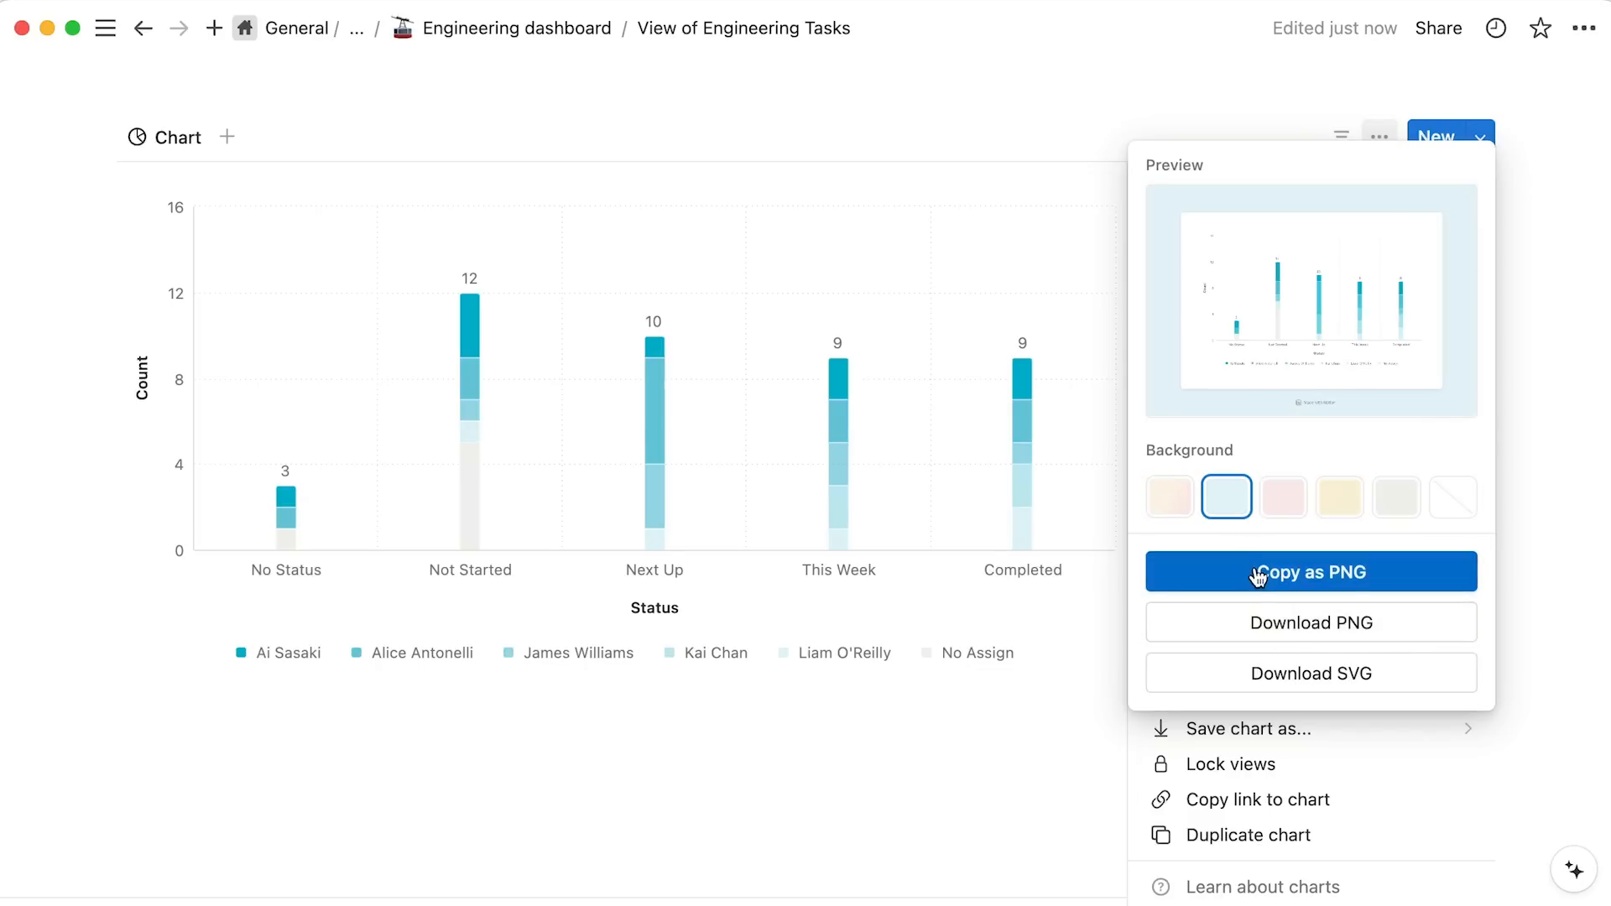
click(1310, 571)
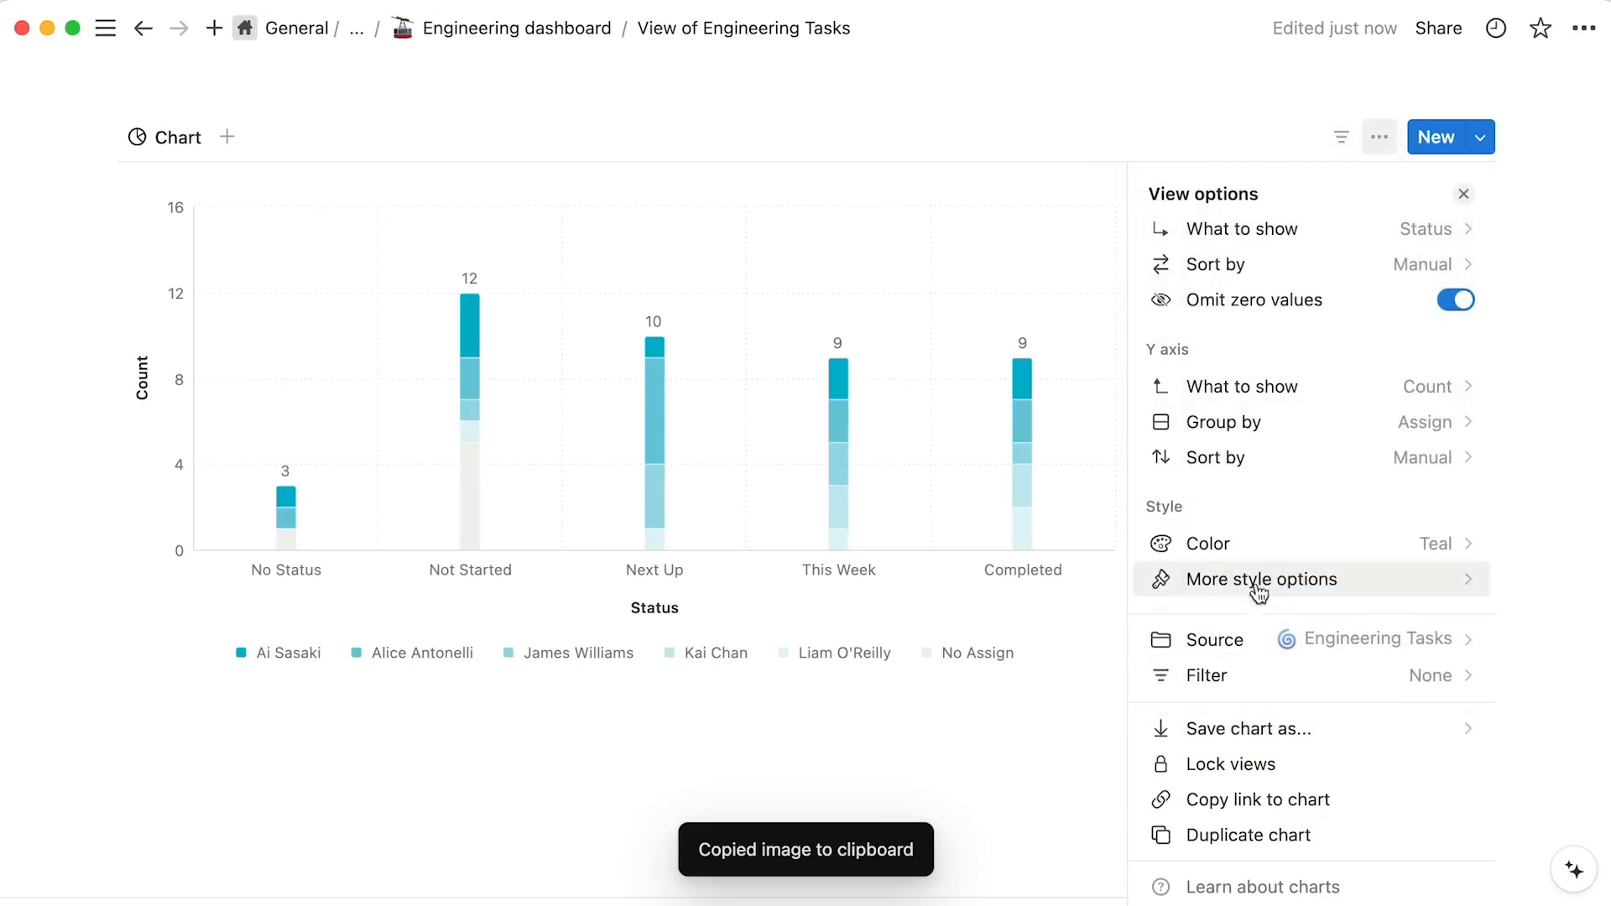
Lock then unlock the chart views and copy a link to the chart.
click(1225, 763)
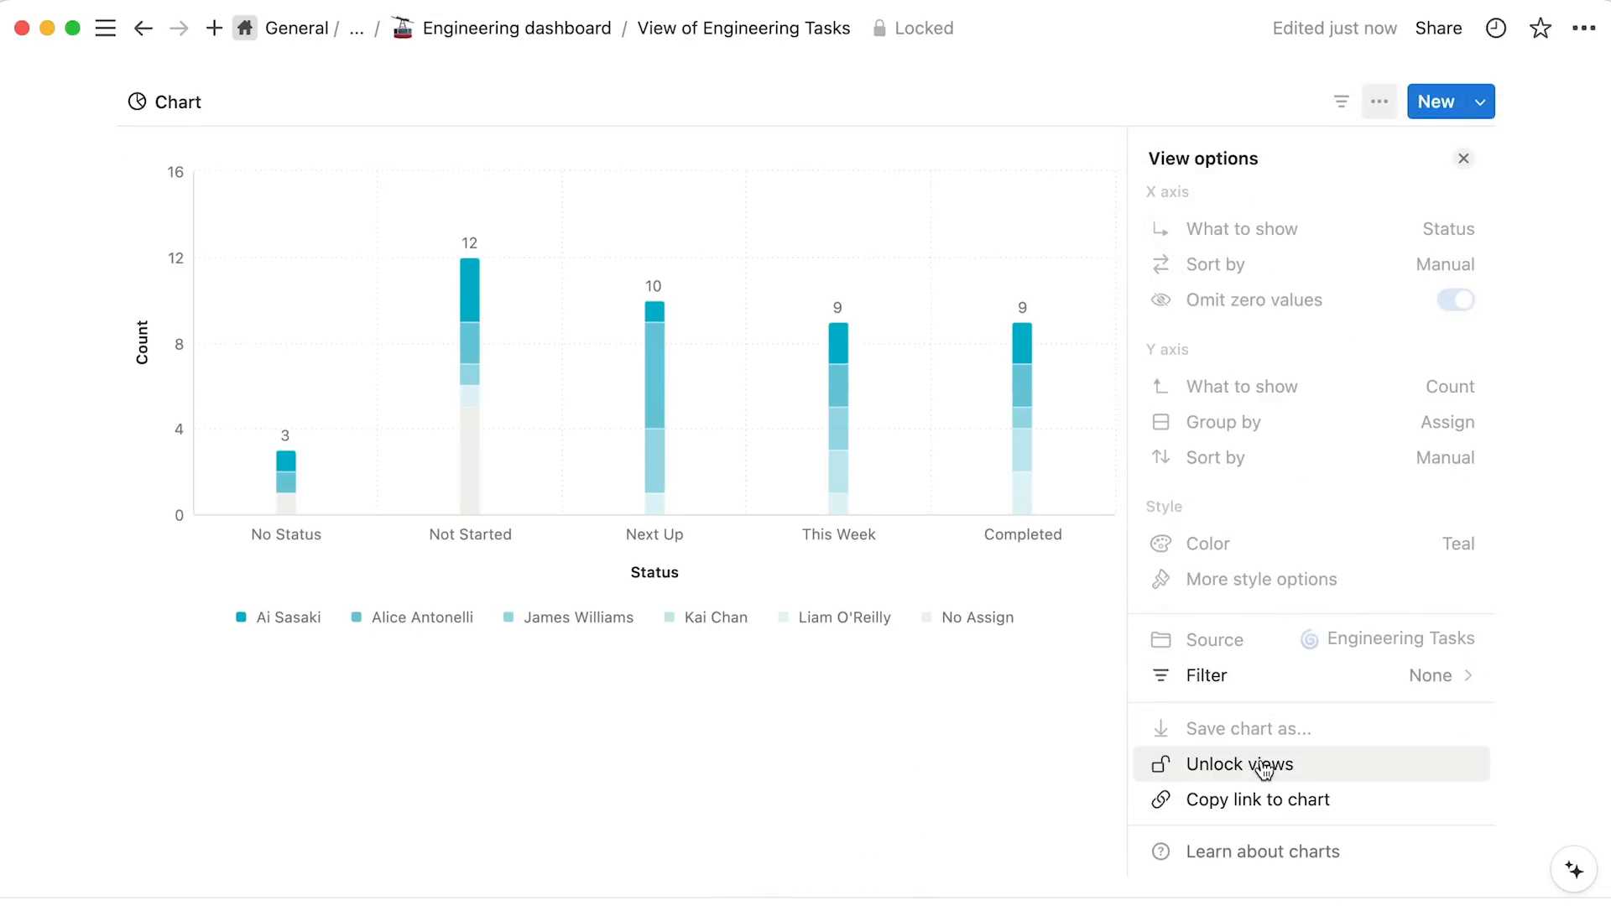
click(1237, 764)
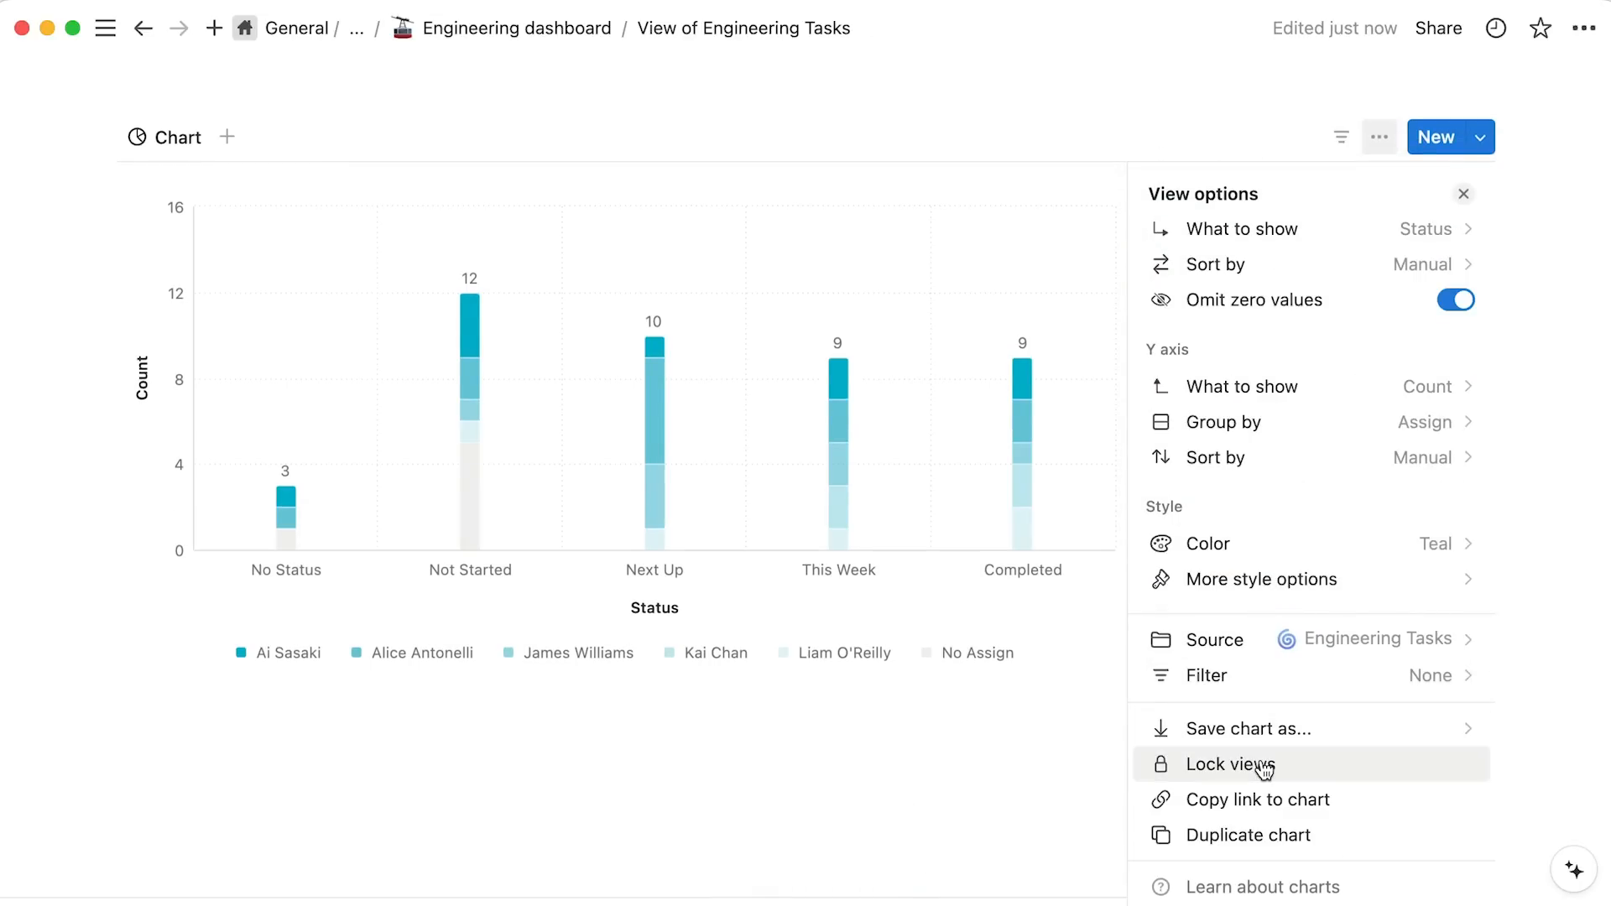
click(1257, 799)
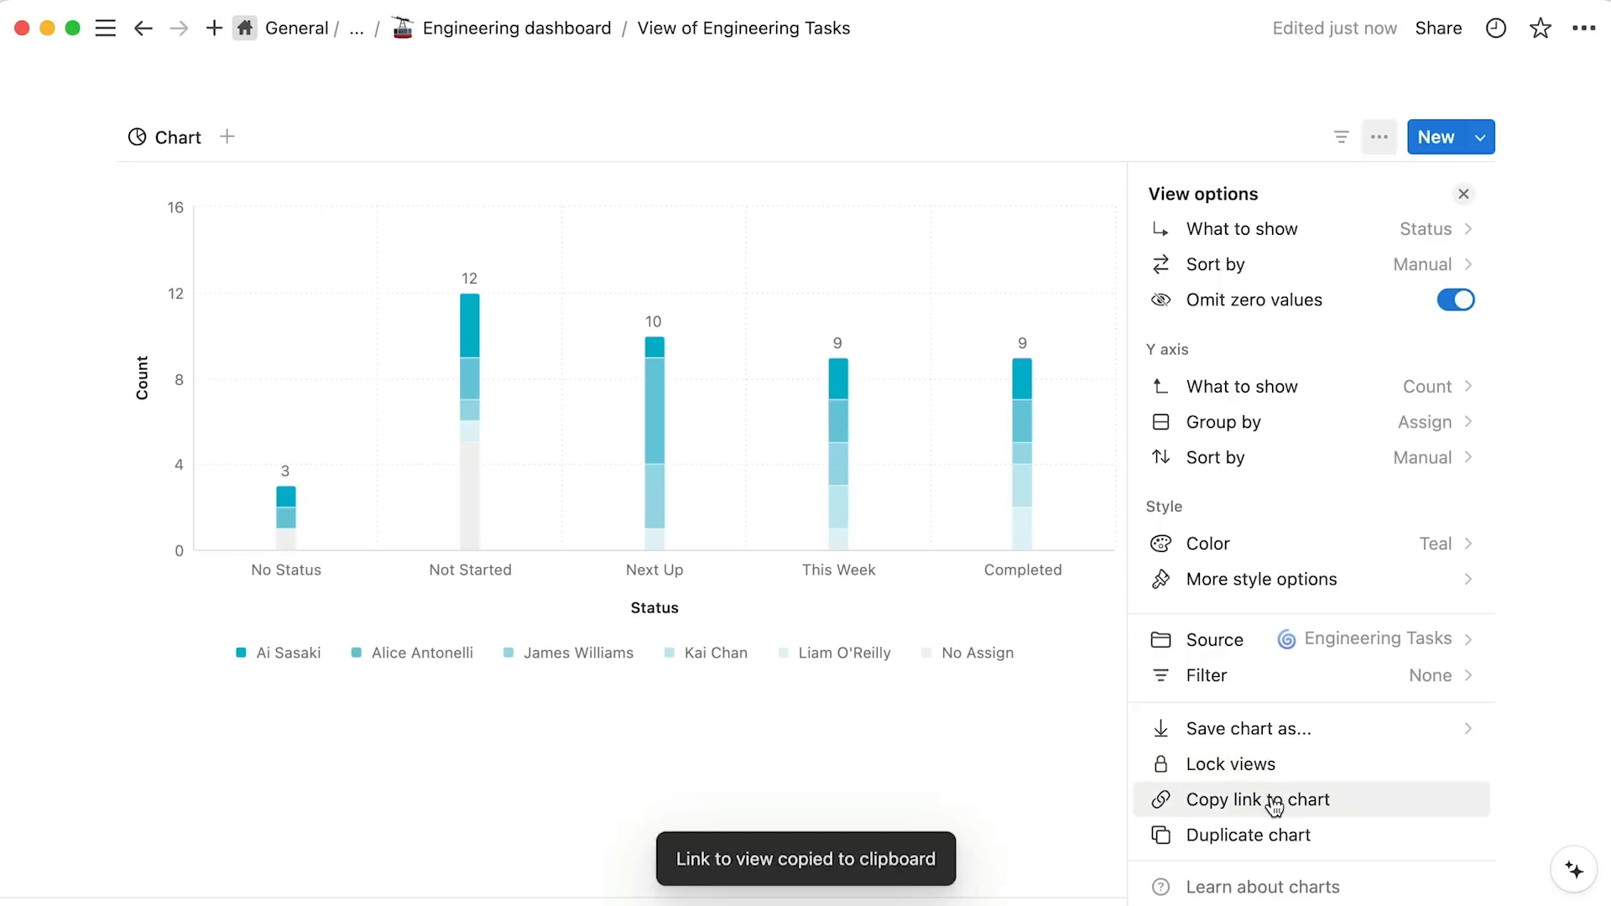
mouse_move(1249, 834)
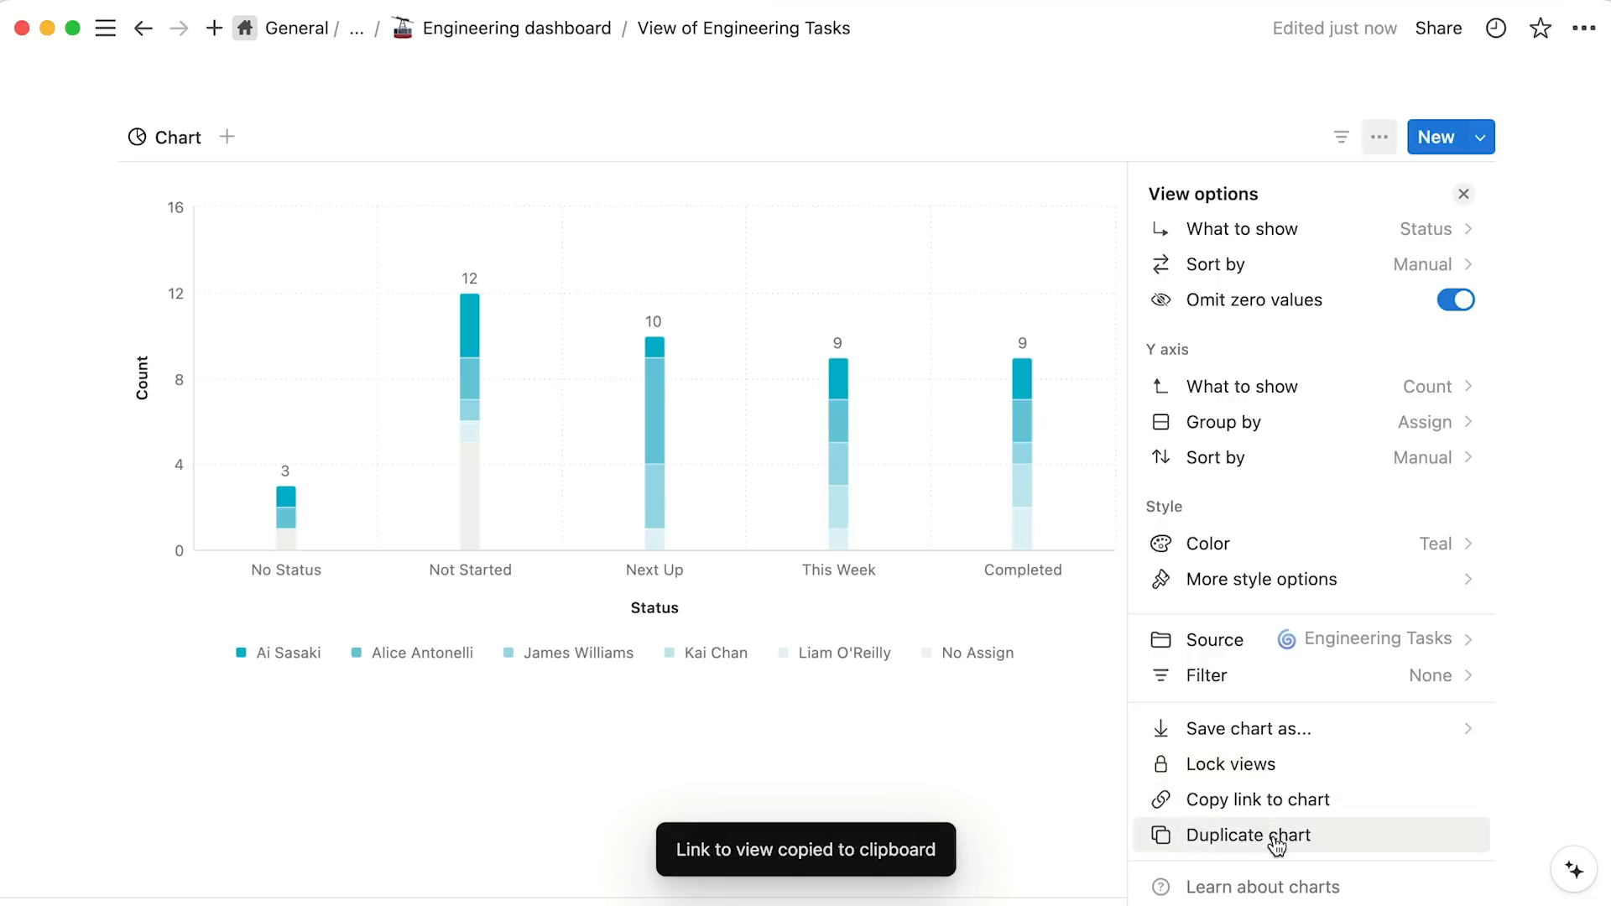
Duplicate the chart as a new view Chart (1) and return to the dashboard.
click(1243, 834)
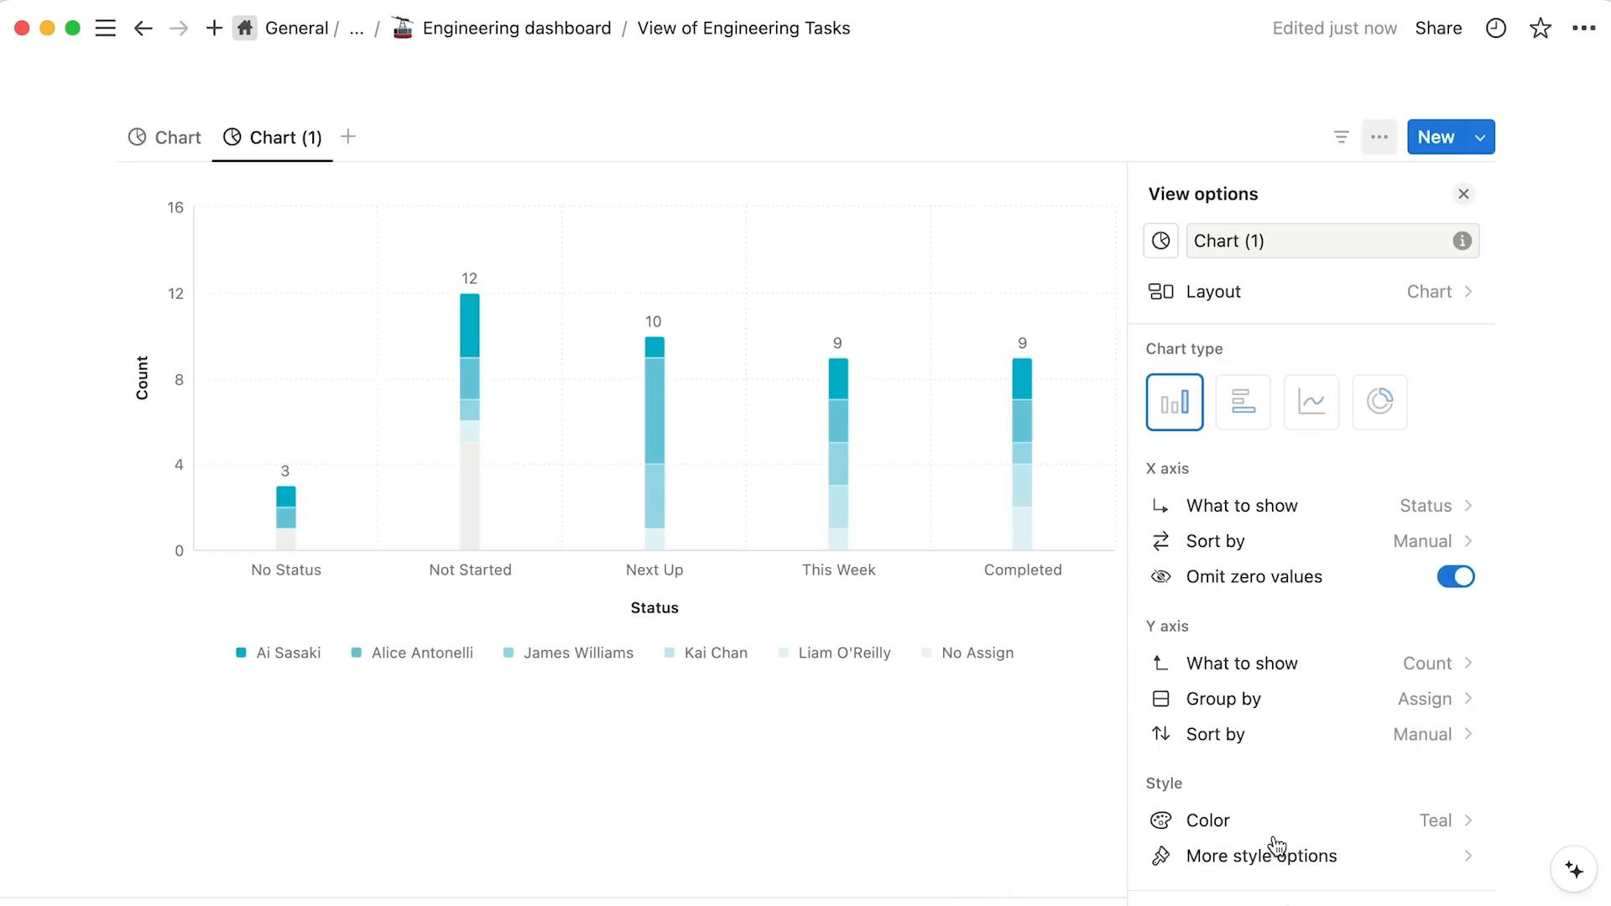
click(1463, 195)
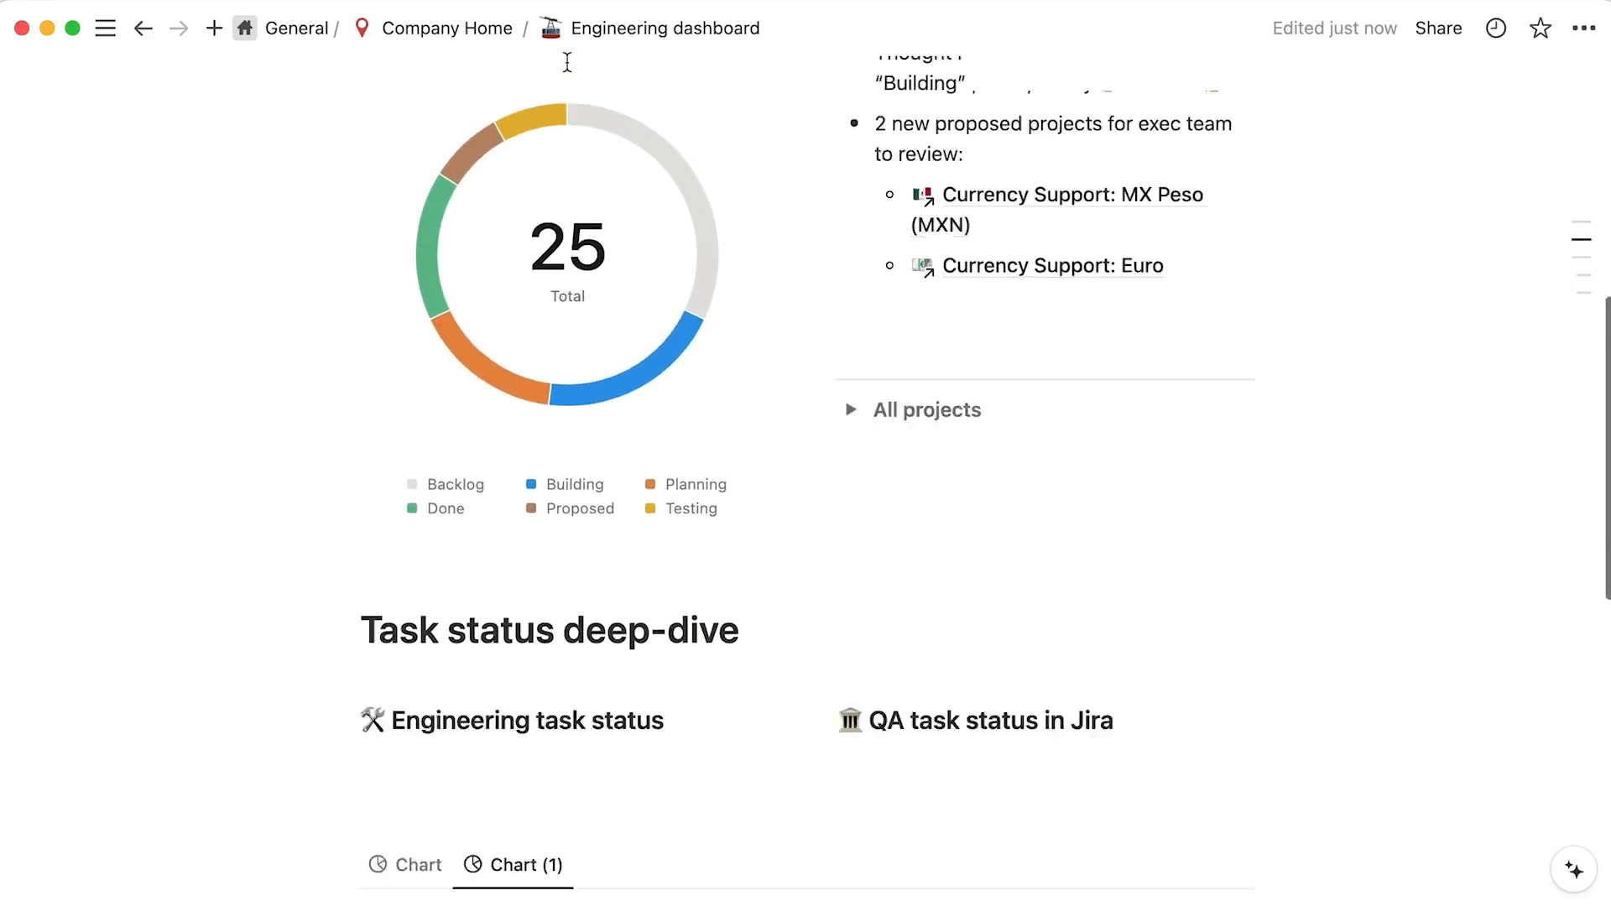
Add the Jira-synced Issues QA Status donut chart (42 total) under QA task status in Jira.
scroll(down, 3)
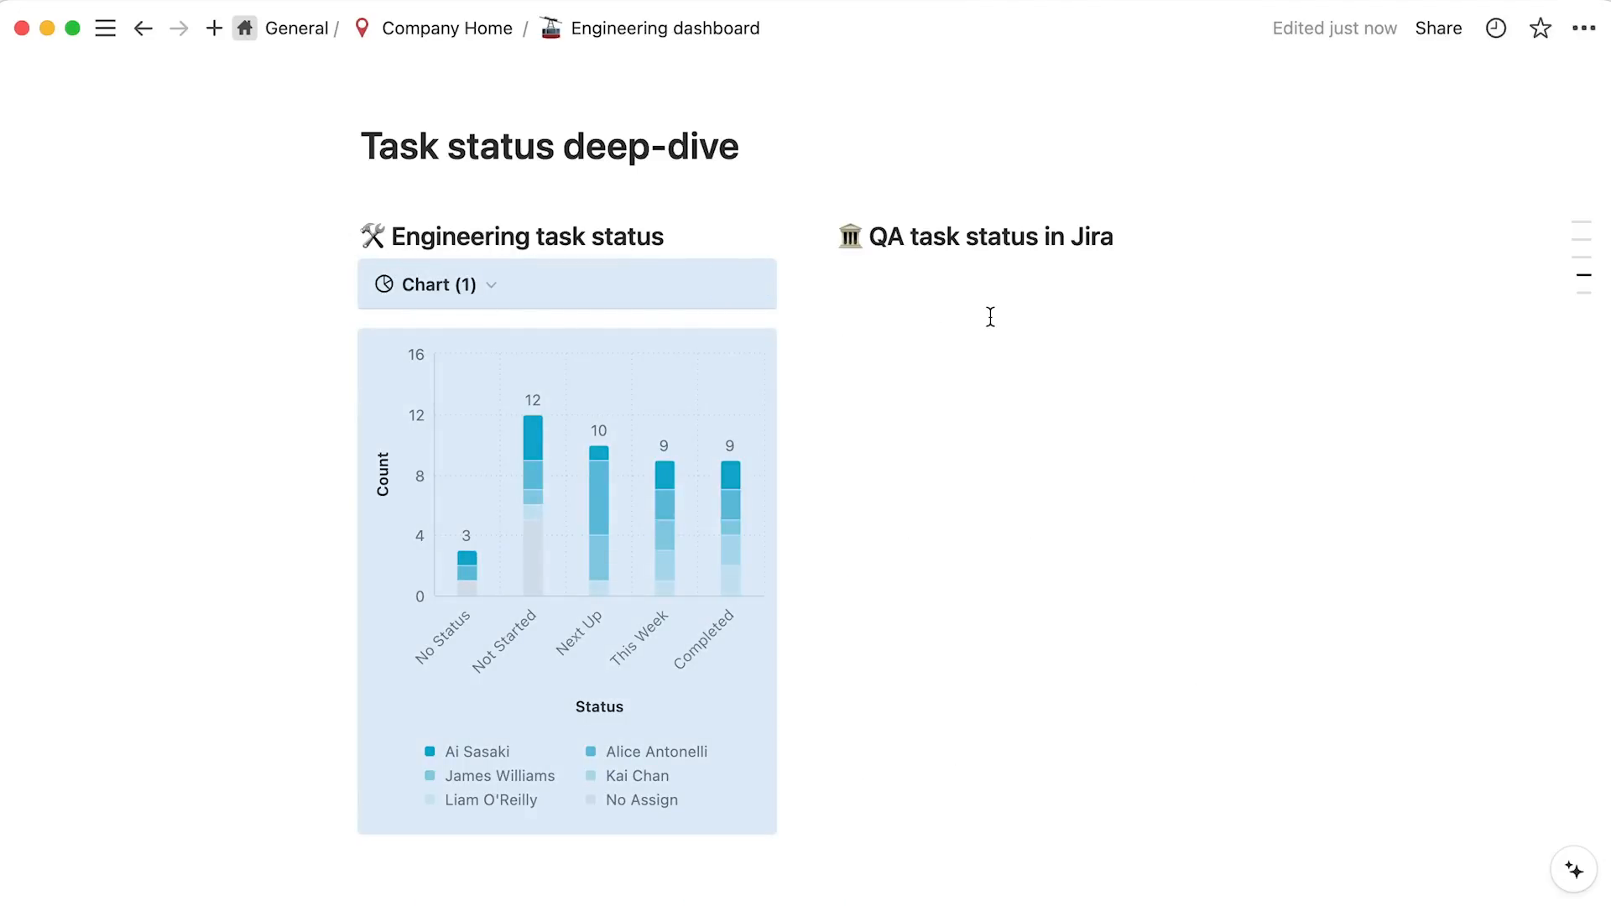
click(990, 279)
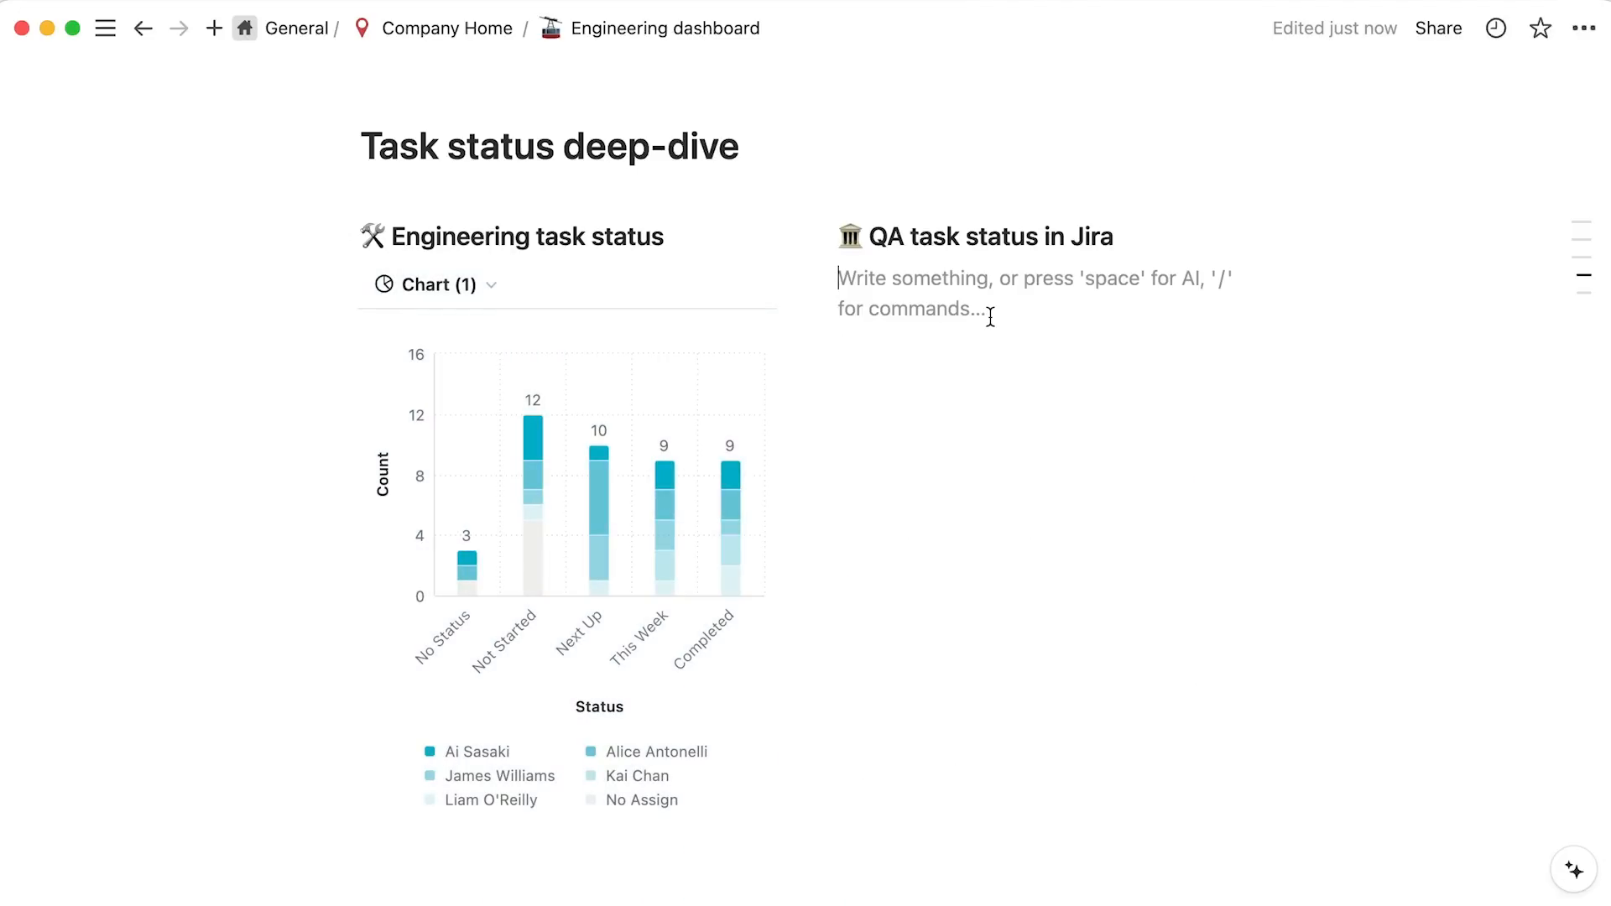
click(1237, 286)
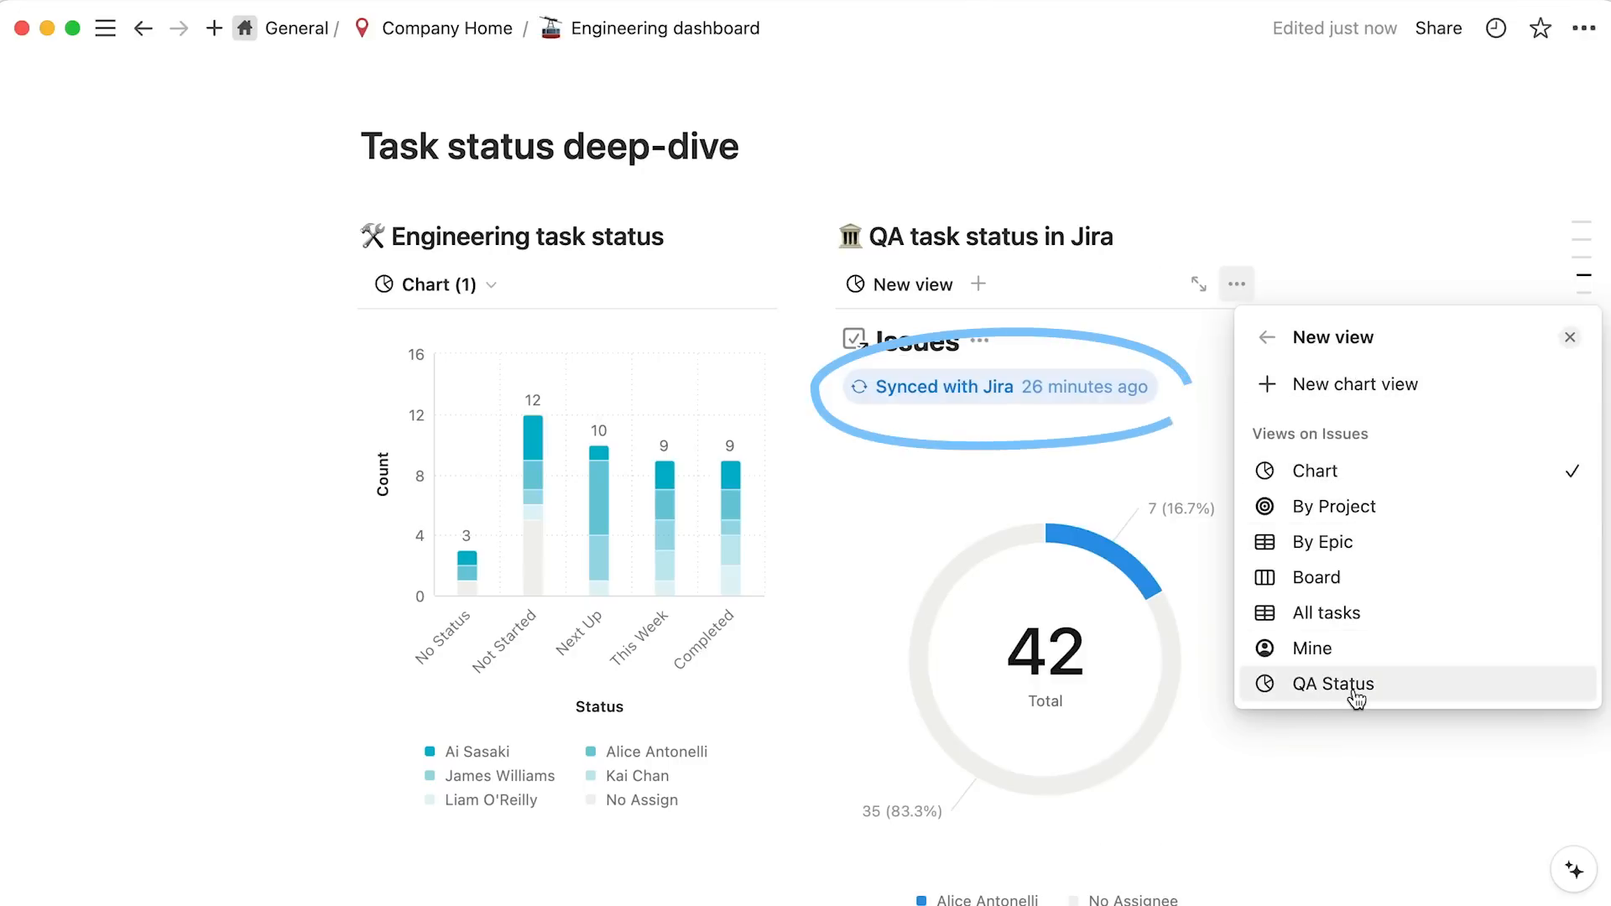
click(1334, 683)
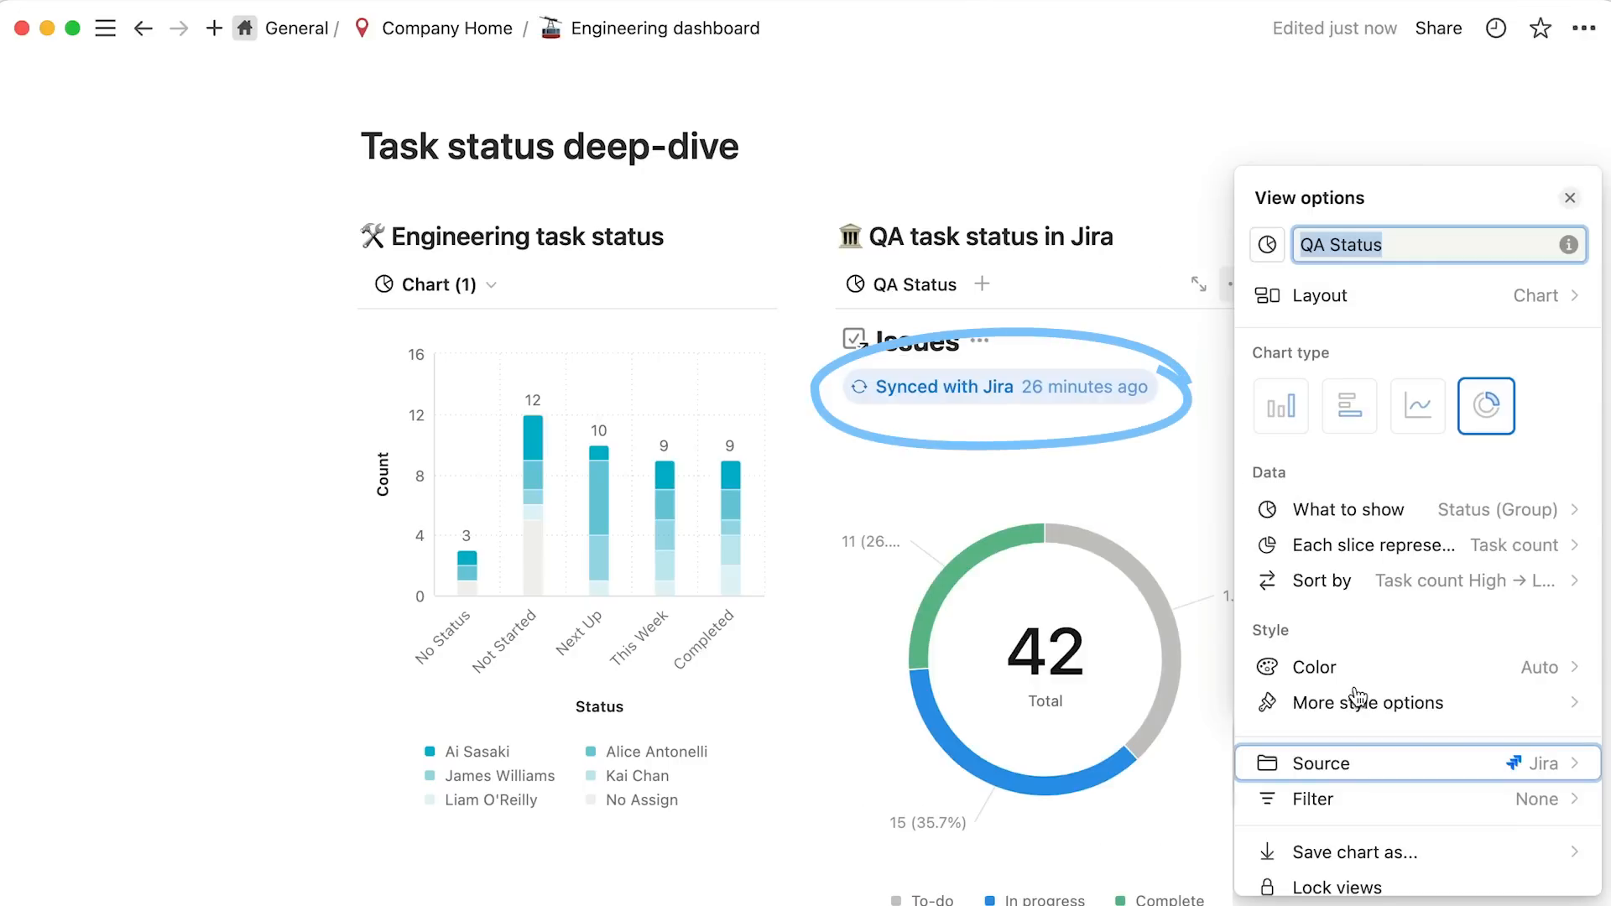
click(1569, 198)
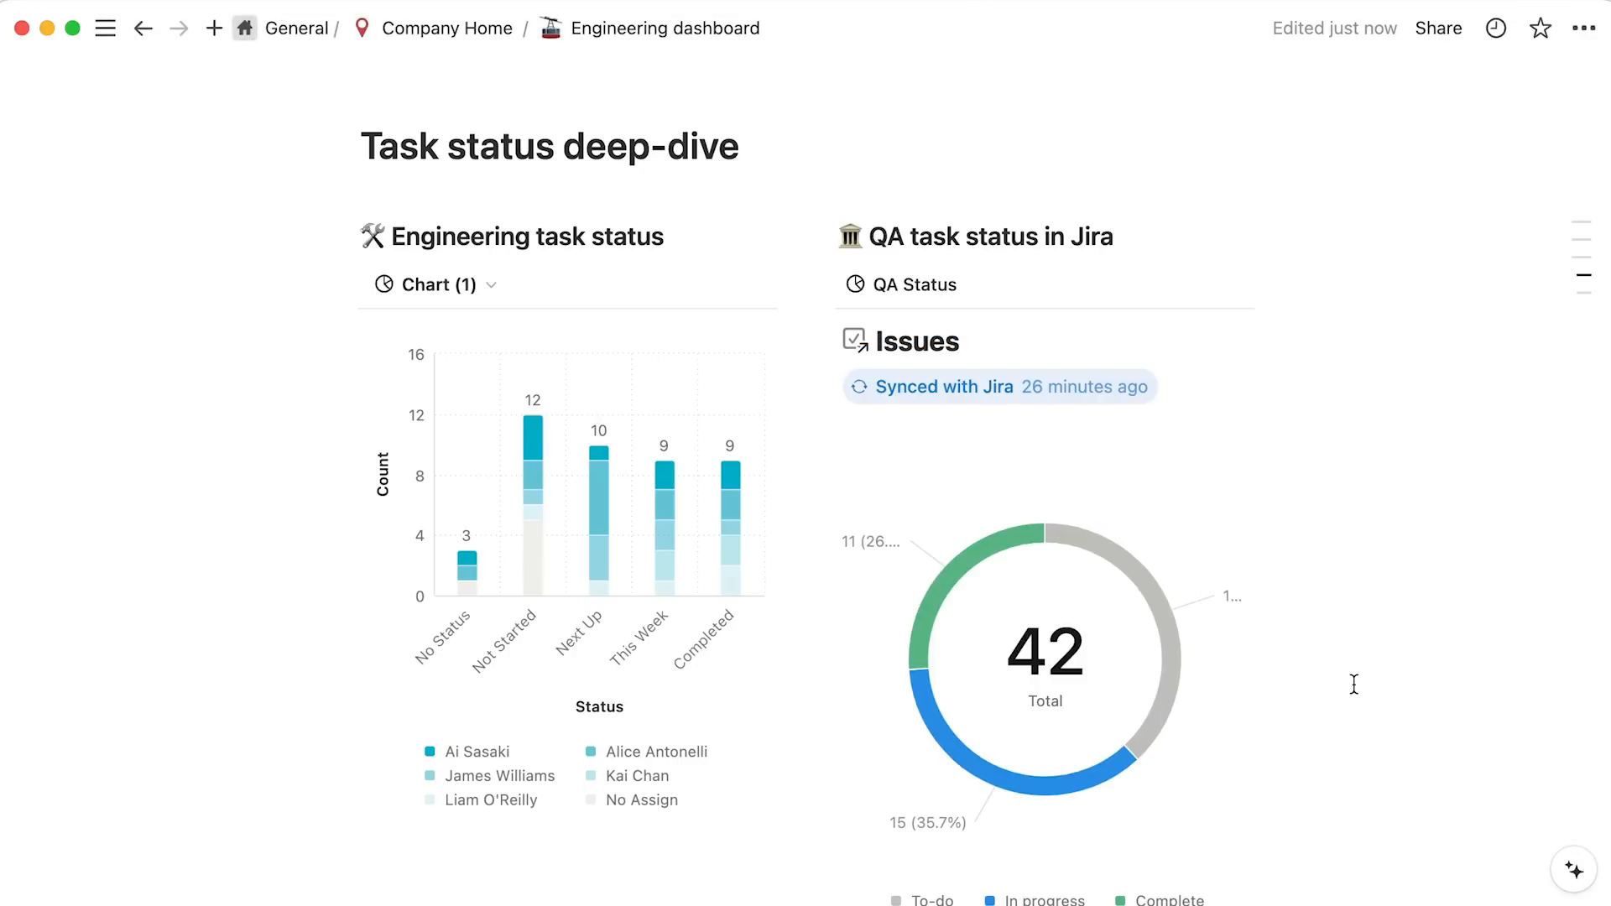